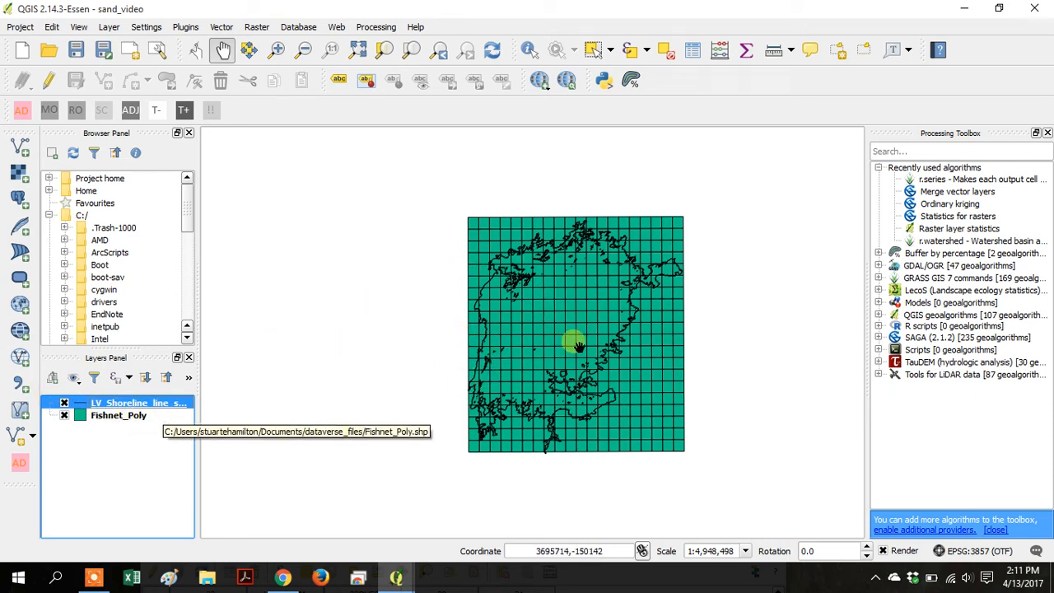
mouse_move(527, 313)
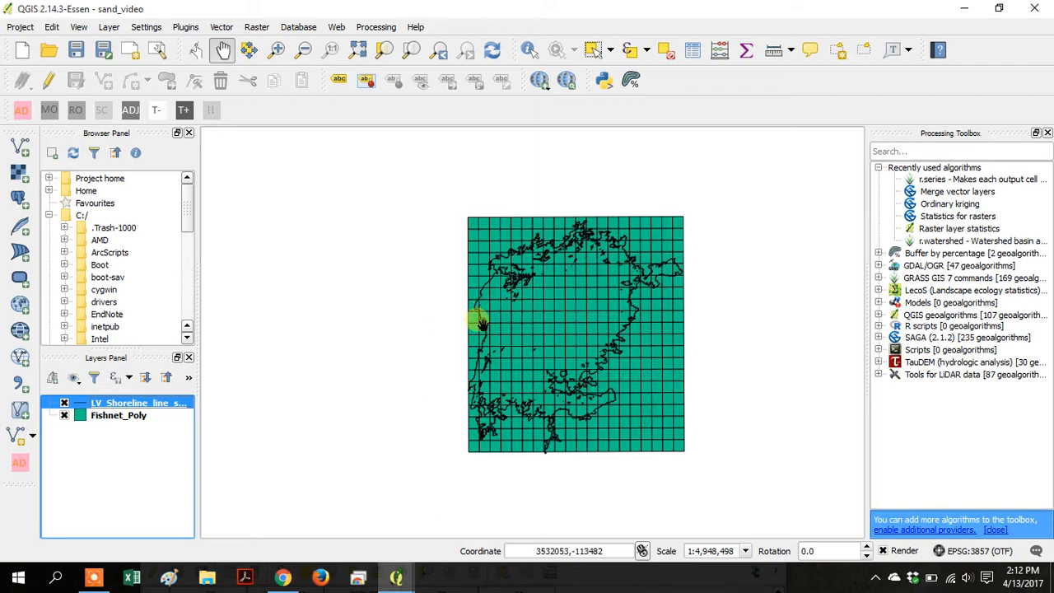
mouse_move(494, 358)
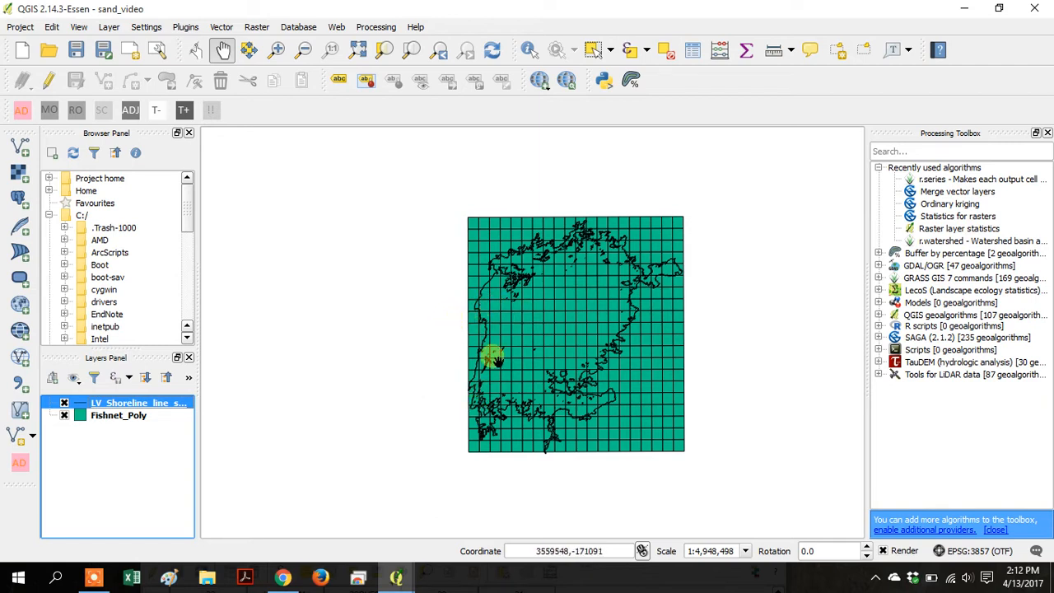
mouse_move(509, 324)
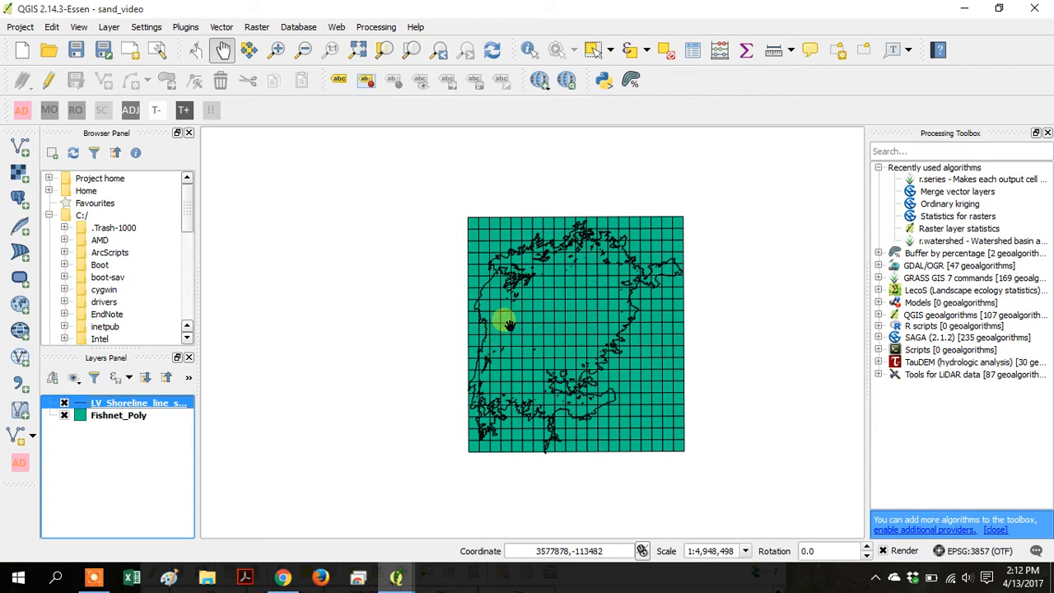
mouse_move(501, 387)
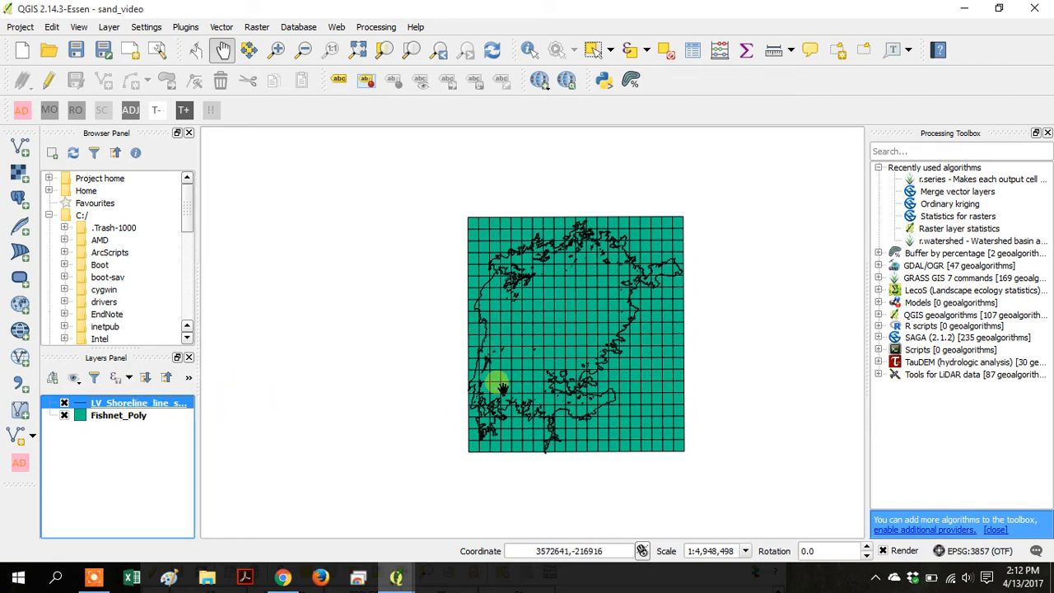
mouse_move(495, 330)
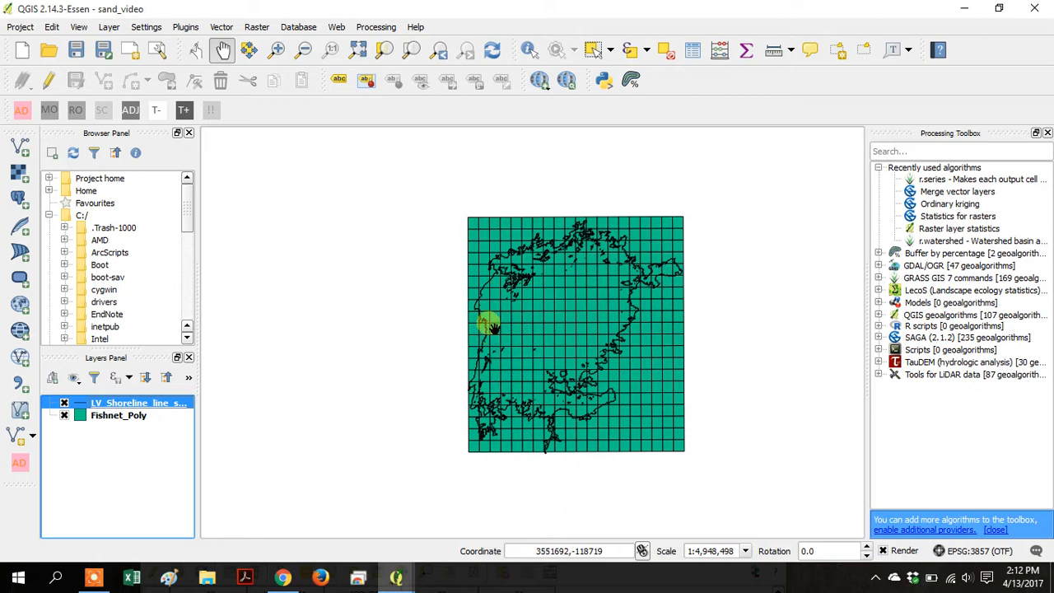
mouse_move(490, 338)
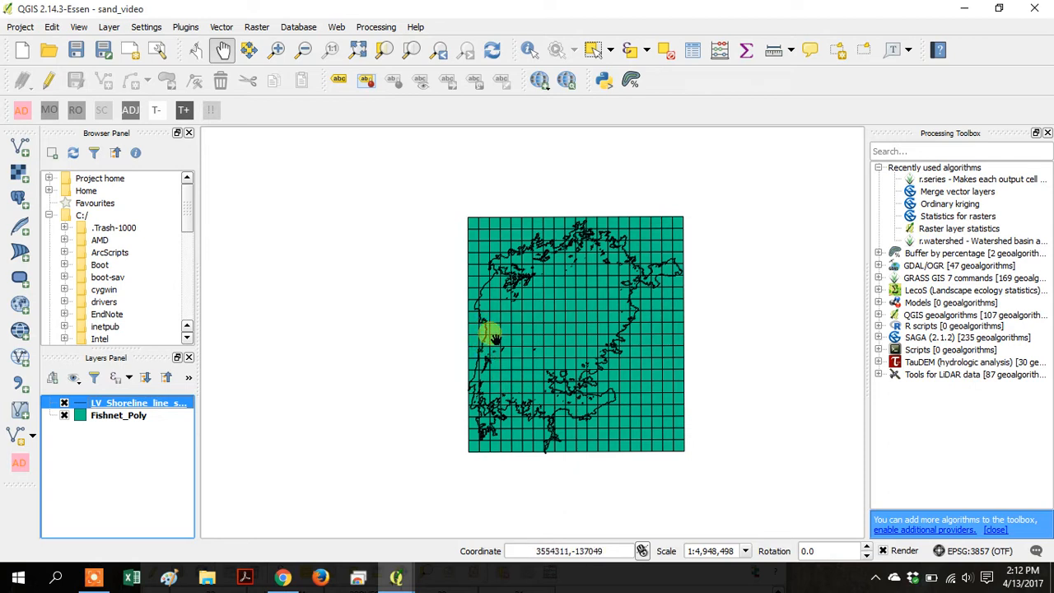
mouse_move(494, 352)
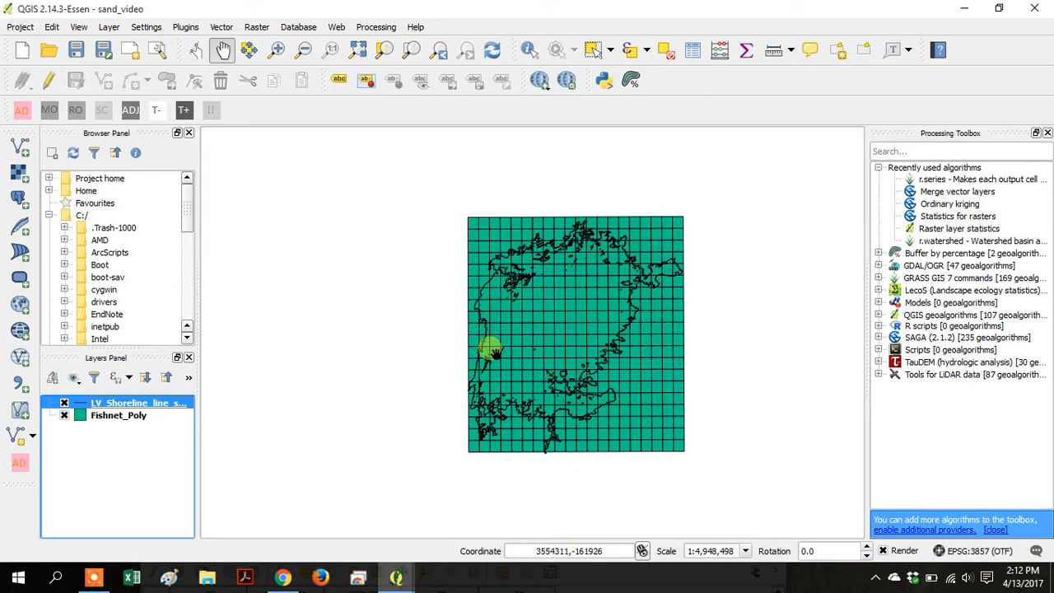
mouse_move(325, 174)
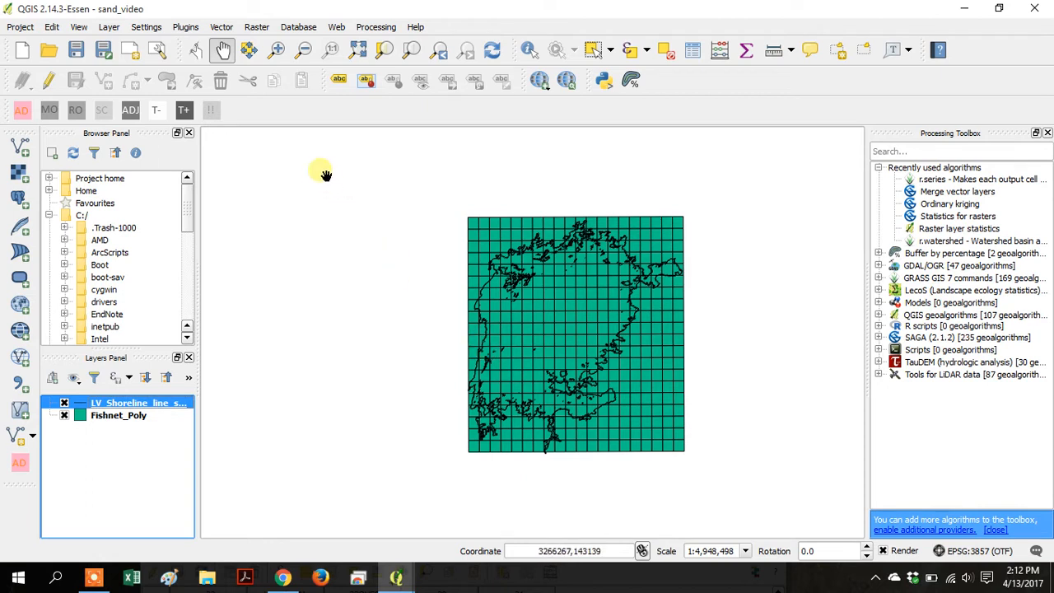
mouse_move(494, 360)
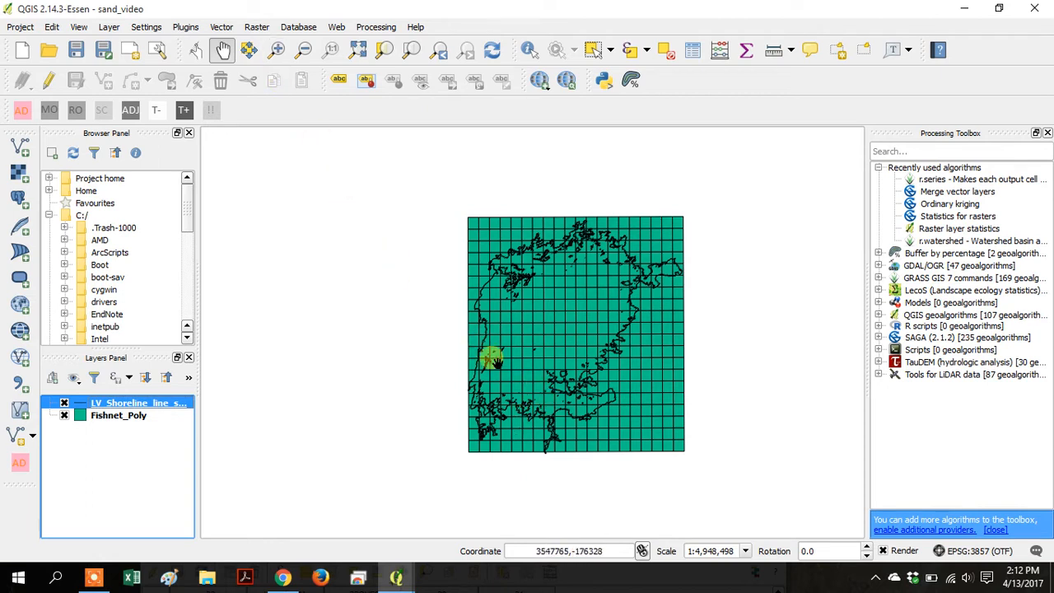
mouse_move(441, 389)
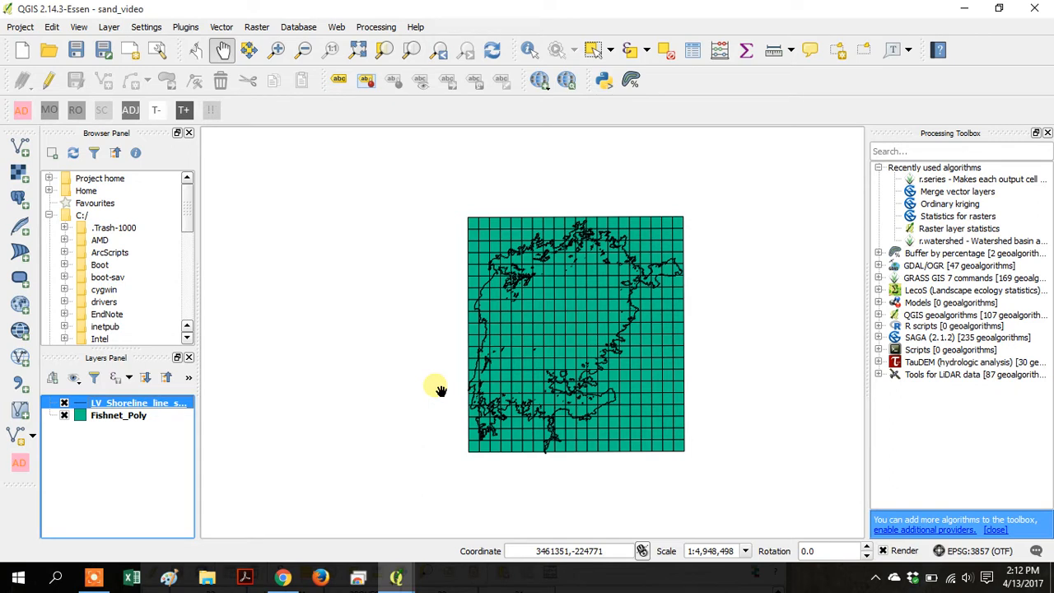
mouse_move(185, 27)
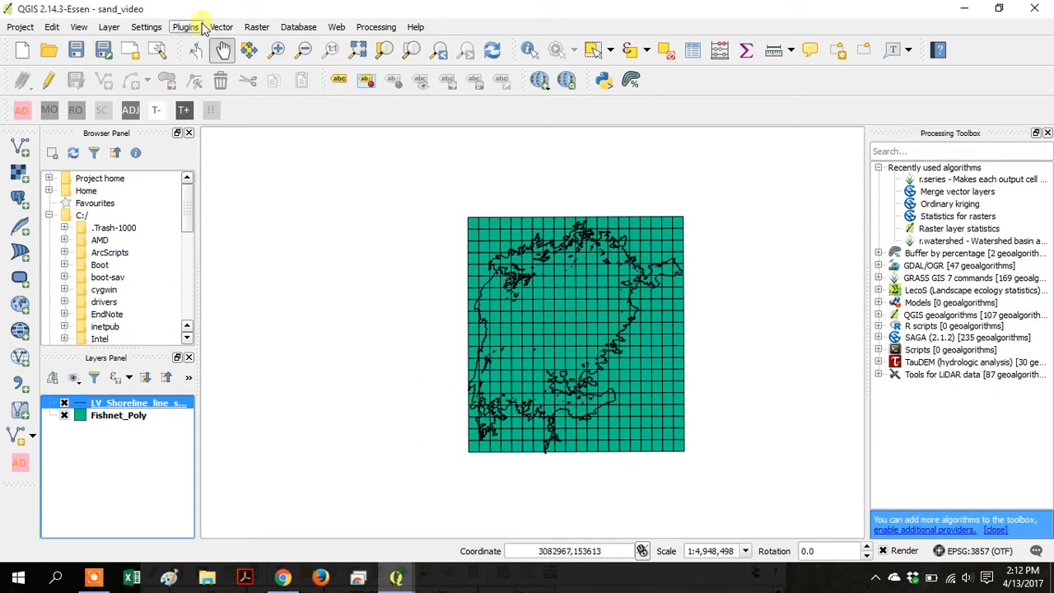
mouse_move(222, 50)
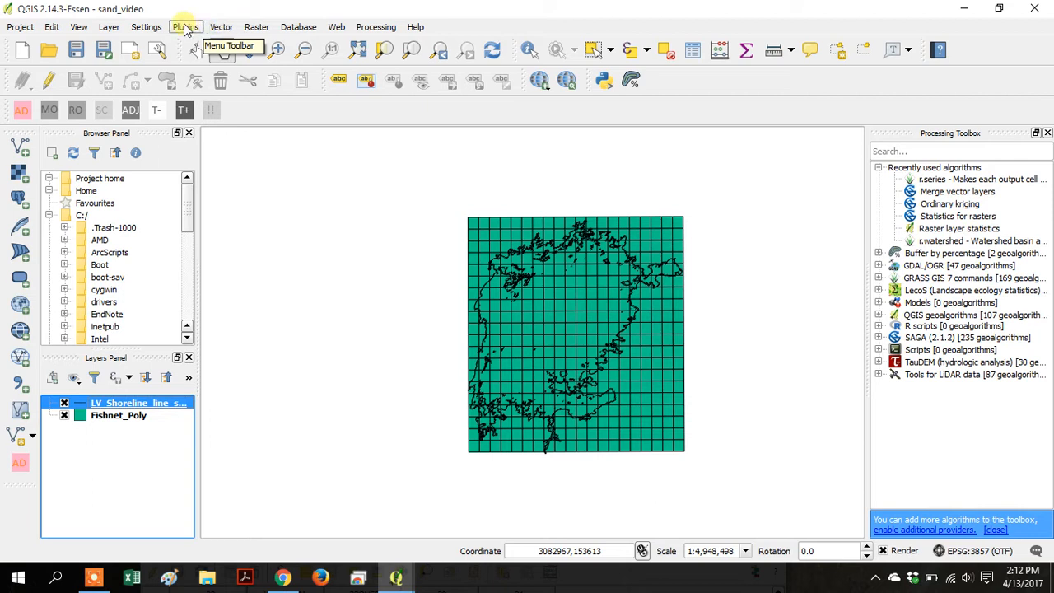
Add Bing Aerial imagery from the OpenLayers plugin and drag it below the shoreline and fishnet layers.
click(184, 27)
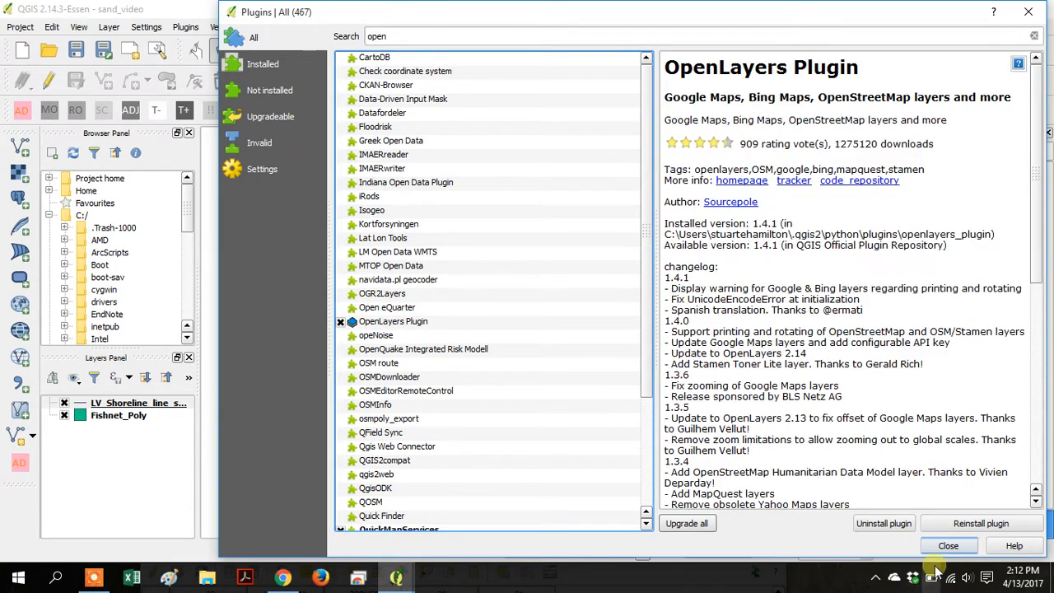
mouse_move(906, 539)
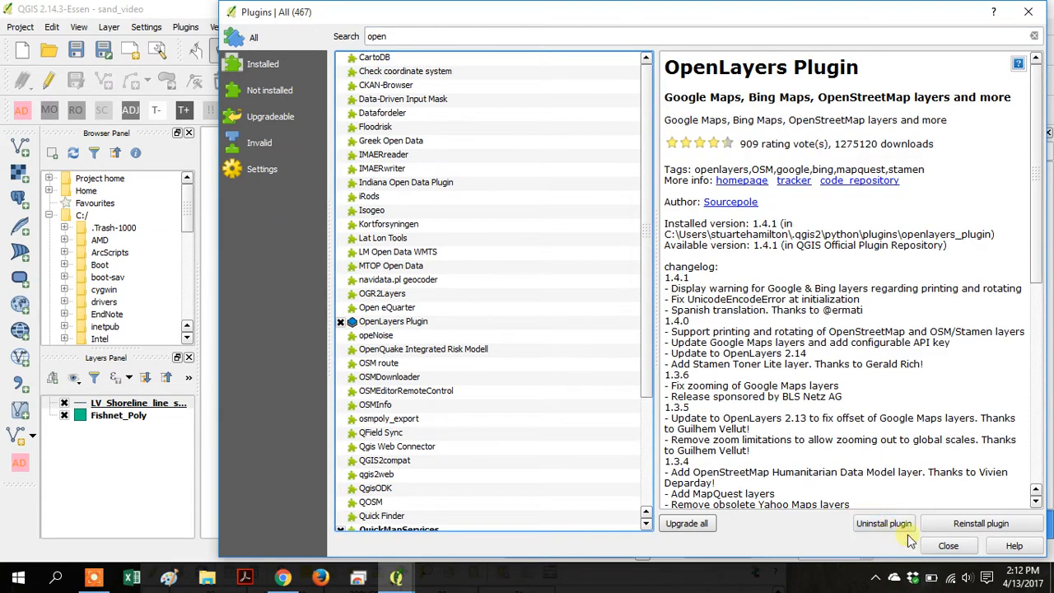
mouse_move(883, 523)
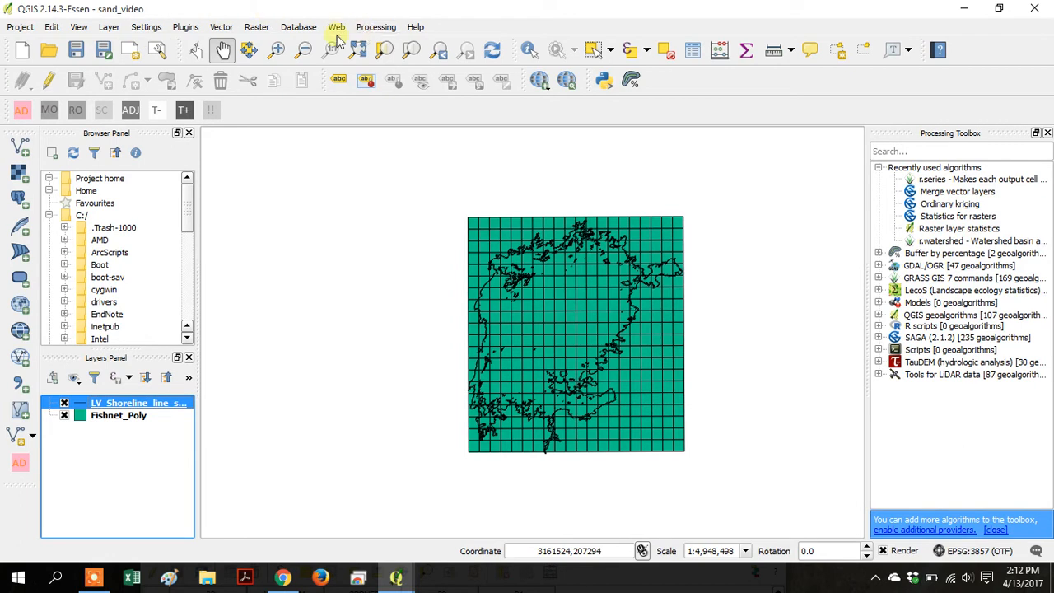
click(336, 27)
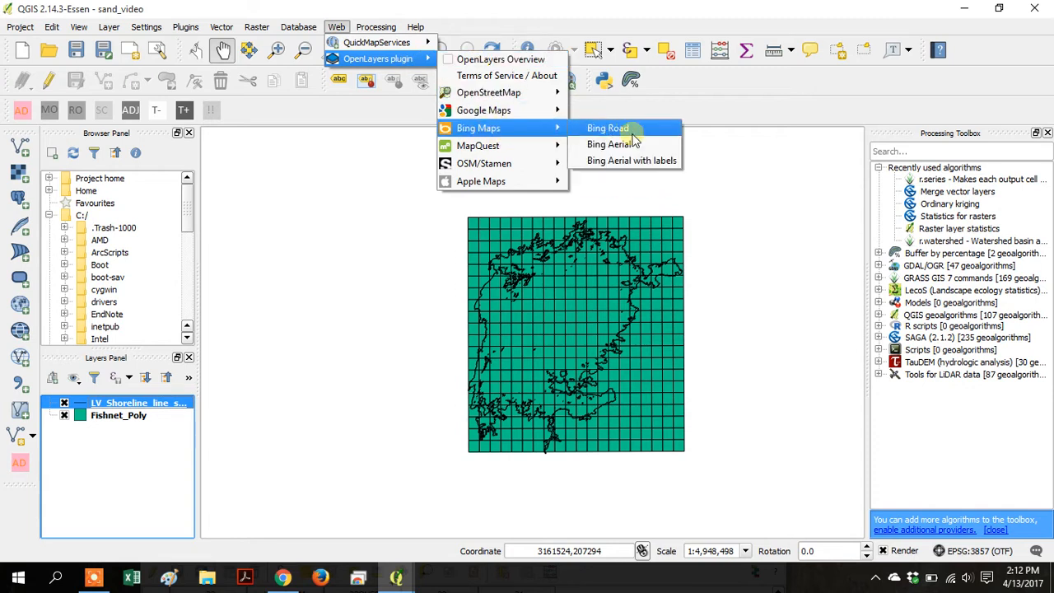
click(607, 128)
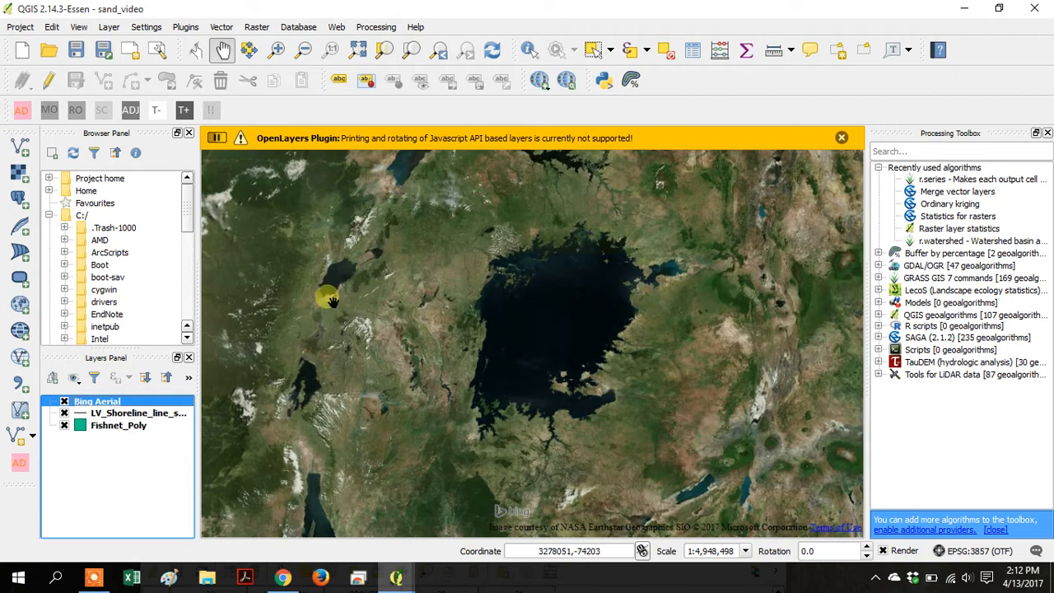
click(841, 137)
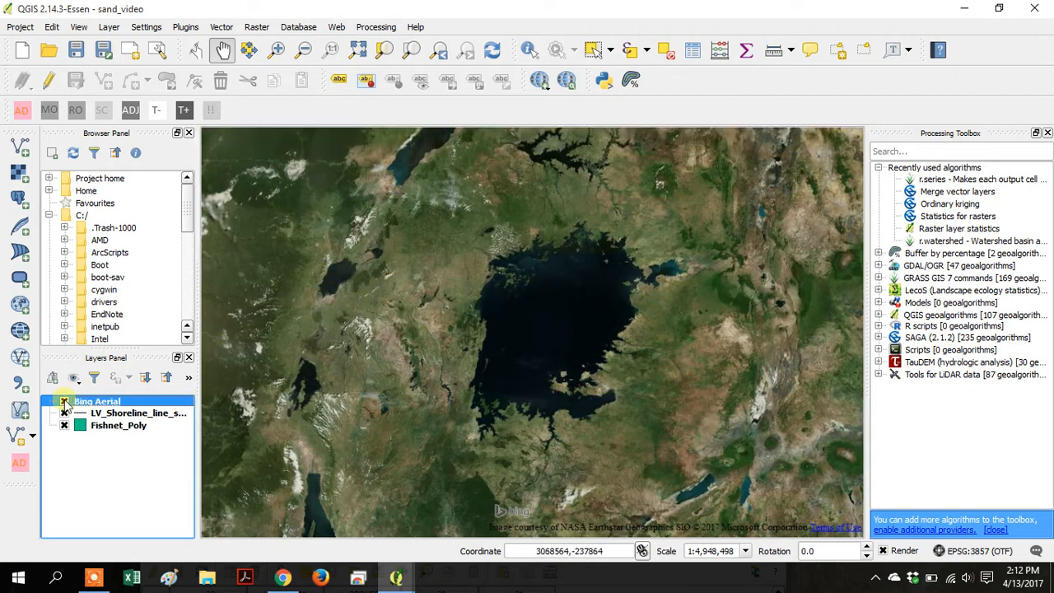
drag(97, 401, 143, 449)
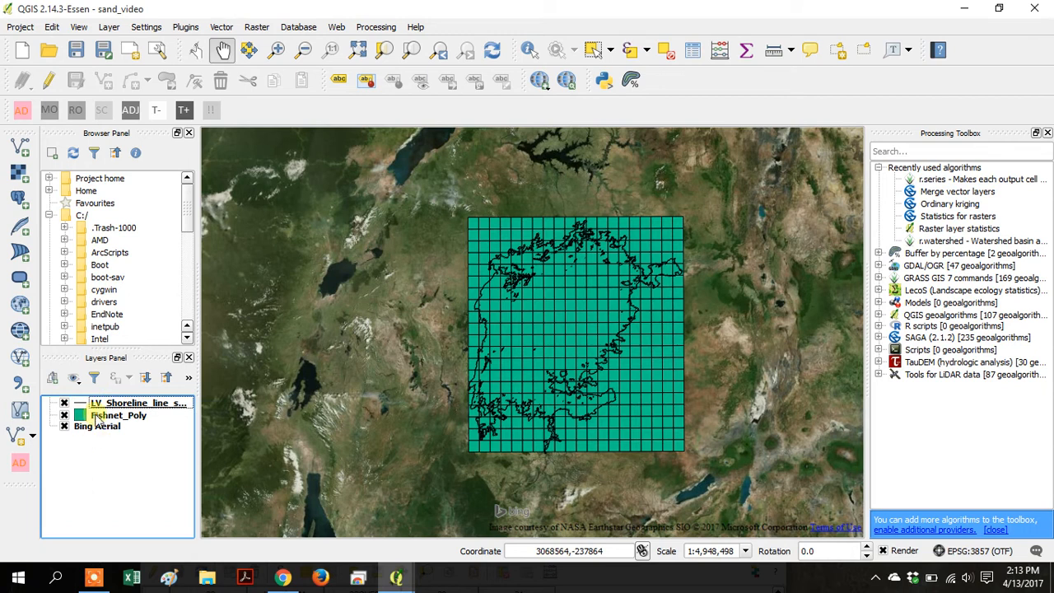
right_click(118, 415)
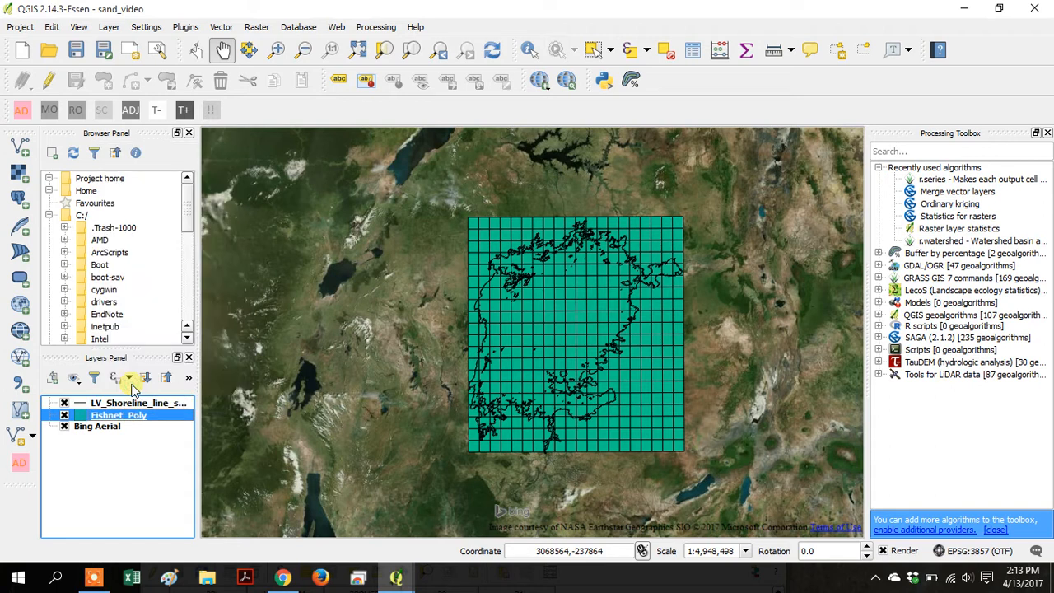
Set the Fishnet_Poly layer's Style transparency to 75%.
double_click(118, 415)
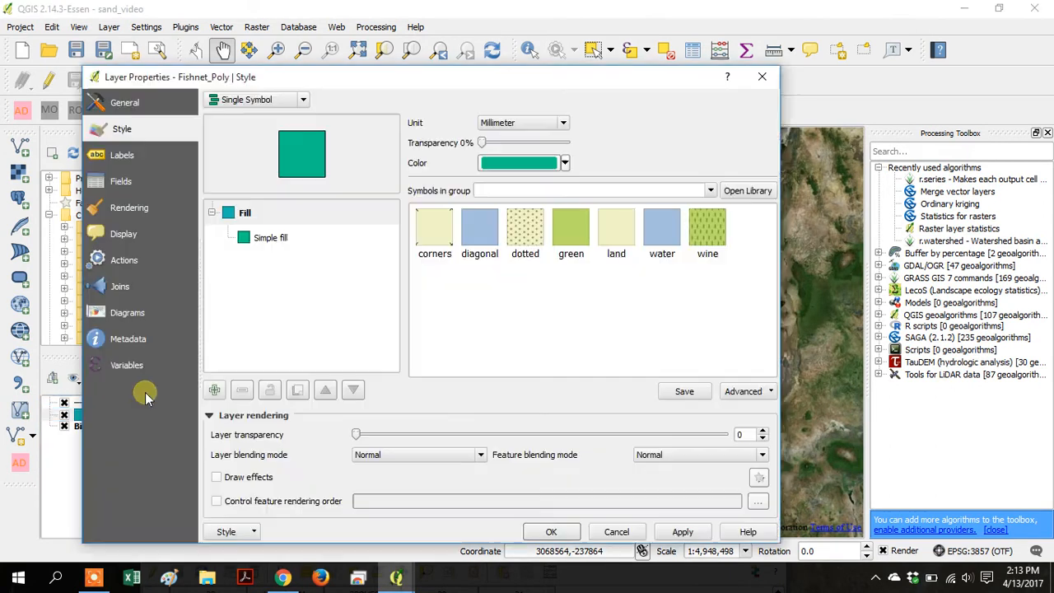
mouse_move(122, 129)
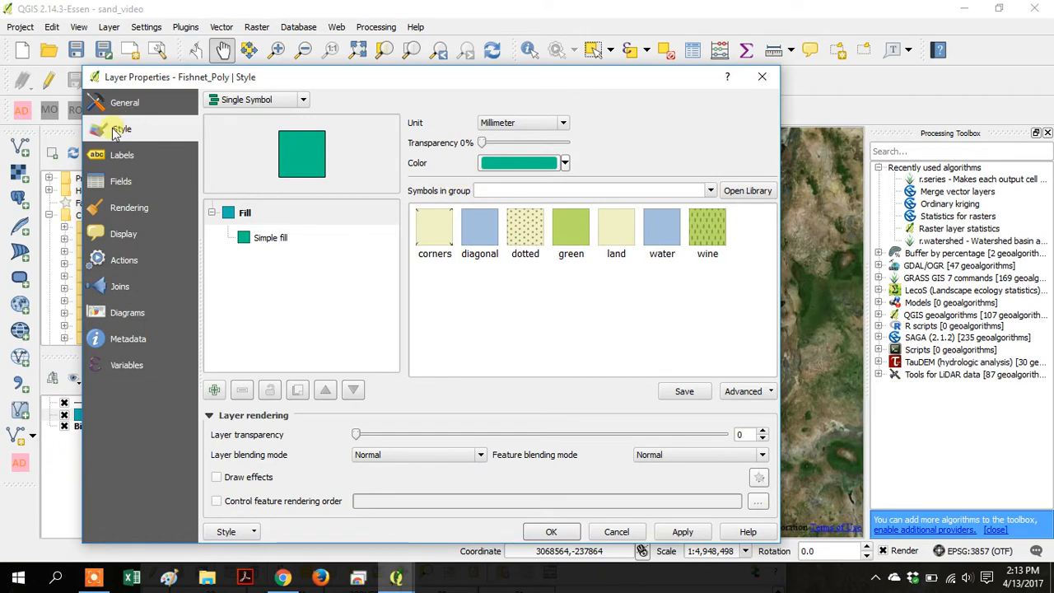
mouse_move(483, 143)
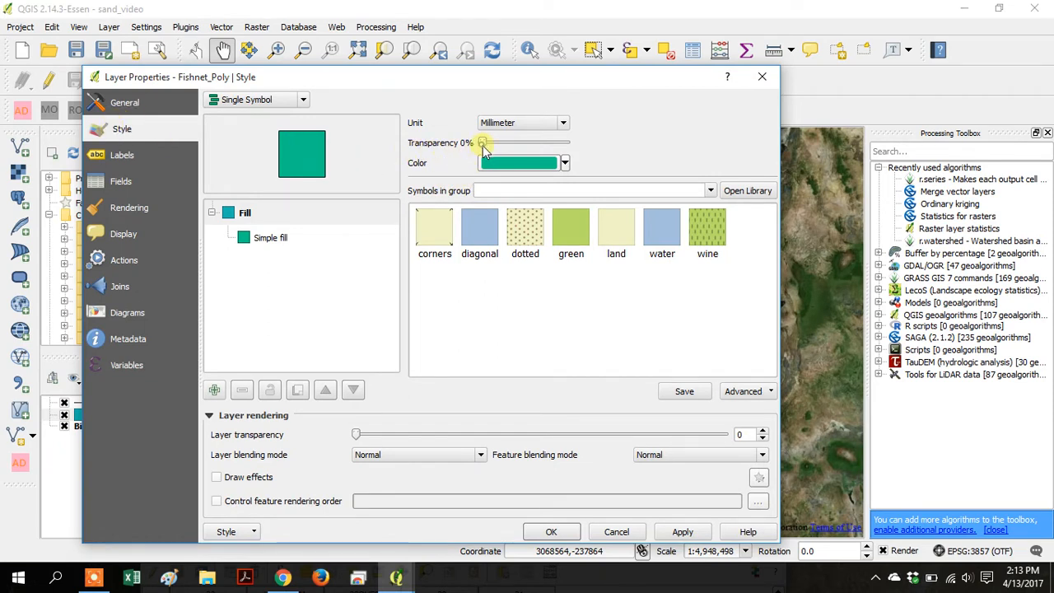
drag(482, 143, 535, 143)
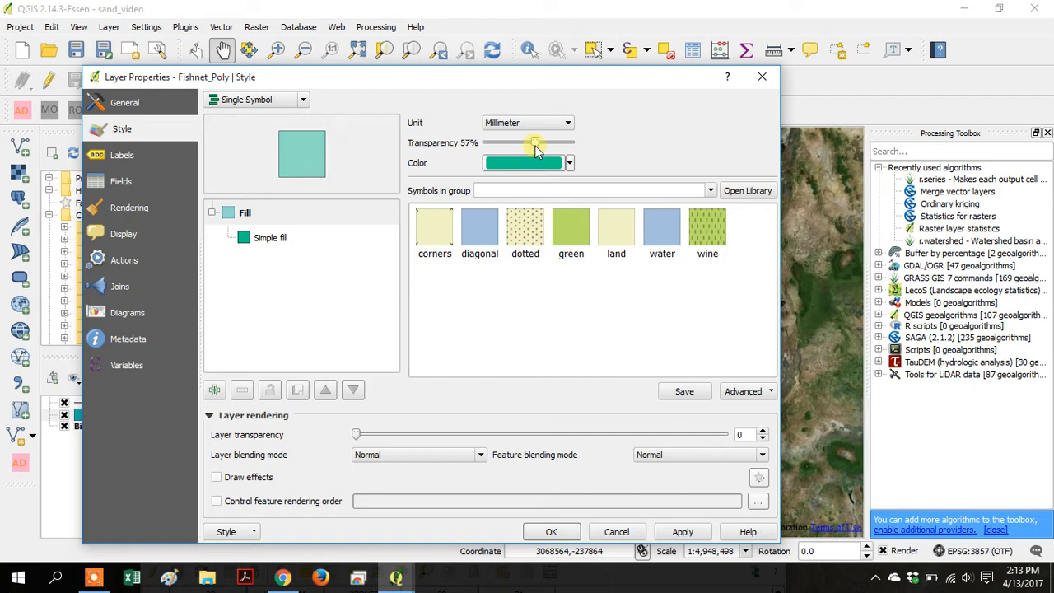
drag(536, 143, 549, 143)
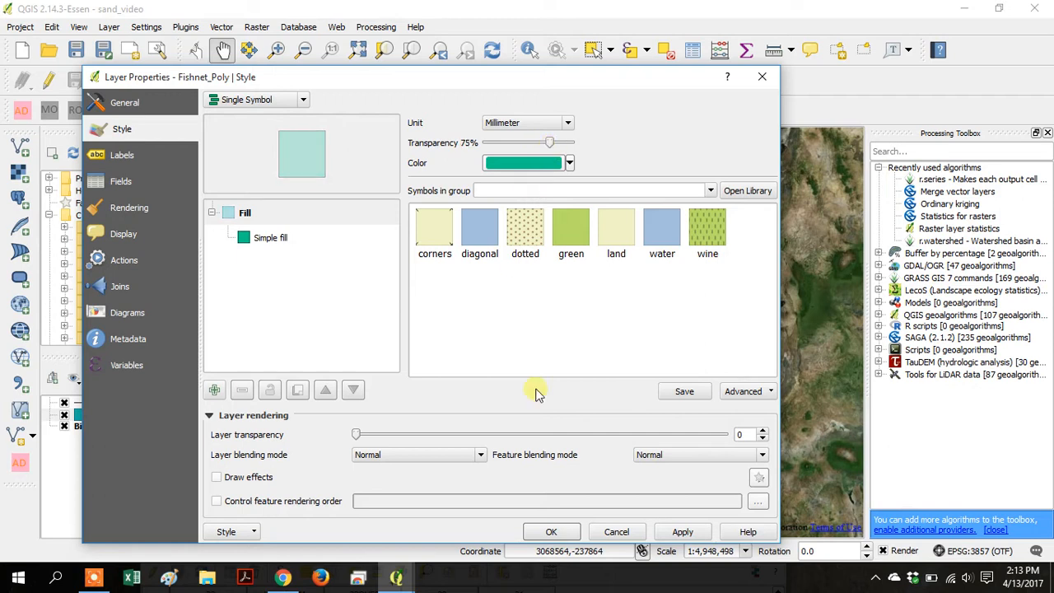
click(551, 532)
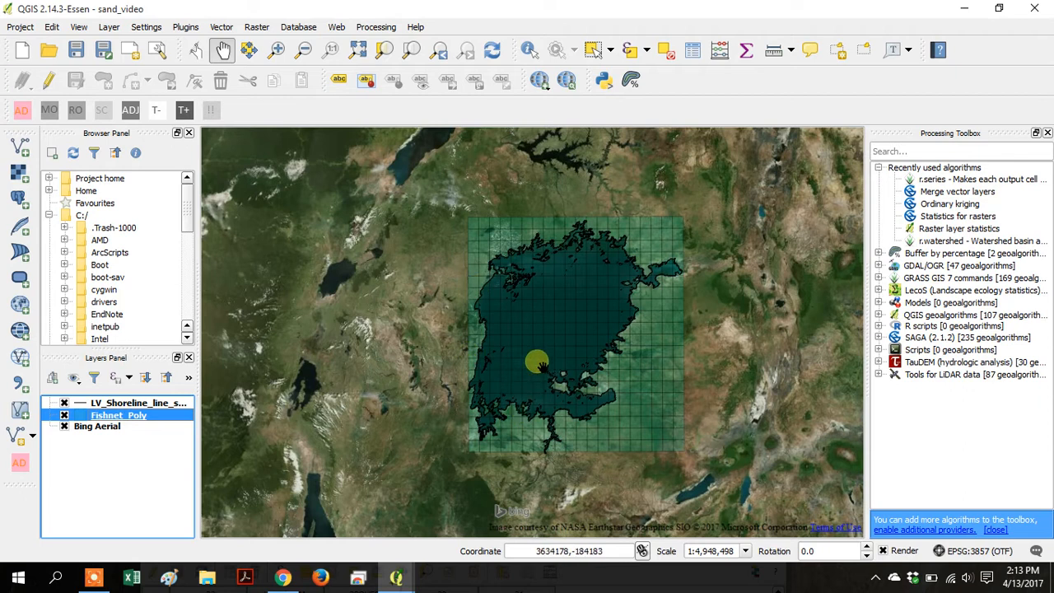
mouse_move(281, 314)
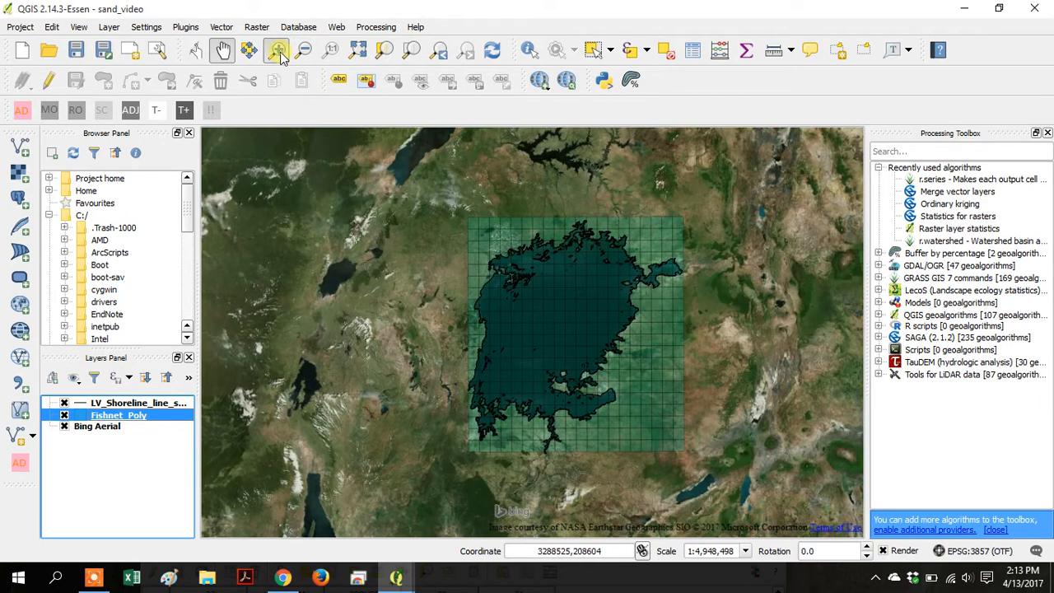
click(276, 50)
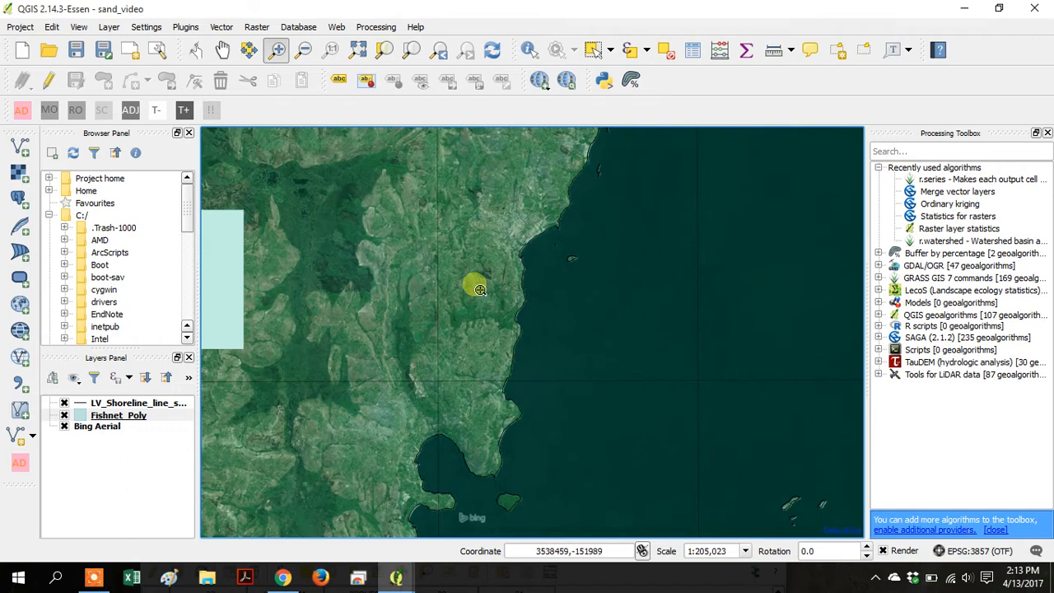
click(195, 51)
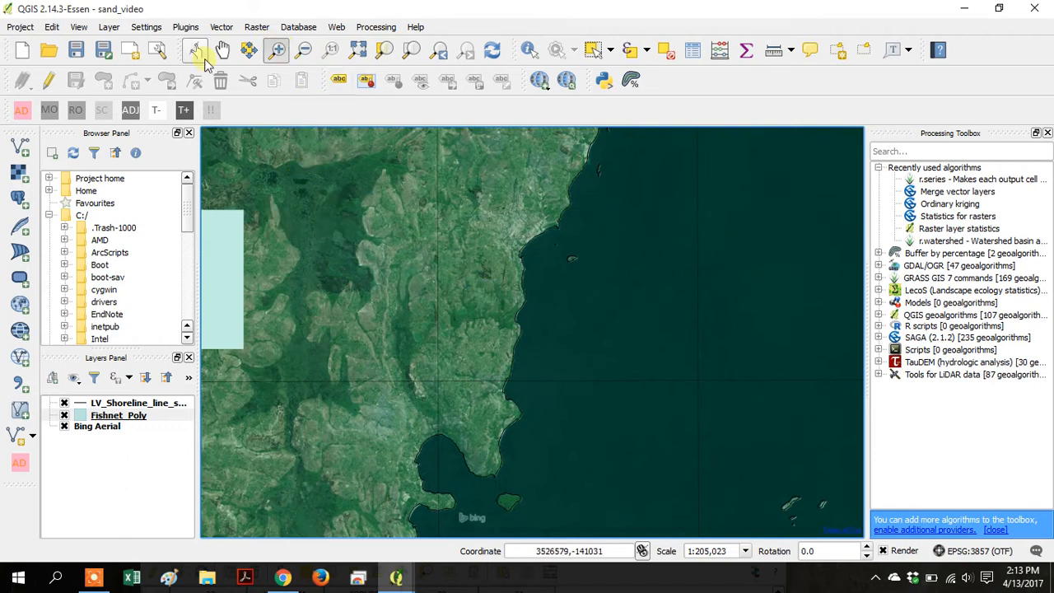
click(223, 50)
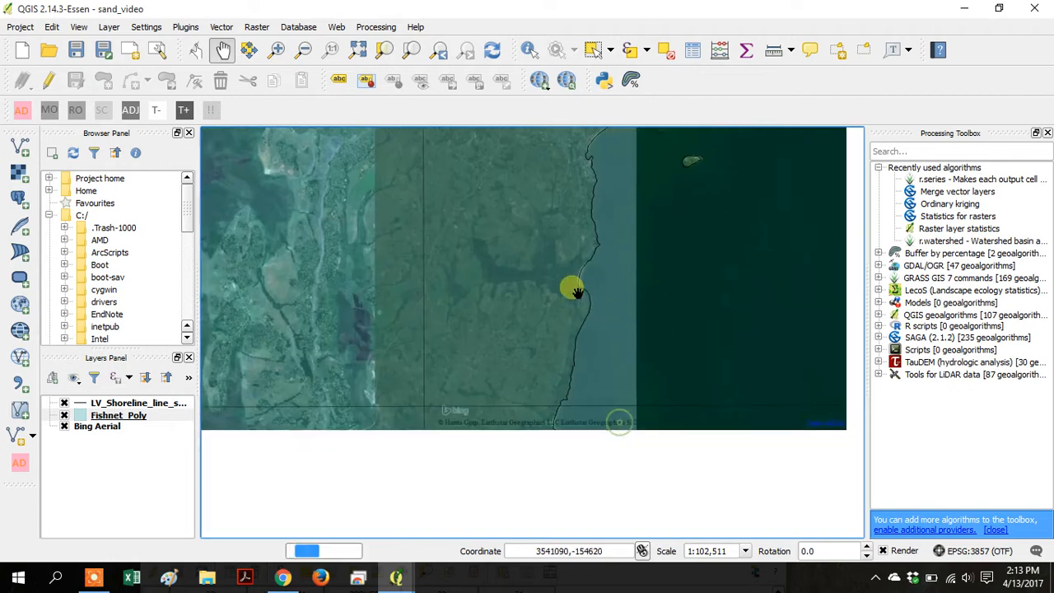
drag(577, 292, 511, 297)
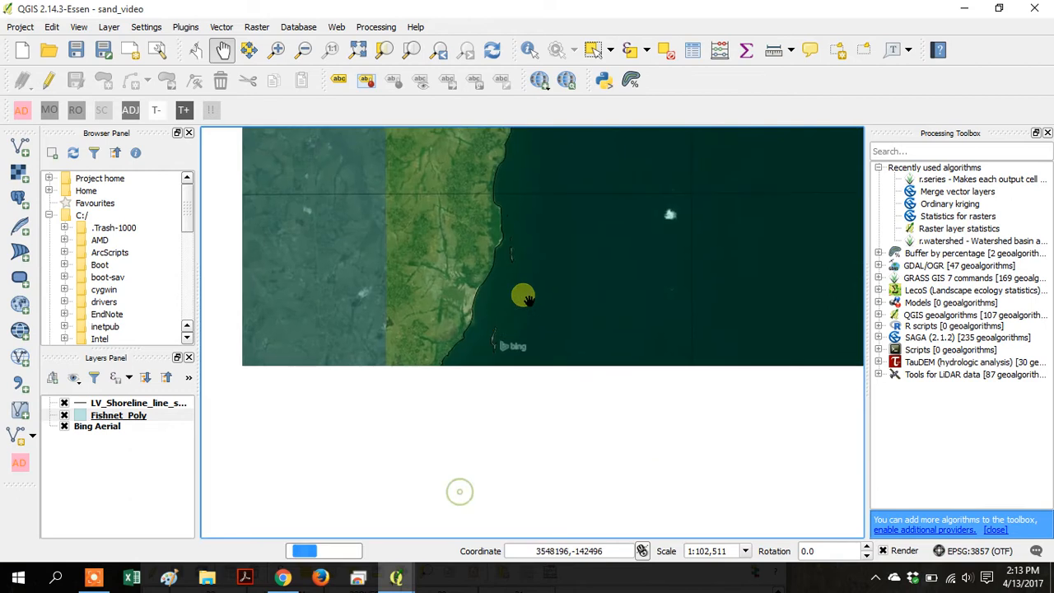
drag(527, 297, 403, 375)
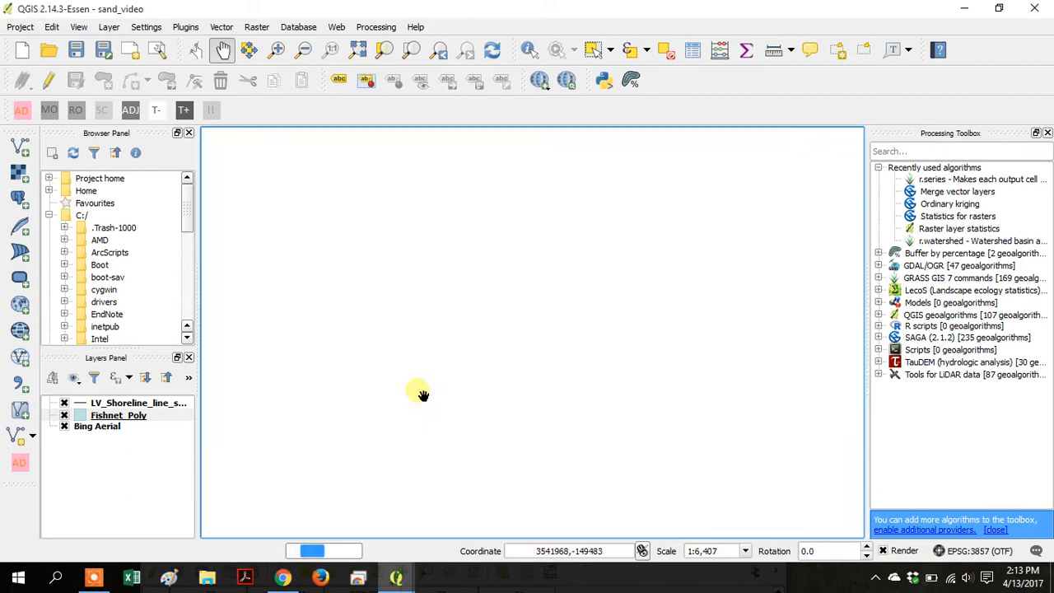
click(63, 426)
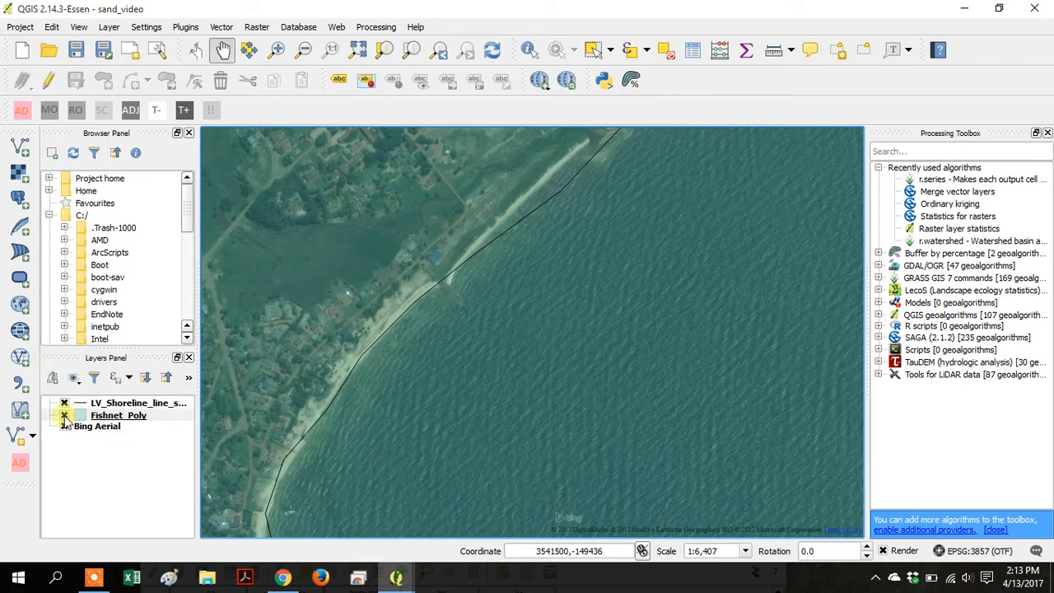
click(118, 415)
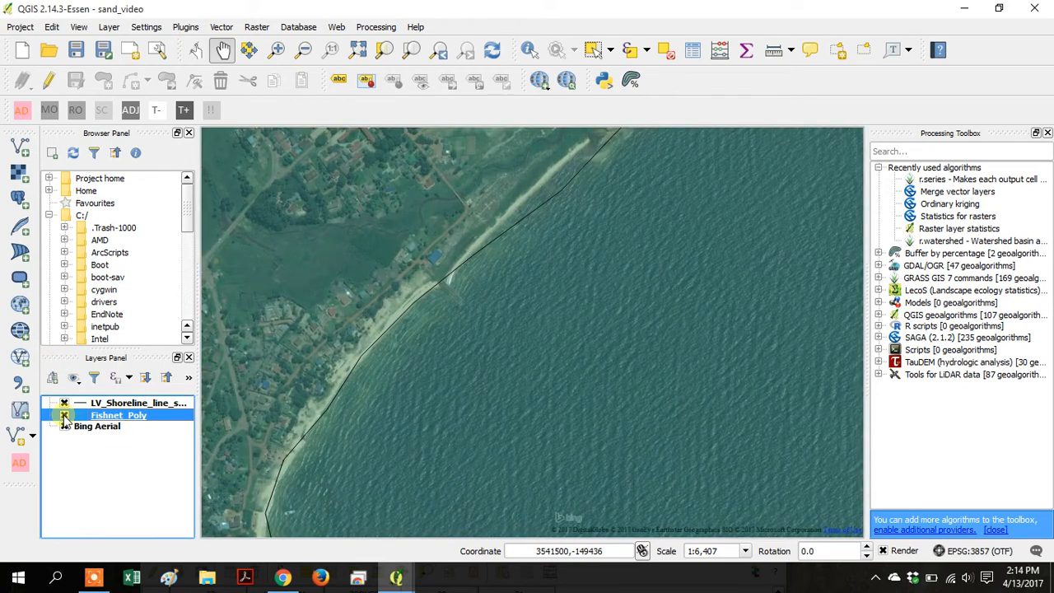
click(64, 415)
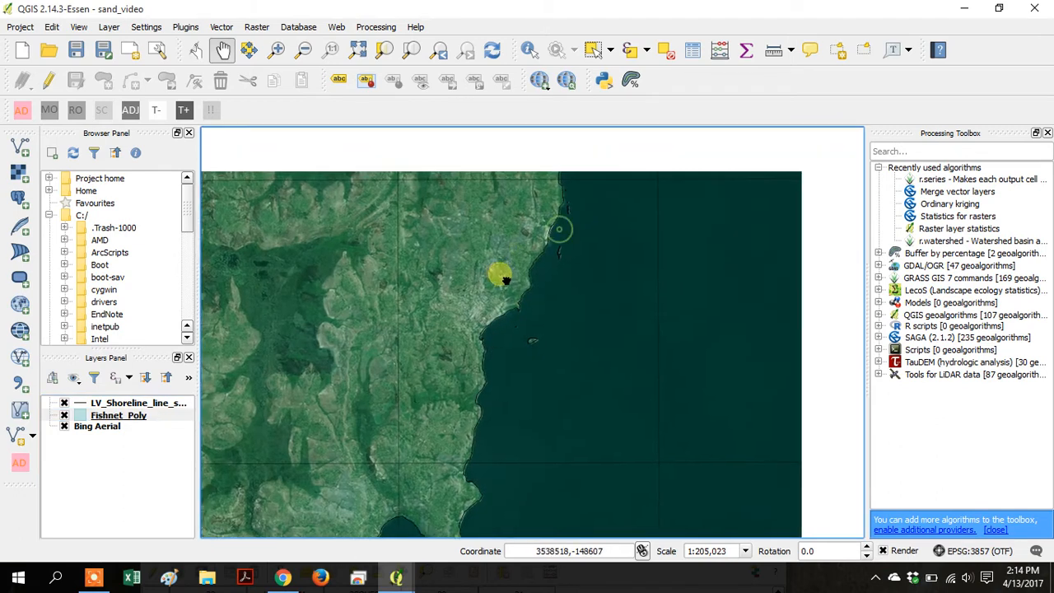
Bring up the context menu for the LV_Shoreline_line_split layer.
right_click(119, 402)
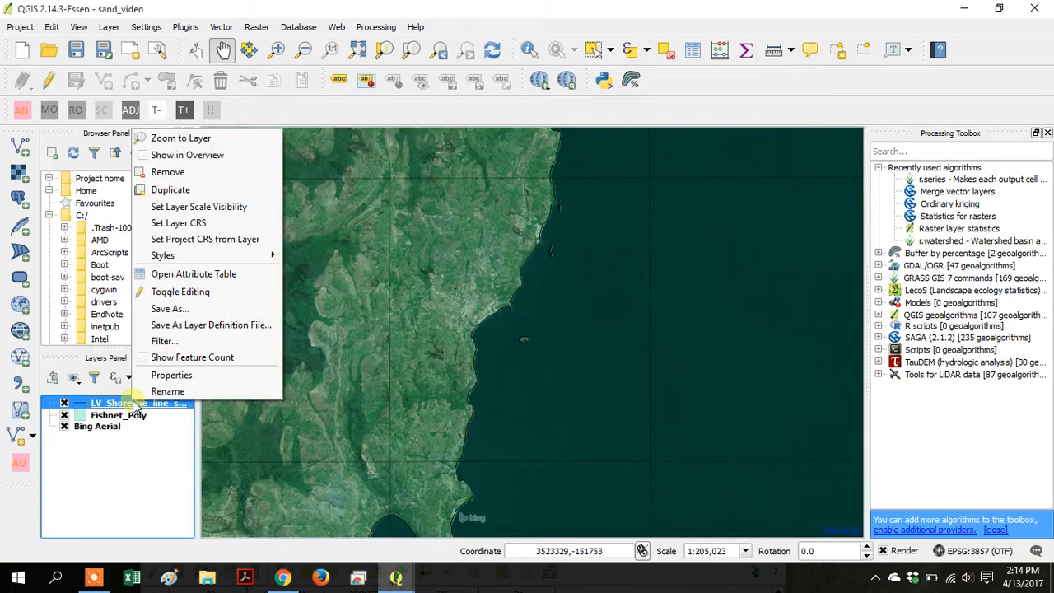
mouse_move(169, 375)
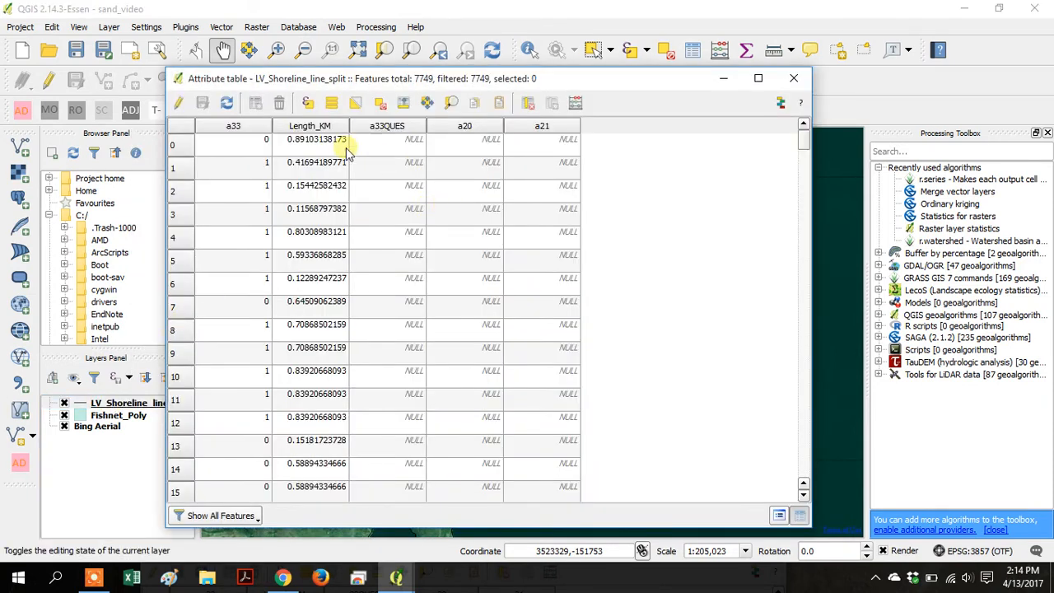
mouse_move(574, 102)
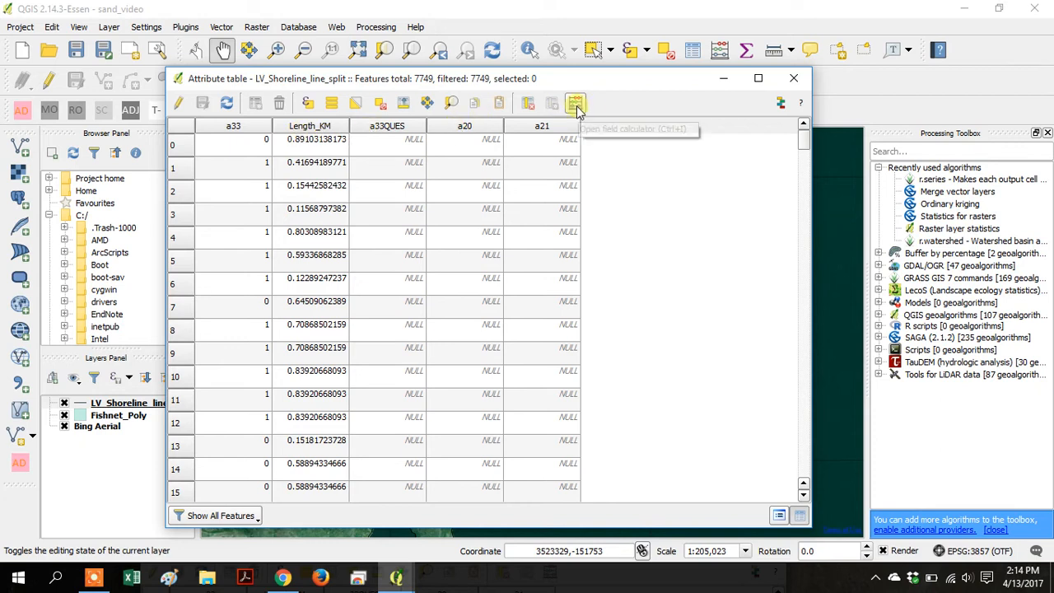
mouse_move(575, 102)
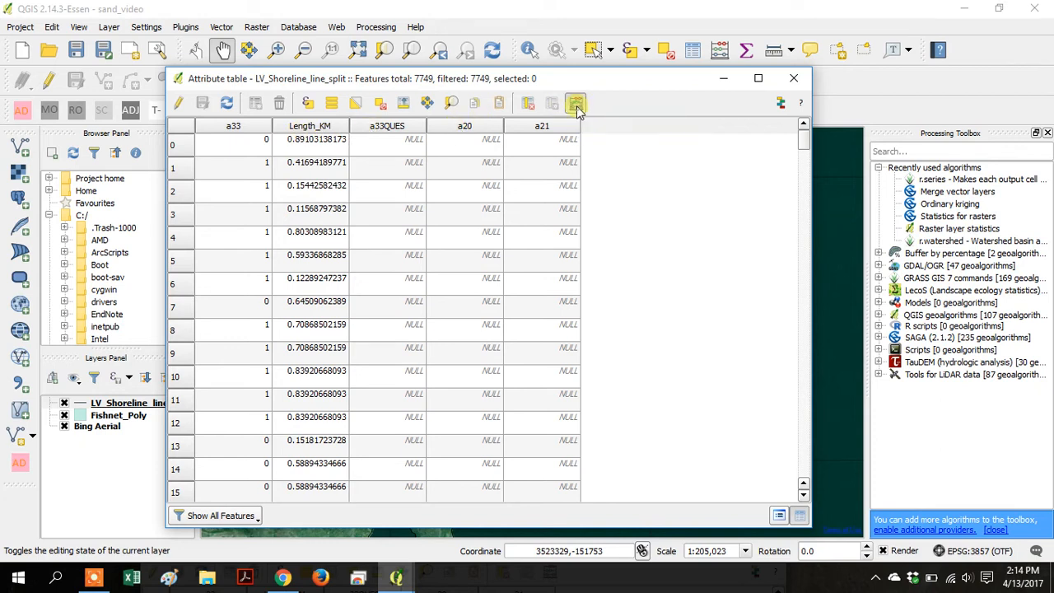
In the Field Calculator, create integer field 'Sand' with expression 0.
click(576, 102)
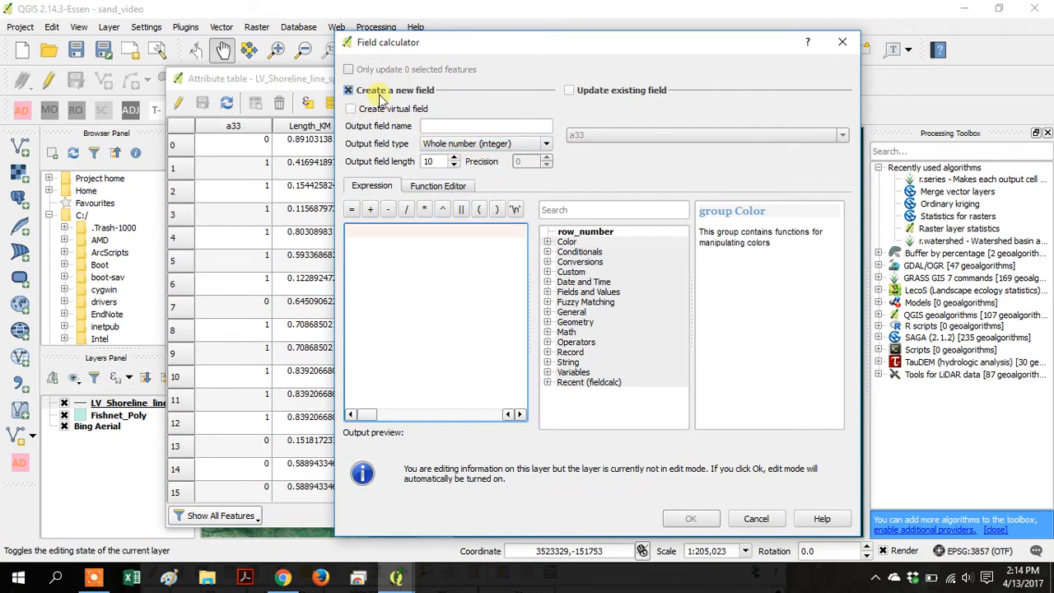
text(S)
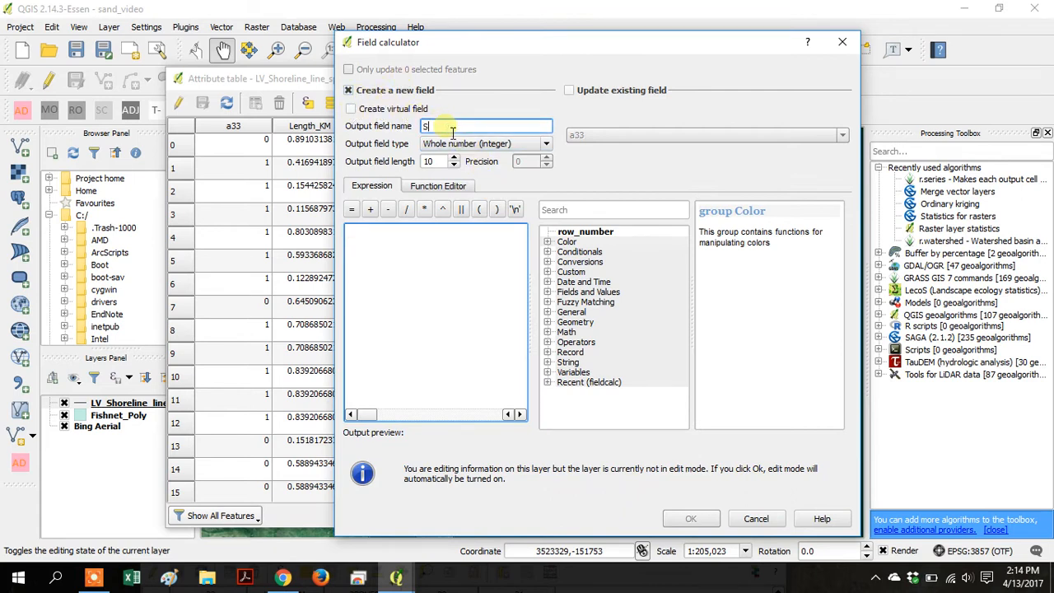
text(and)
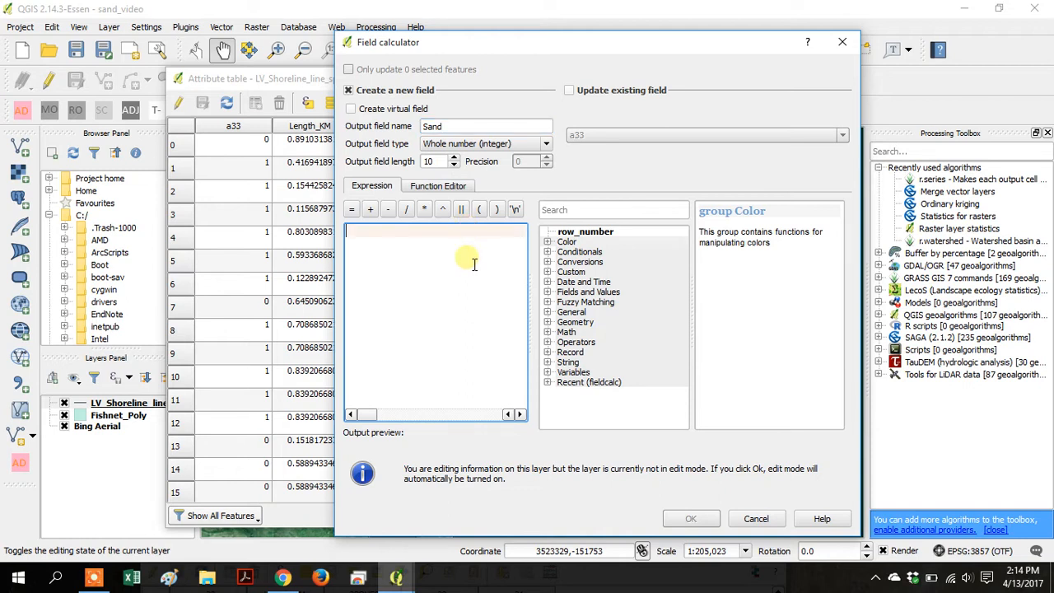
text(0)
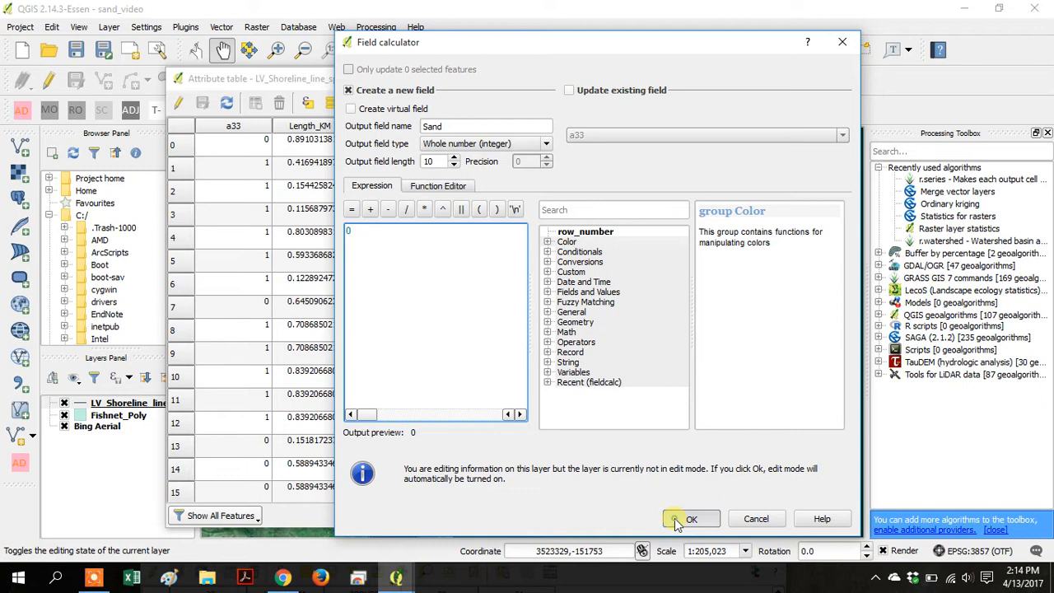
click(691, 518)
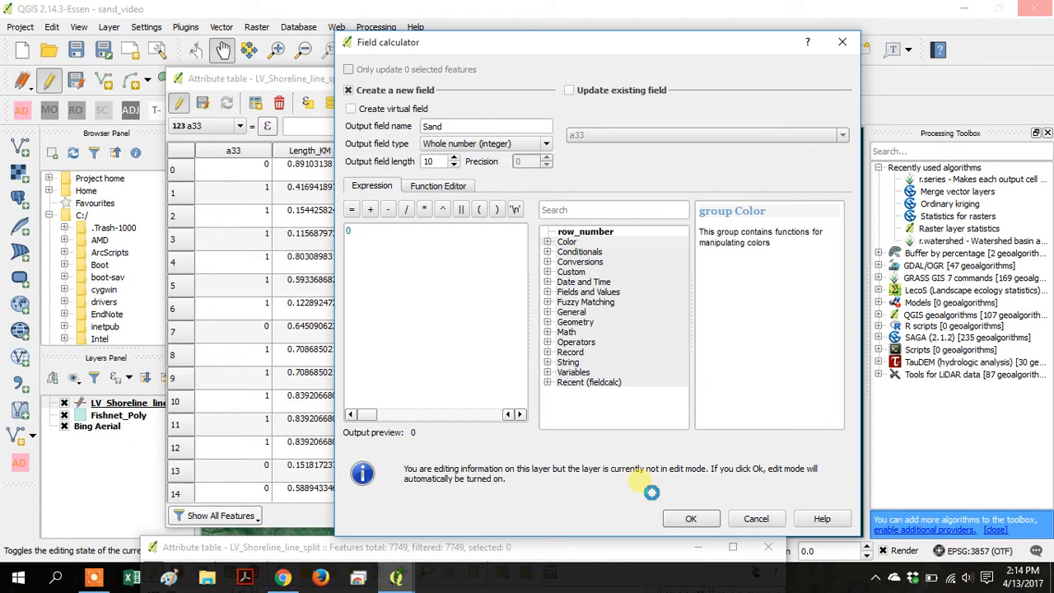
mouse_move(577, 509)
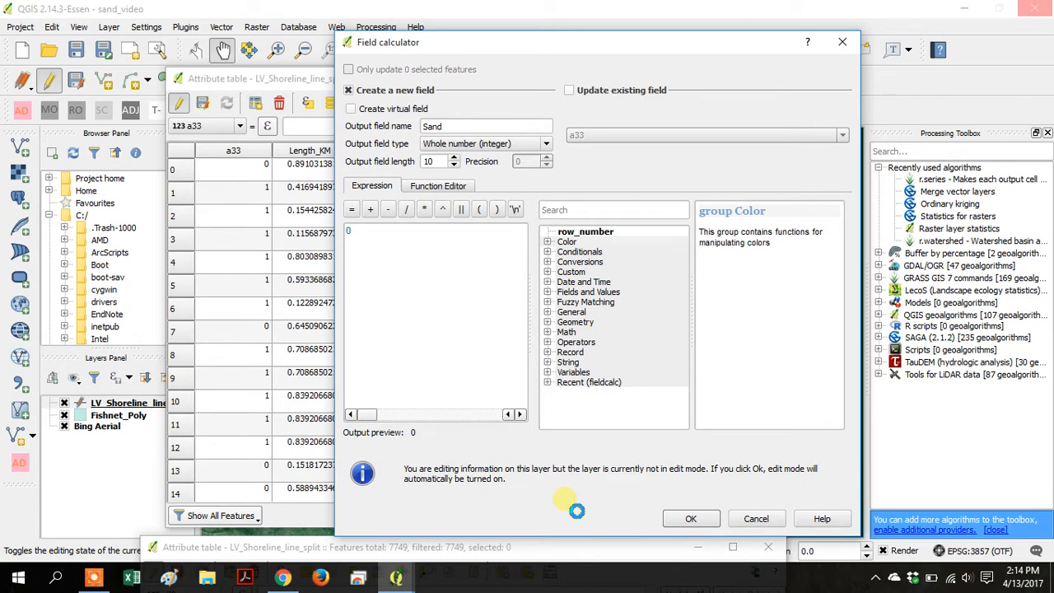
click(691, 518)
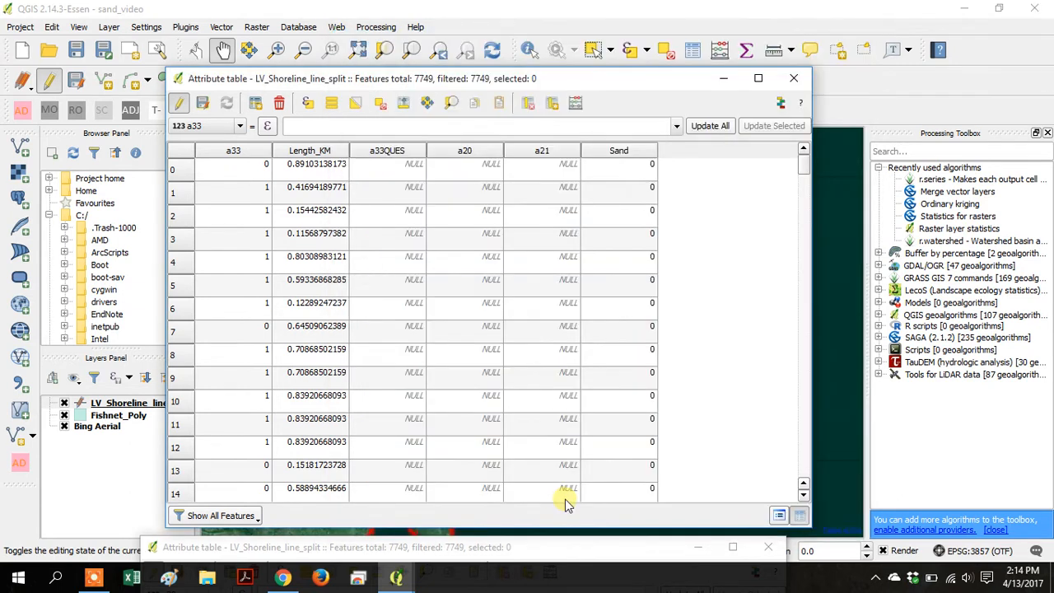
mouse_move(728, 84)
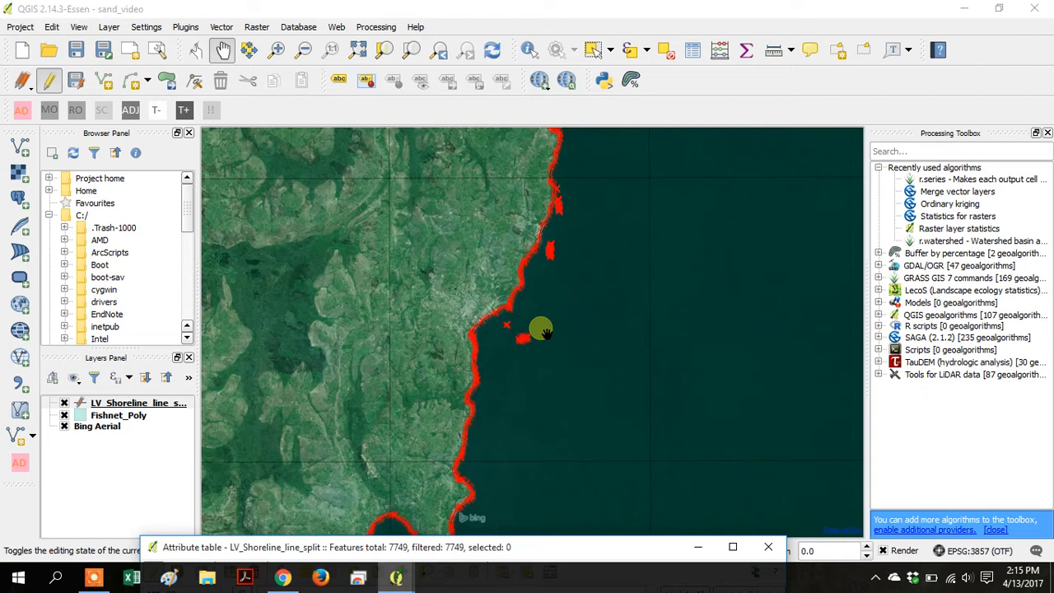
Toggle editing off on the shoreline layer, keeping the Sand field.
click(47, 80)
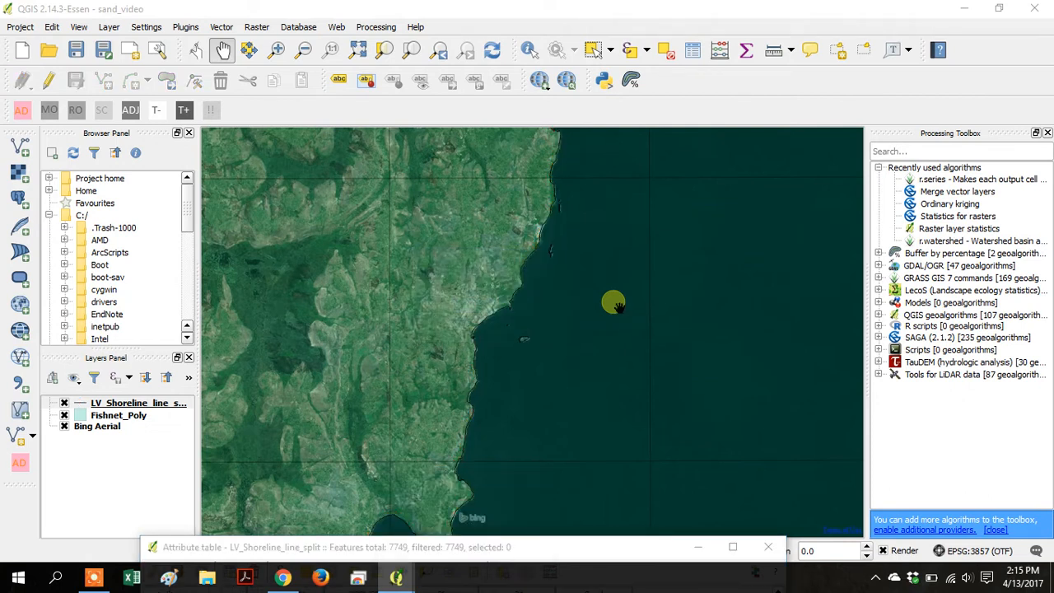
Zoom and pan to a white-sand beach and select its shoreline segment.
drag(613, 305, 558, 196)
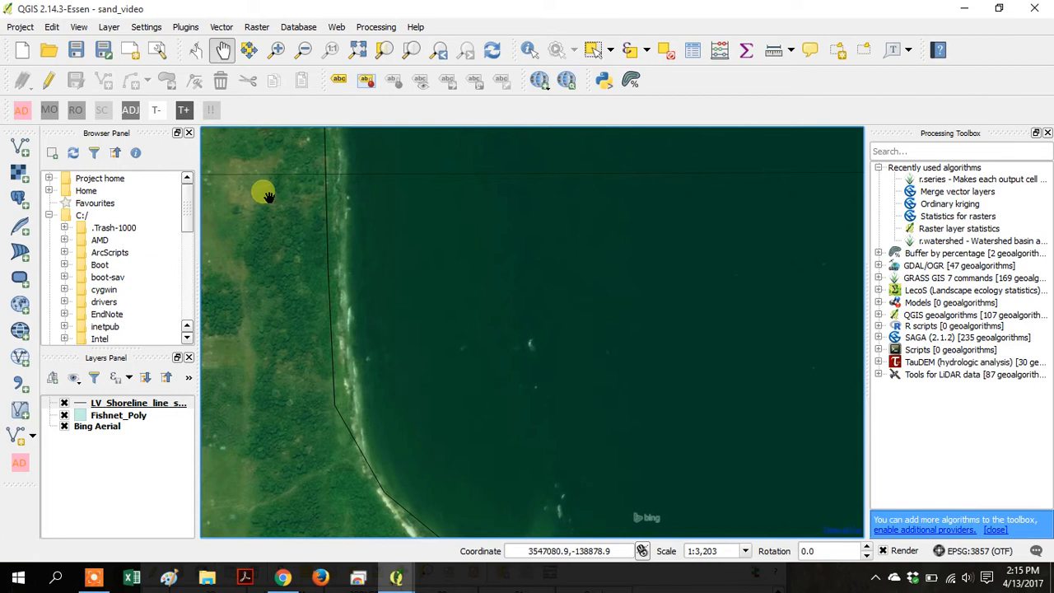
drag(265, 196, 482, 173)
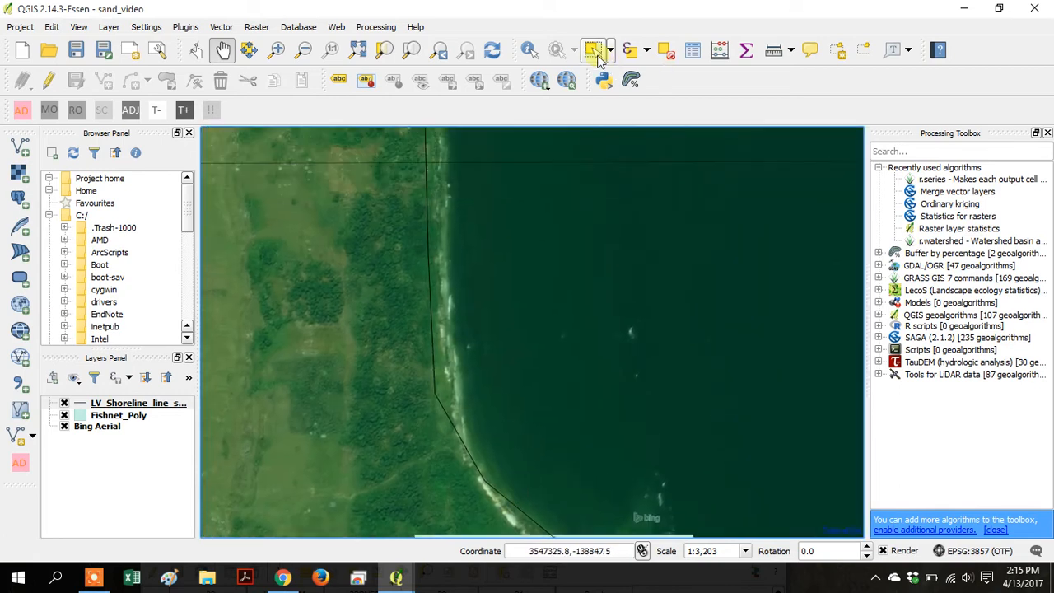
mouse_move(595, 51)
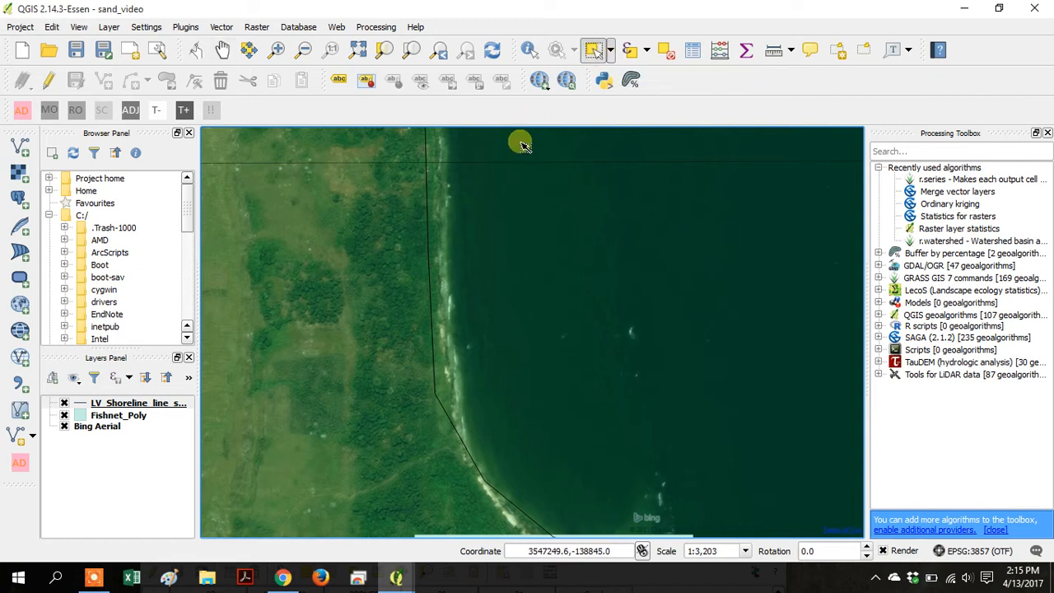
click(432, 270)
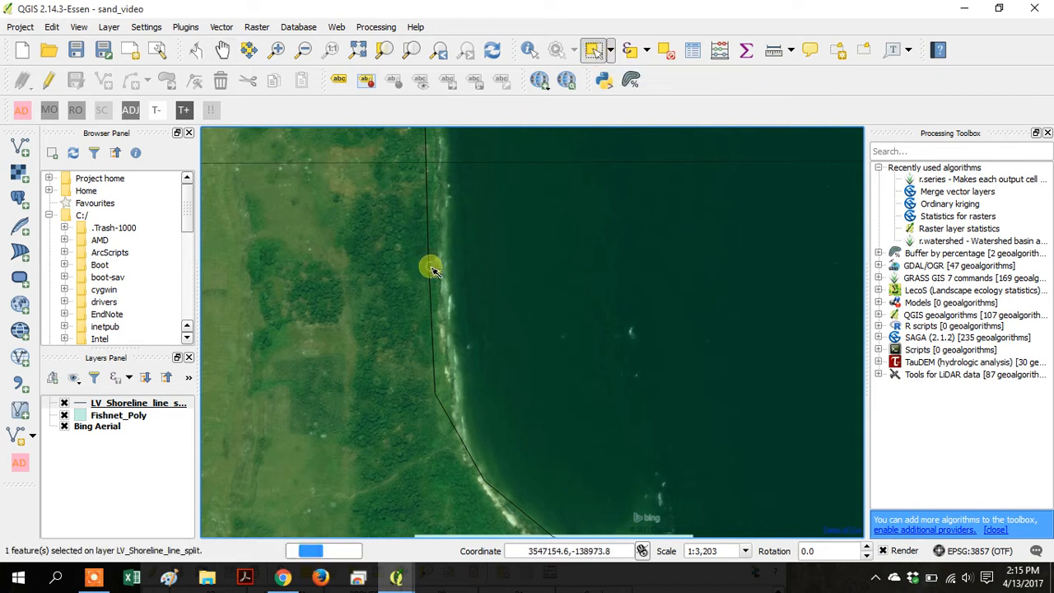
click(440, 309)
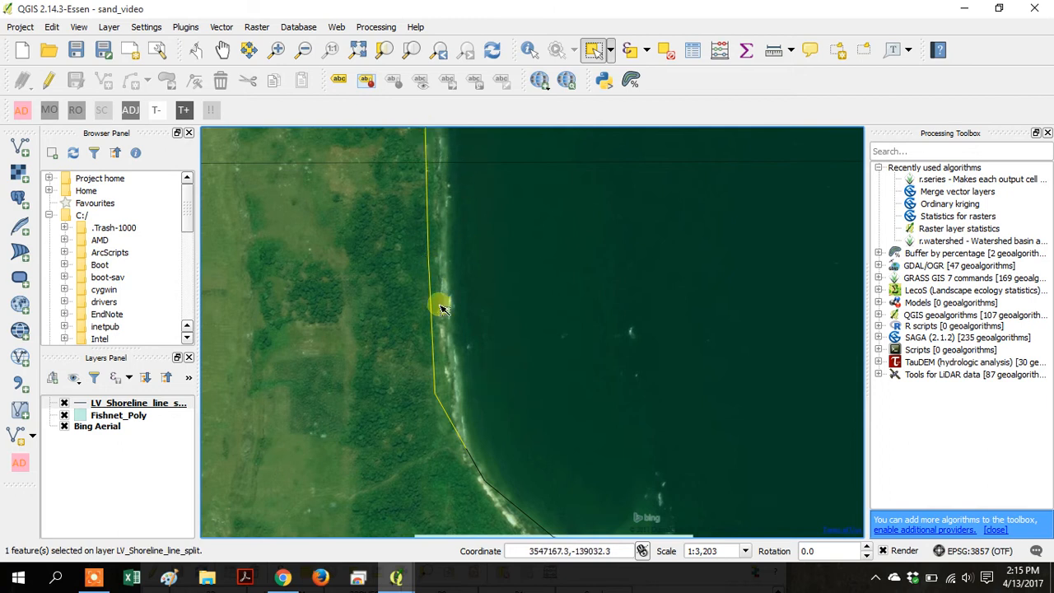
mouse_move(466, 404)
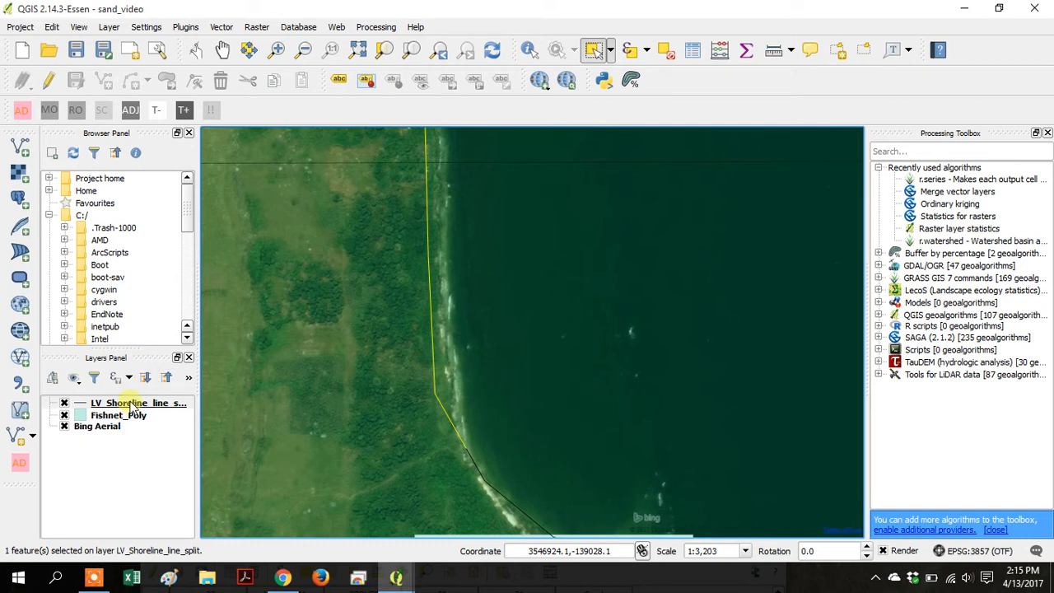
Open the shoreline attribute table showing only the selected feature.
right_click(137, 403)
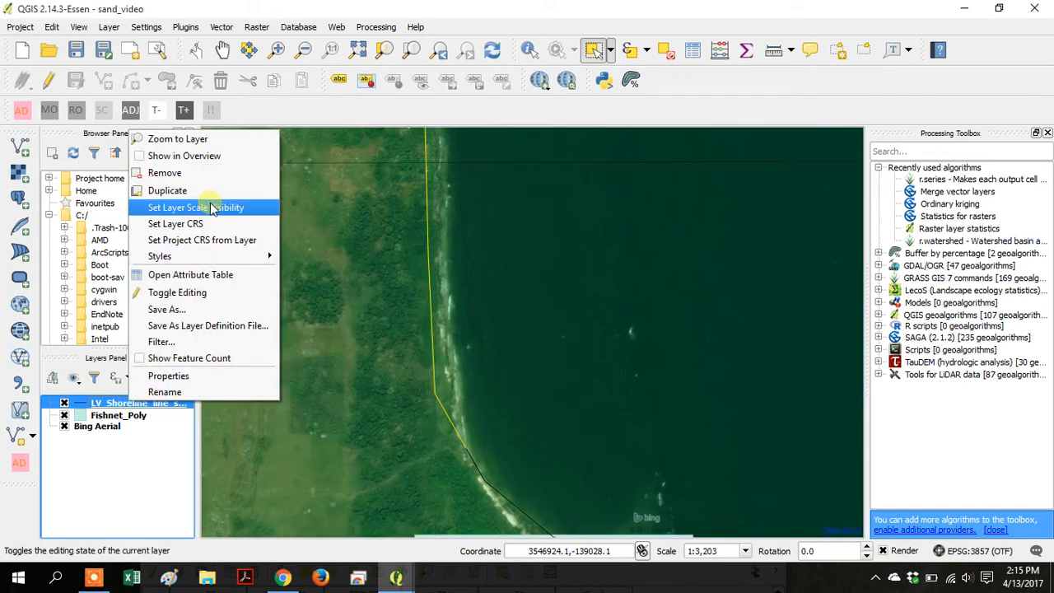
click(190, 274)
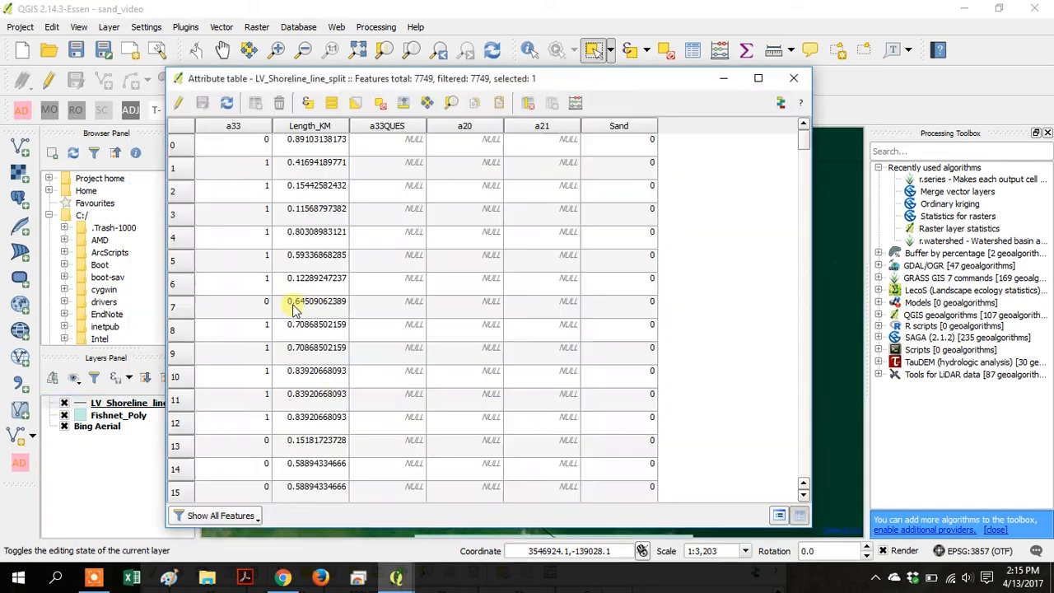
click(221, 516)
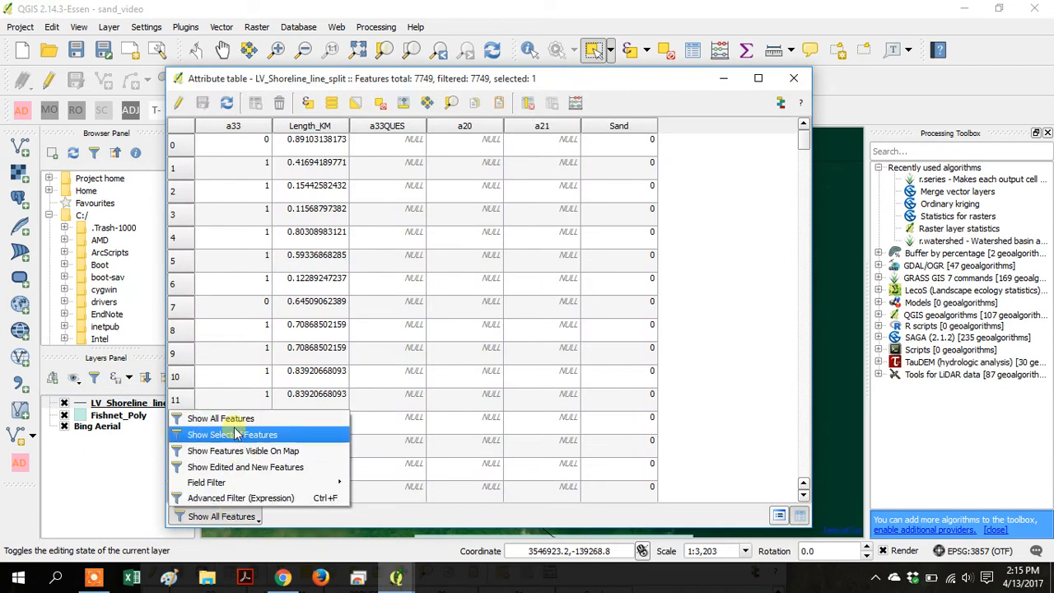
mouse_move(282, 434)
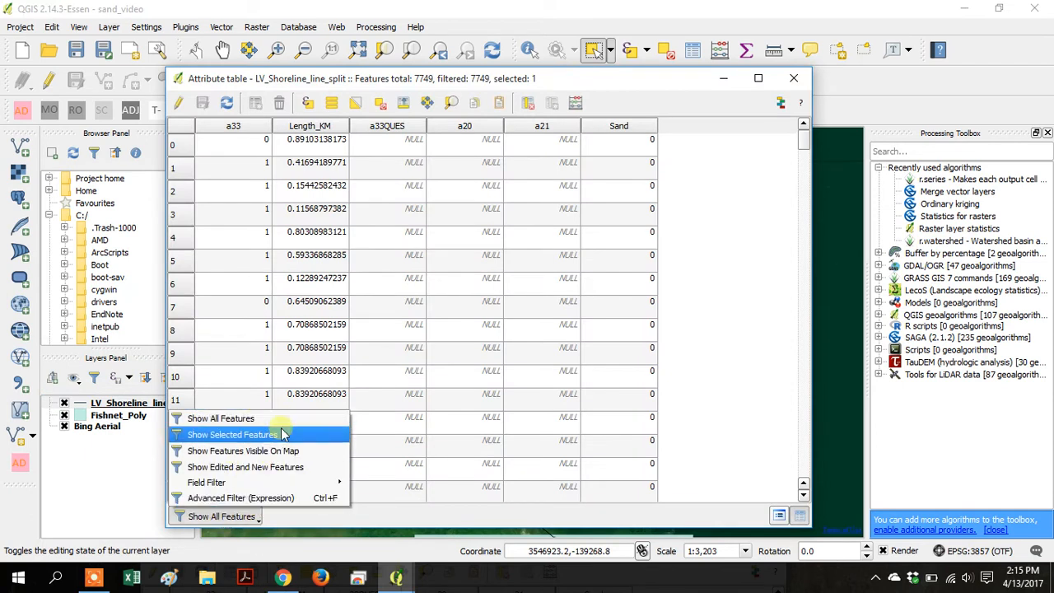
click(232, 434)
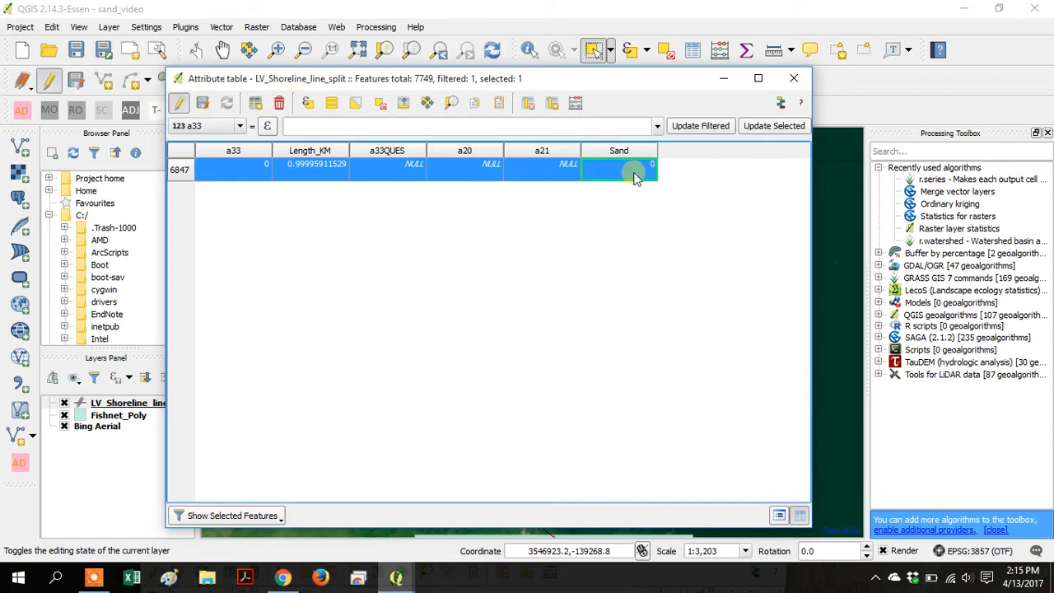
Enter Sand = 1, save edits, stop editing and close the table.
double_click(619, 169)
text(1)
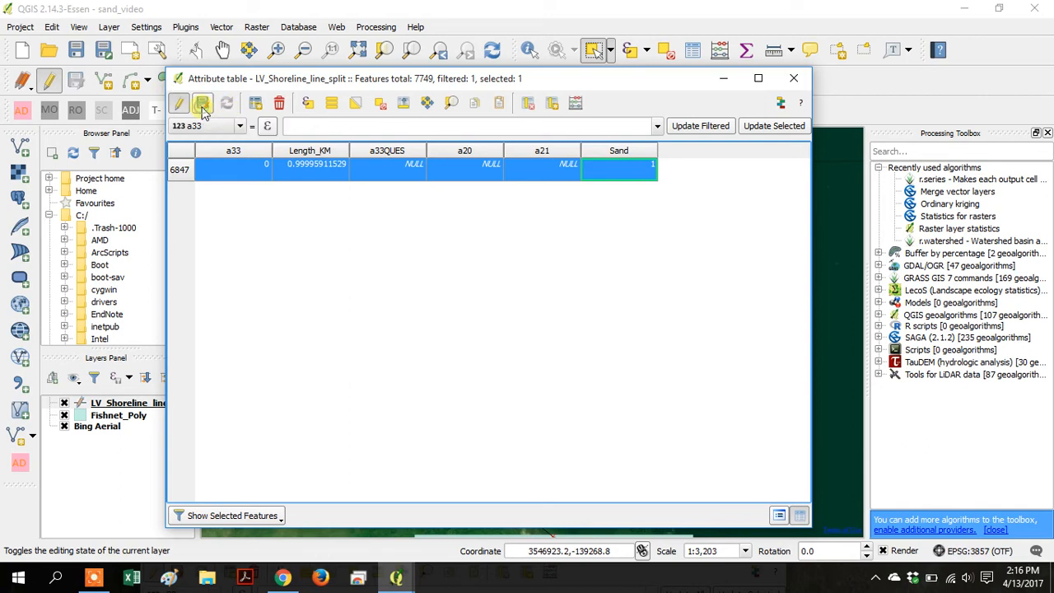
click(201, 102)
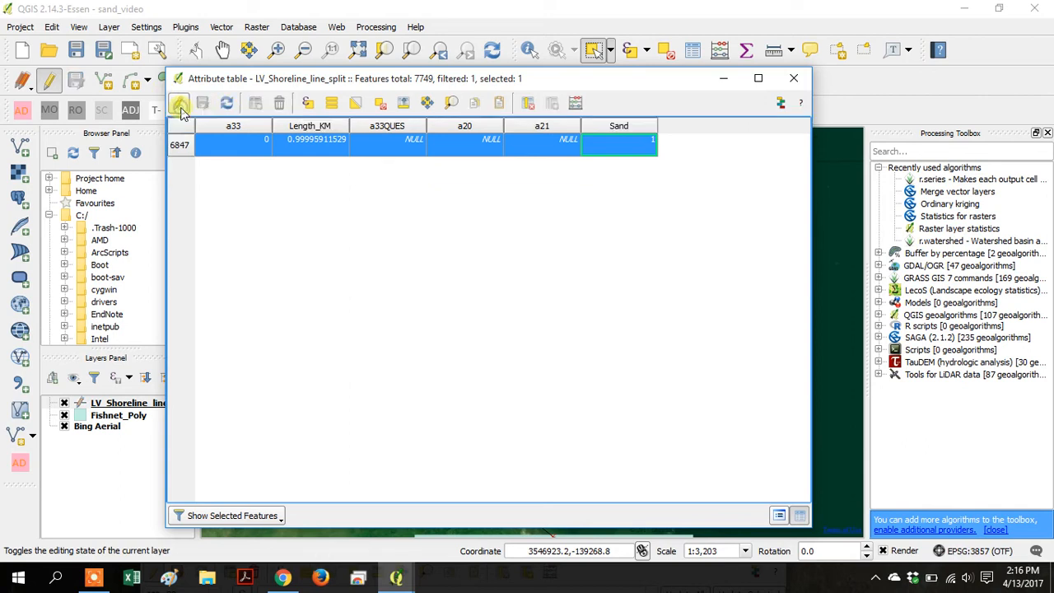
click(179, 102)
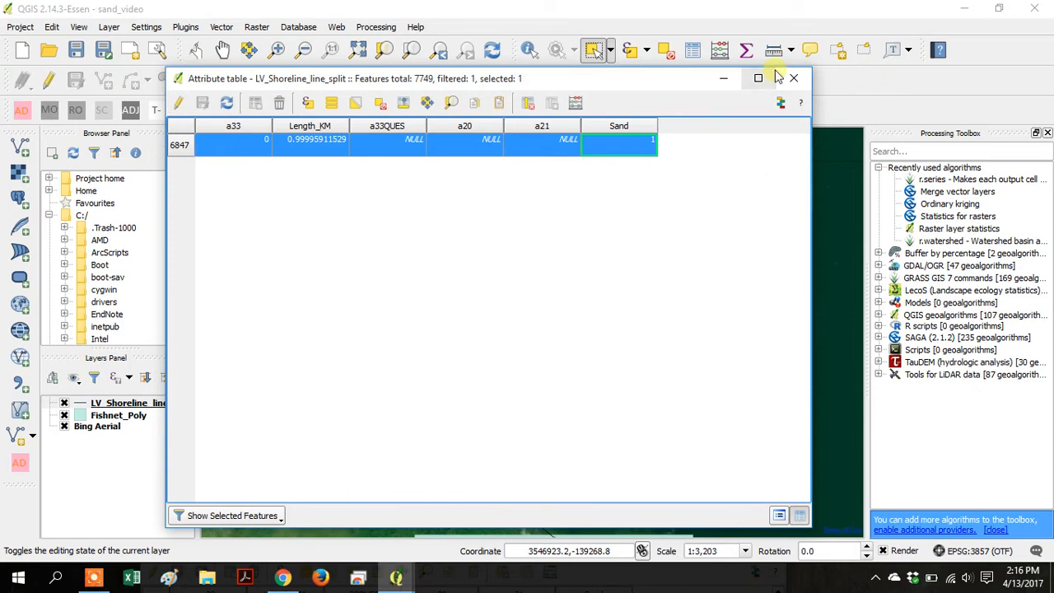
click(793, 78)
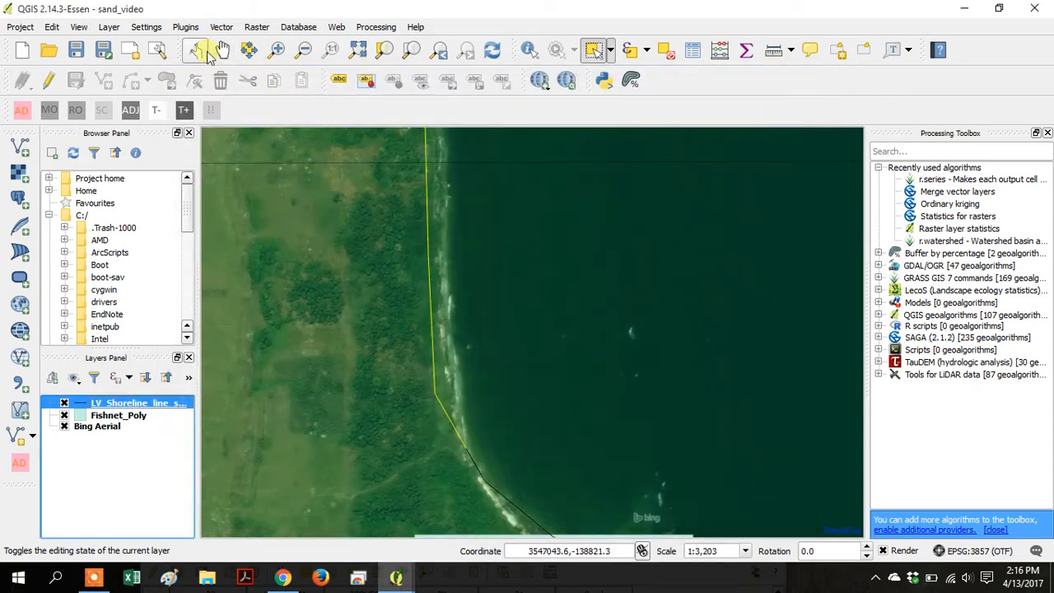
Pan along the coast and select the next sandy shoreline segment.
click(223, 50)
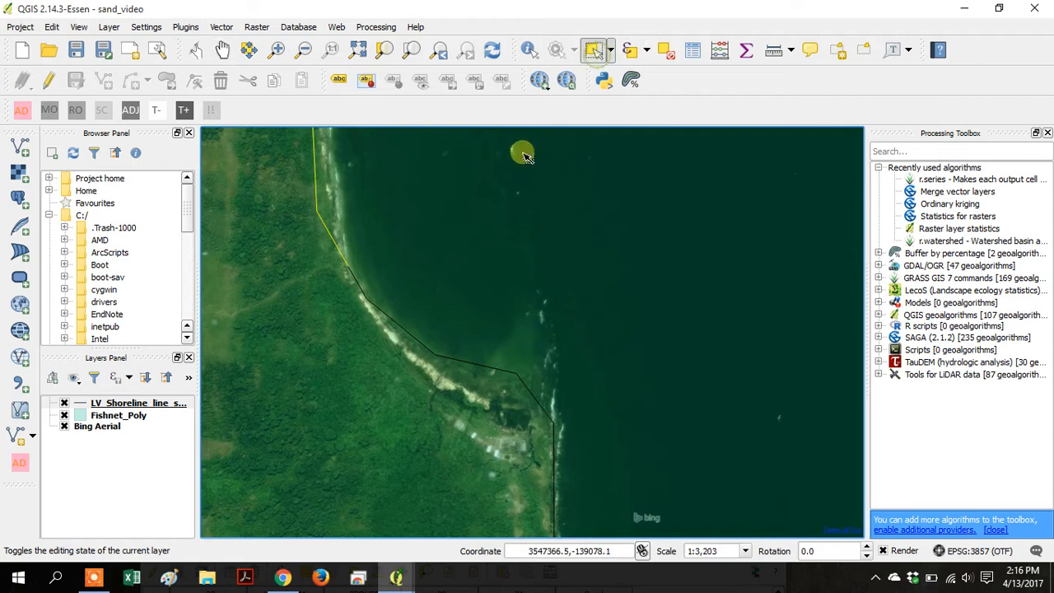
click(523, 153)
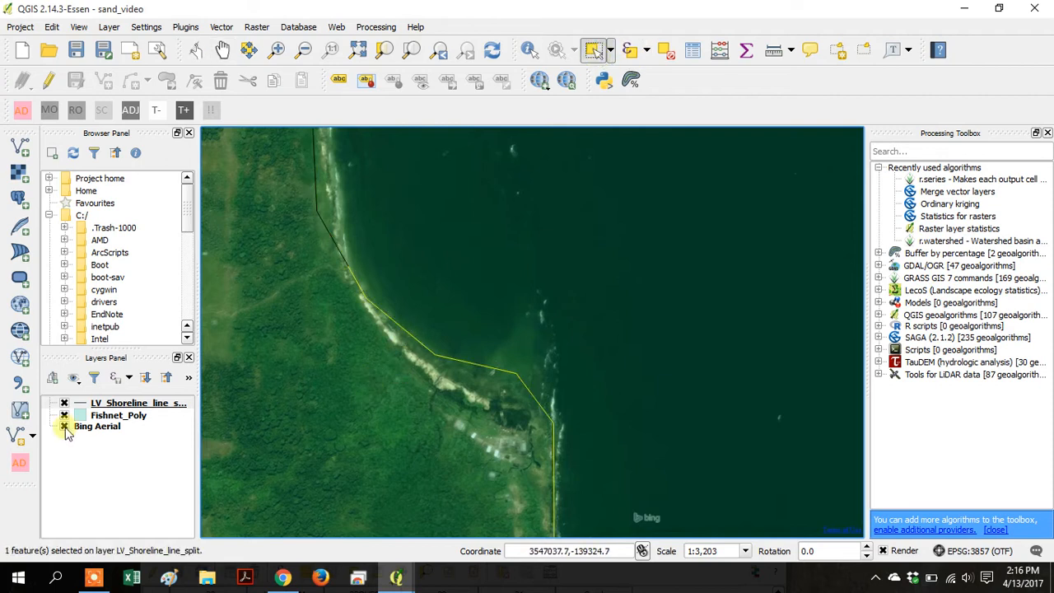
Reopen the LV_Shoreline_line_split attribute table and try the Show Selected Features filter.
right_click(138, 403)
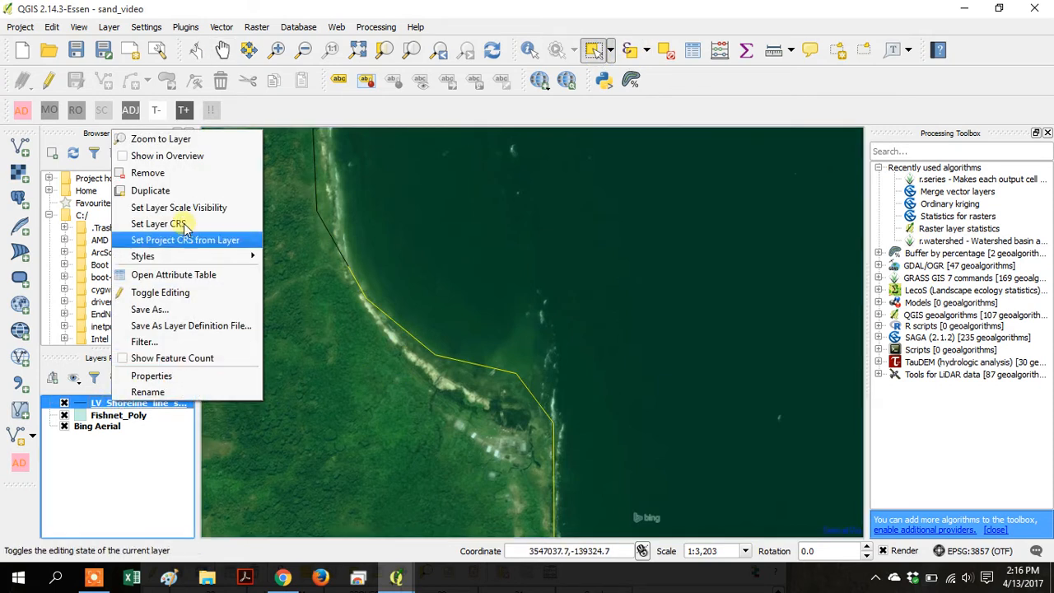
click(173, 274)
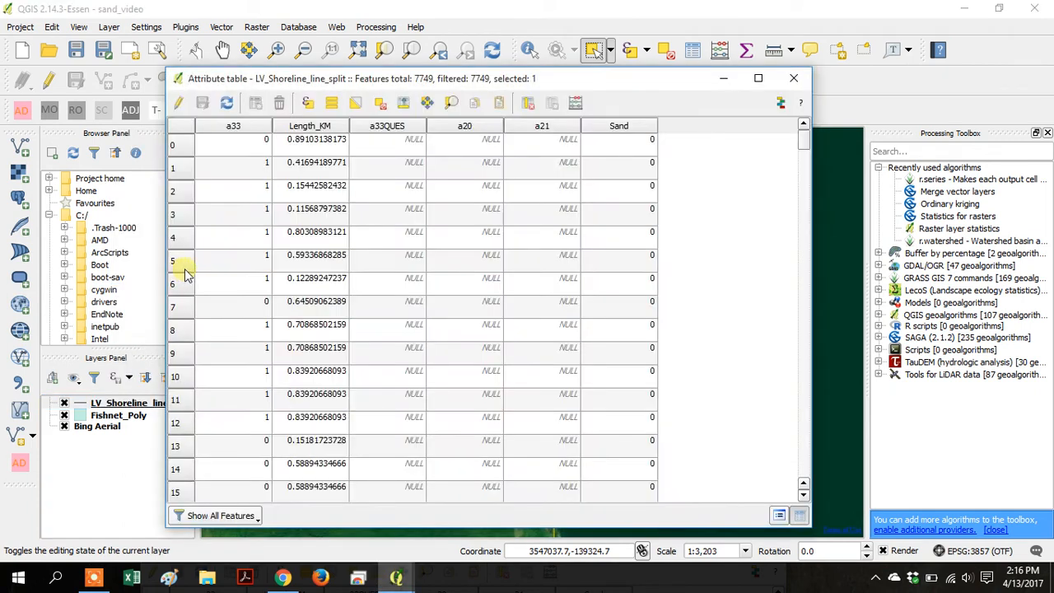
click(221, 514)
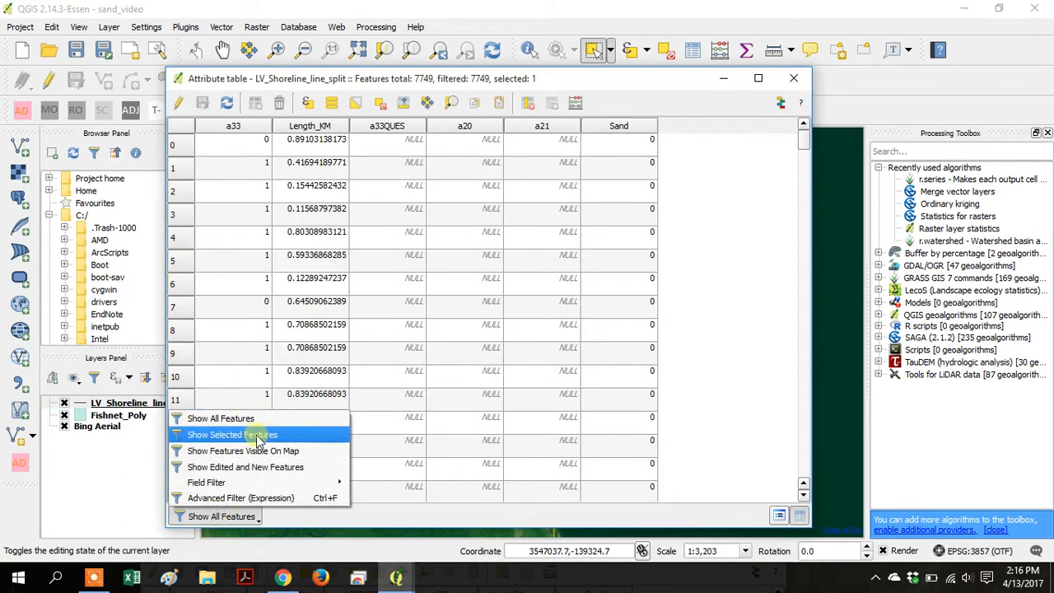
click(232, 434)
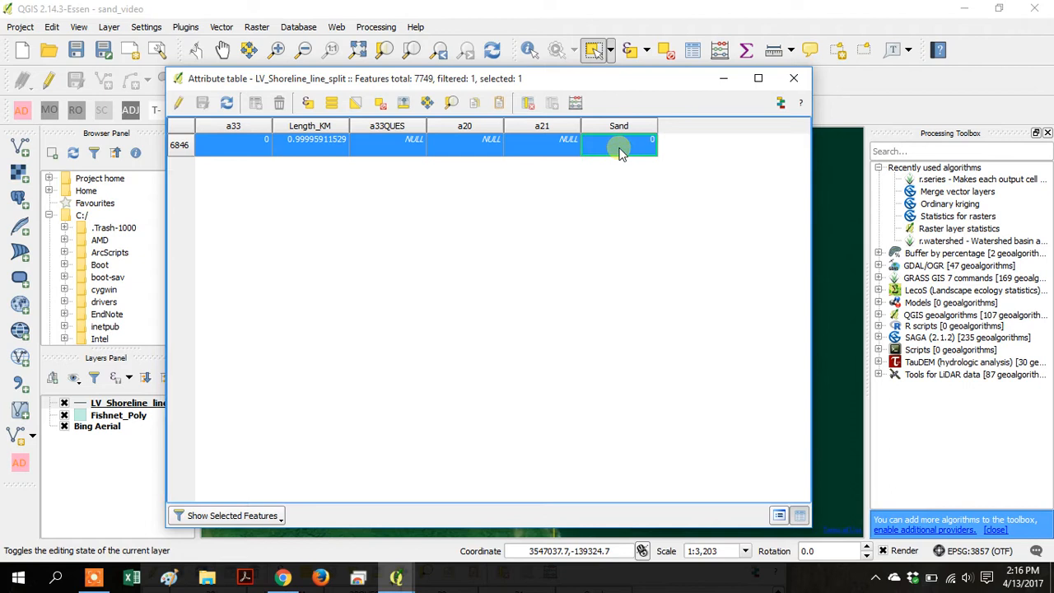
click(183, 103)
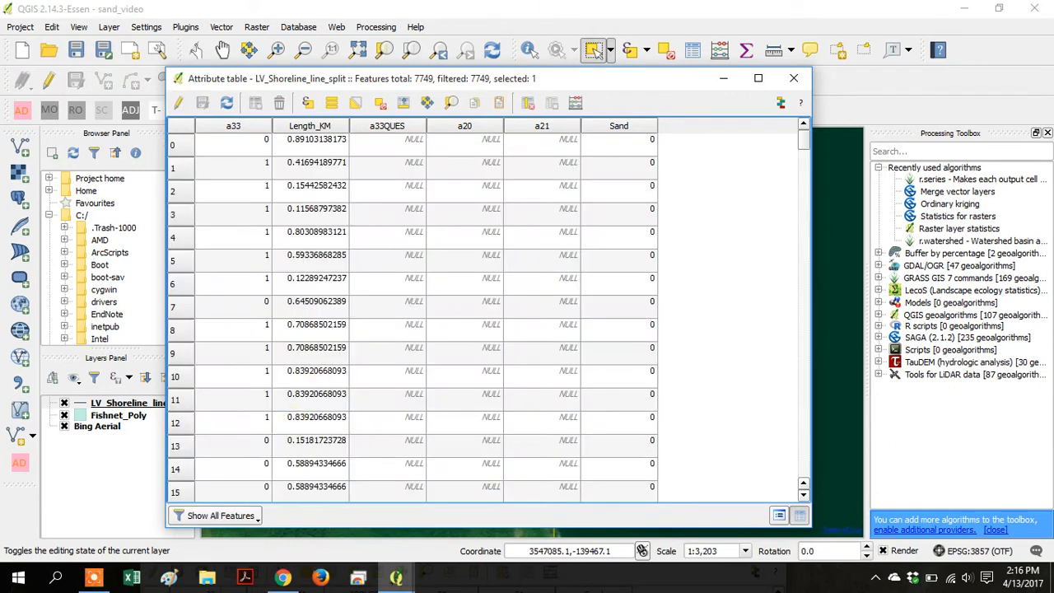
Shrink the attribute table and move it to the map's upper right.
drag(494, 78, 857, 265)
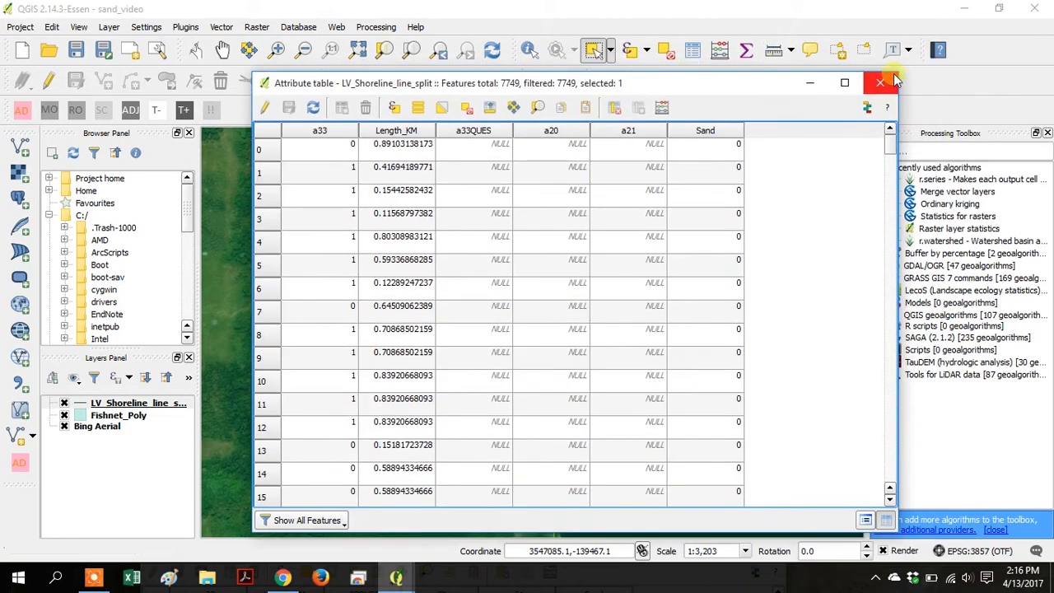
mouse_move(880, 82)
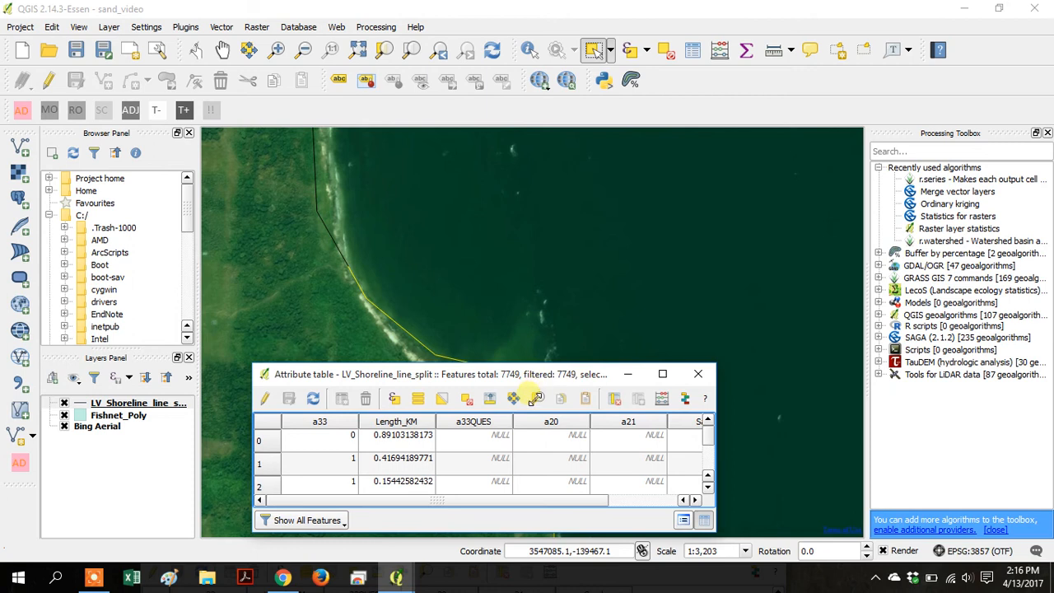
drag(482, 374, 811, 140)
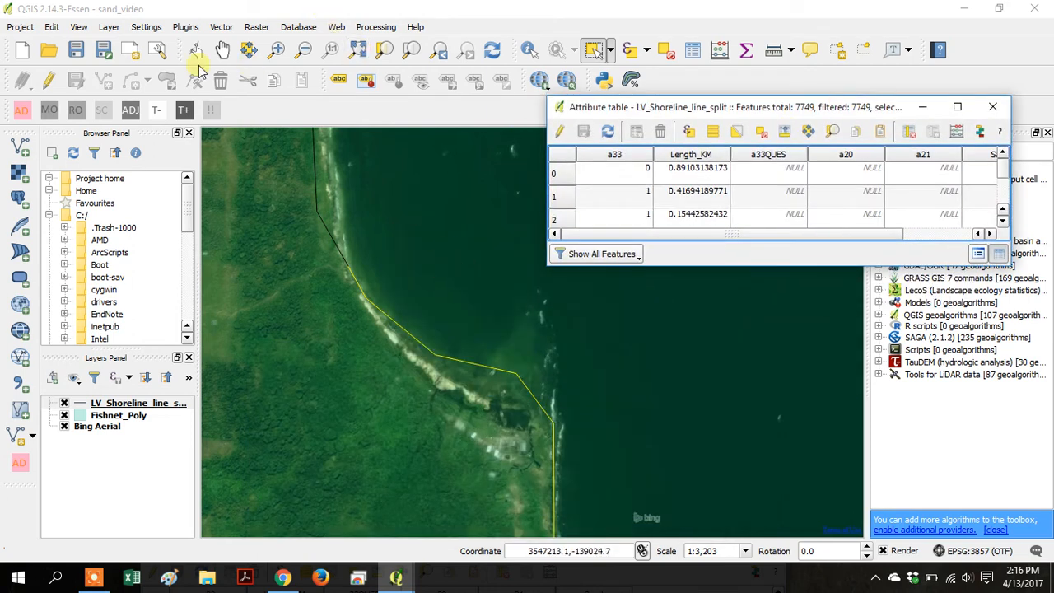
Hide the attribute table, select the next beach segment, and pan it fully into view.
click(992, 106)
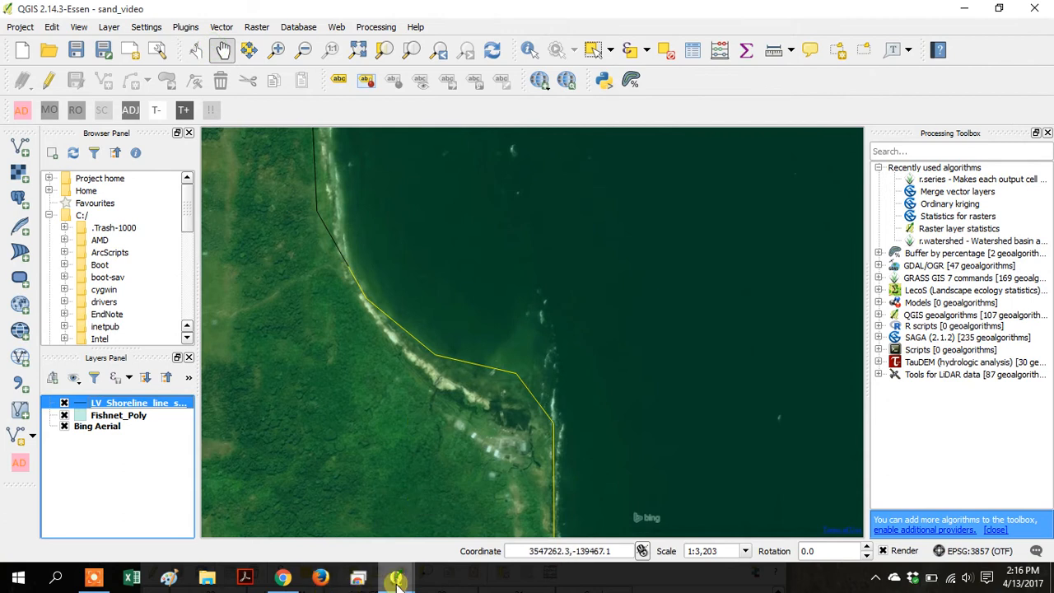
mouse_move(396, 576)
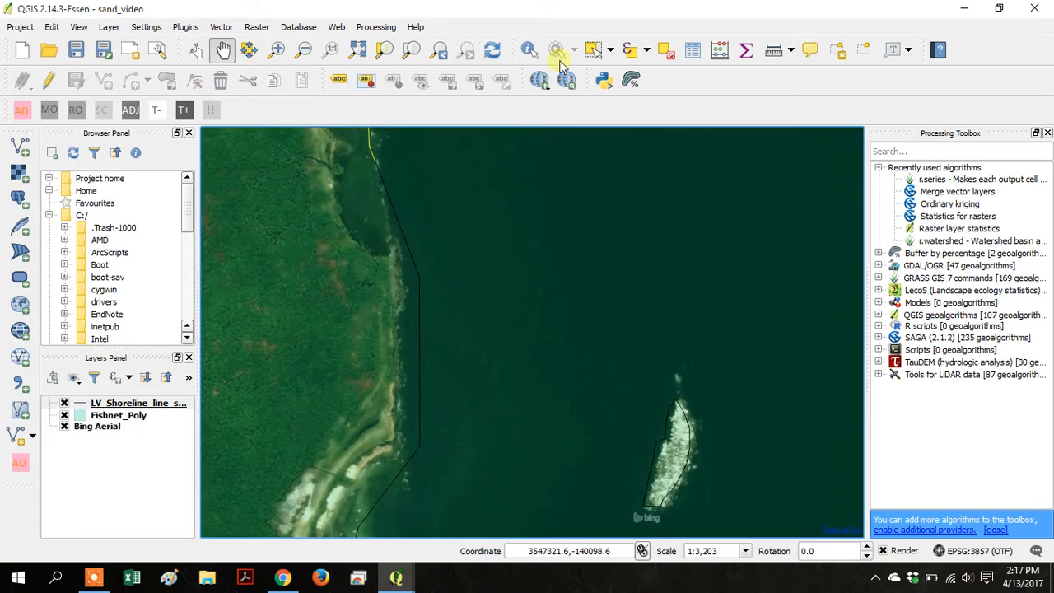
click(400, 222)
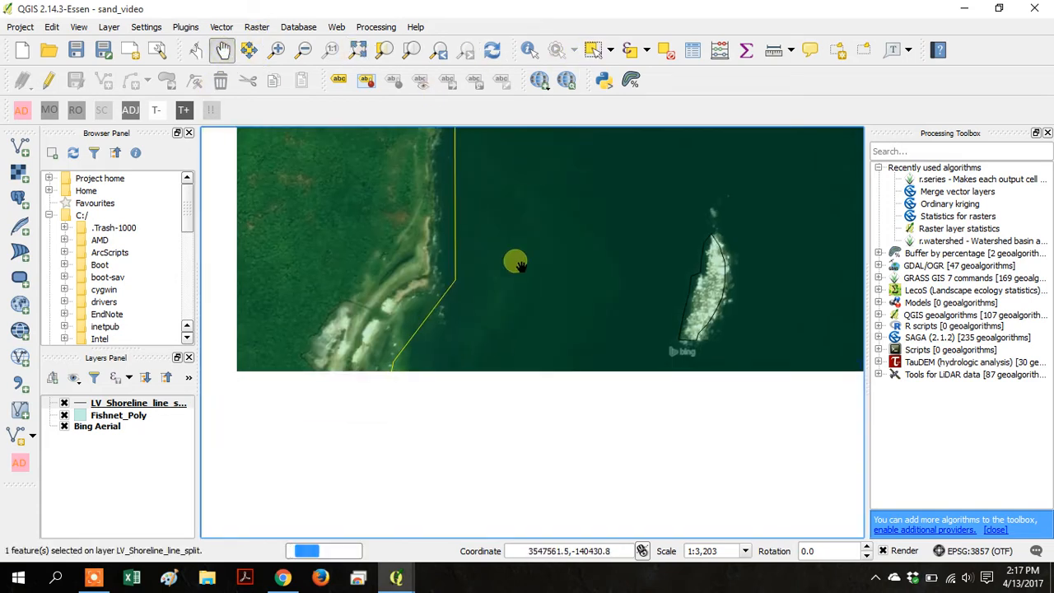
drag(519, 264, 507, 161)
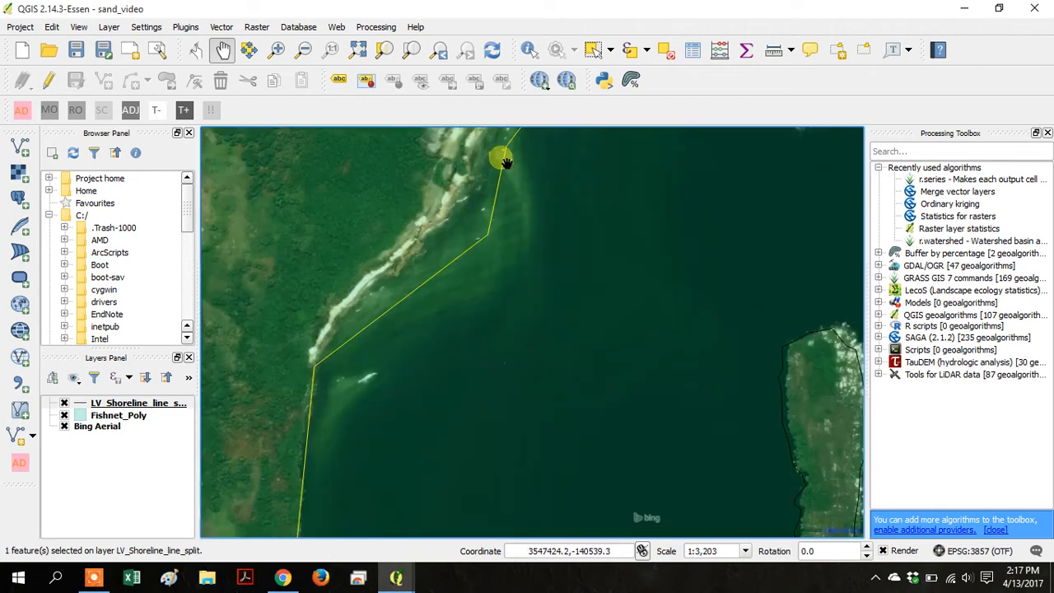
drag(503, 161, 461, 325)
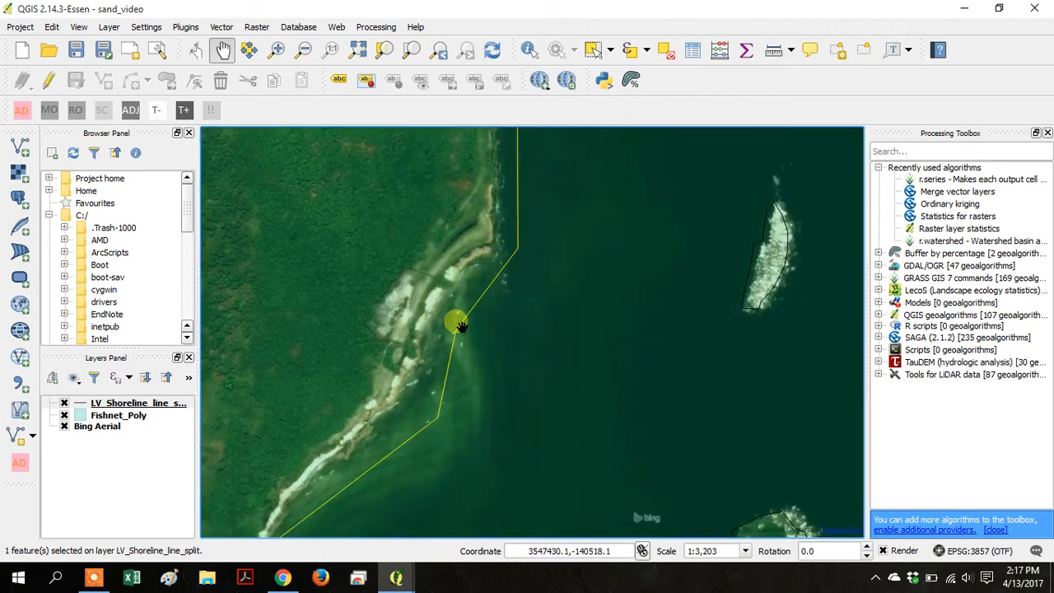
drag(461, 323, 362, 402)
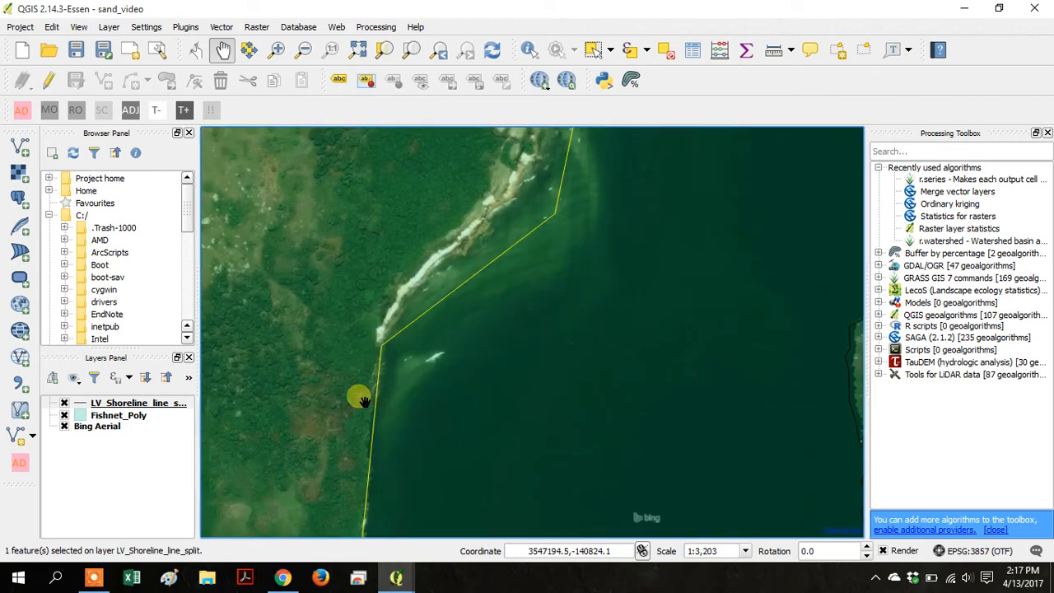
mouse_move(325, 115)
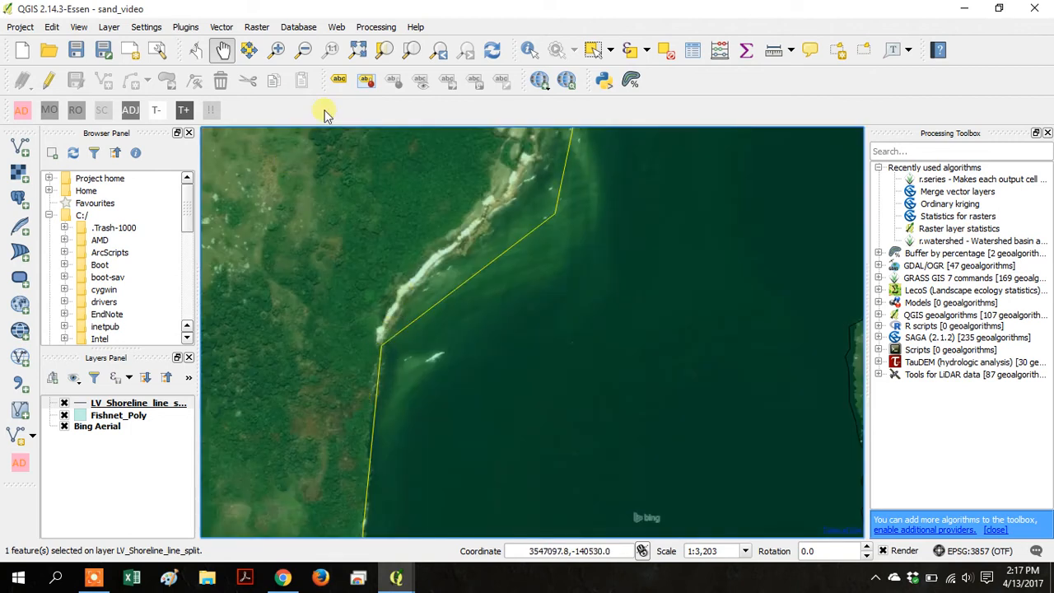
mouse_move(394, 577)
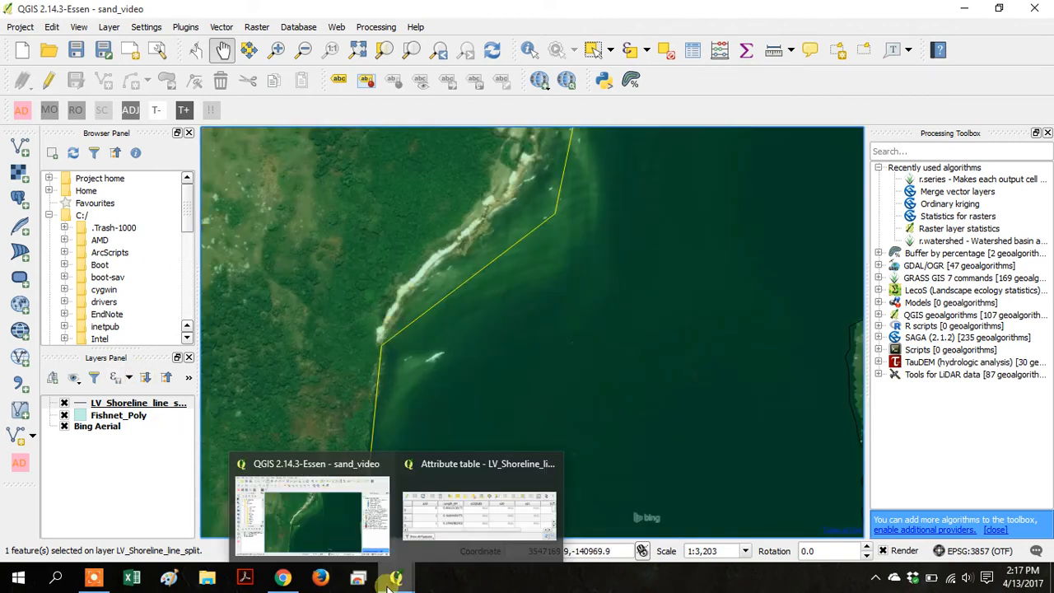
Confirm Sand = 1 for segment 6845, stop editing to save, and hide the table.
click(601, 254)
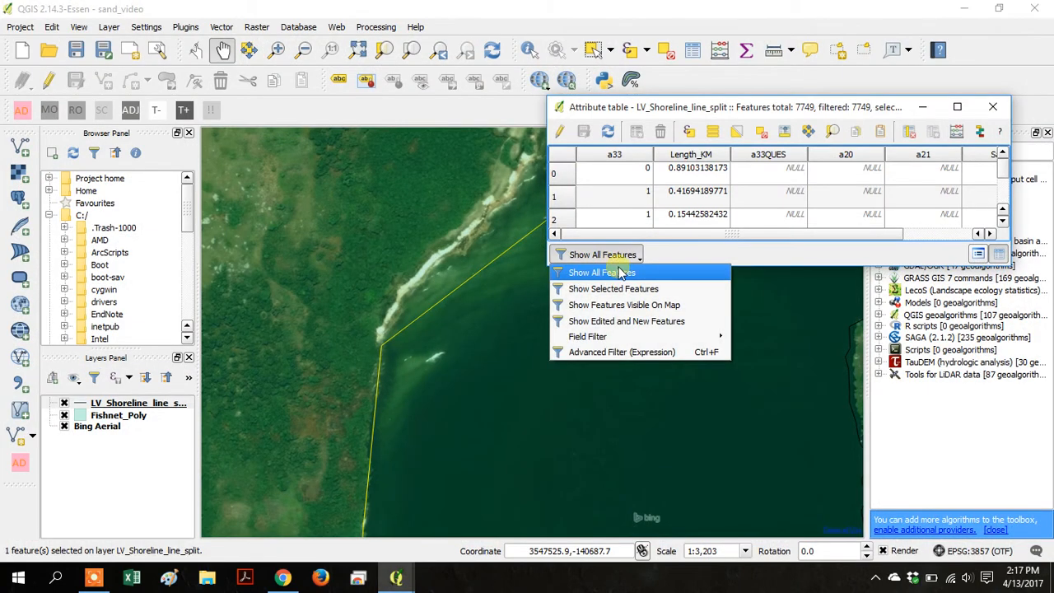
click(614, 288)
text(2)
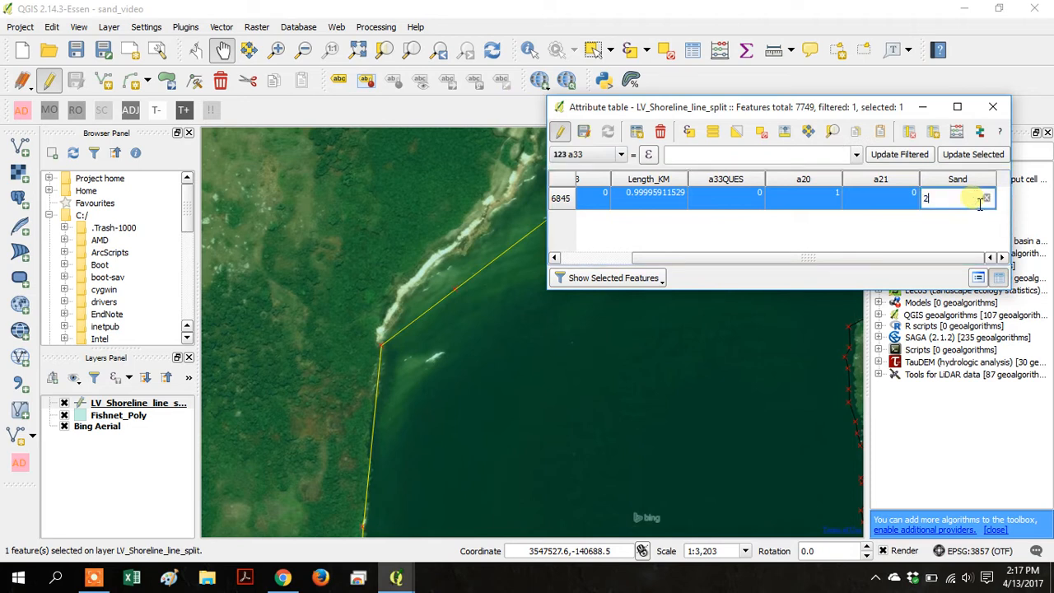
key(Return)
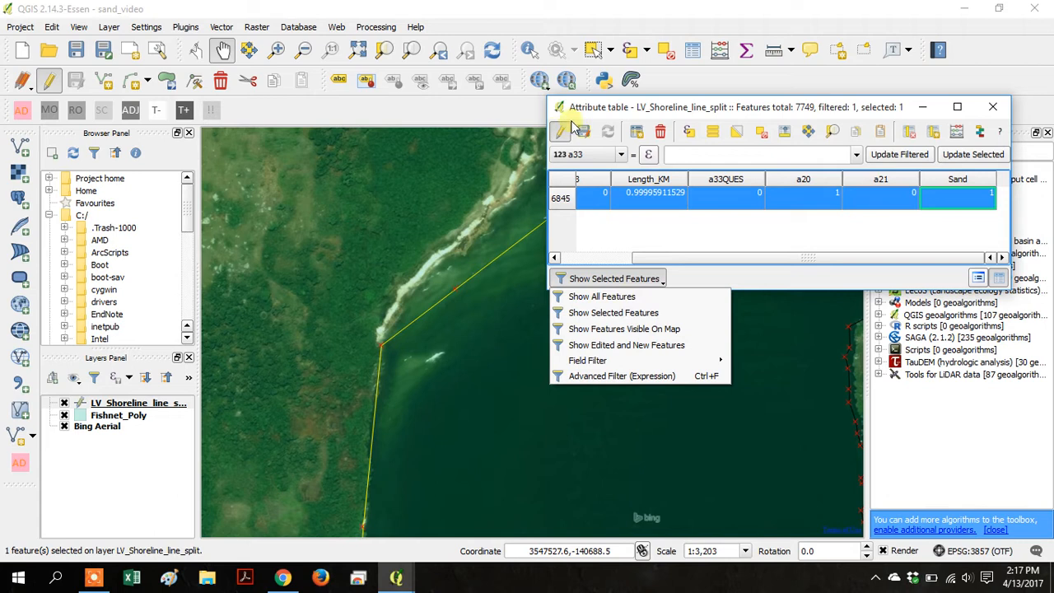
click(602, 295)
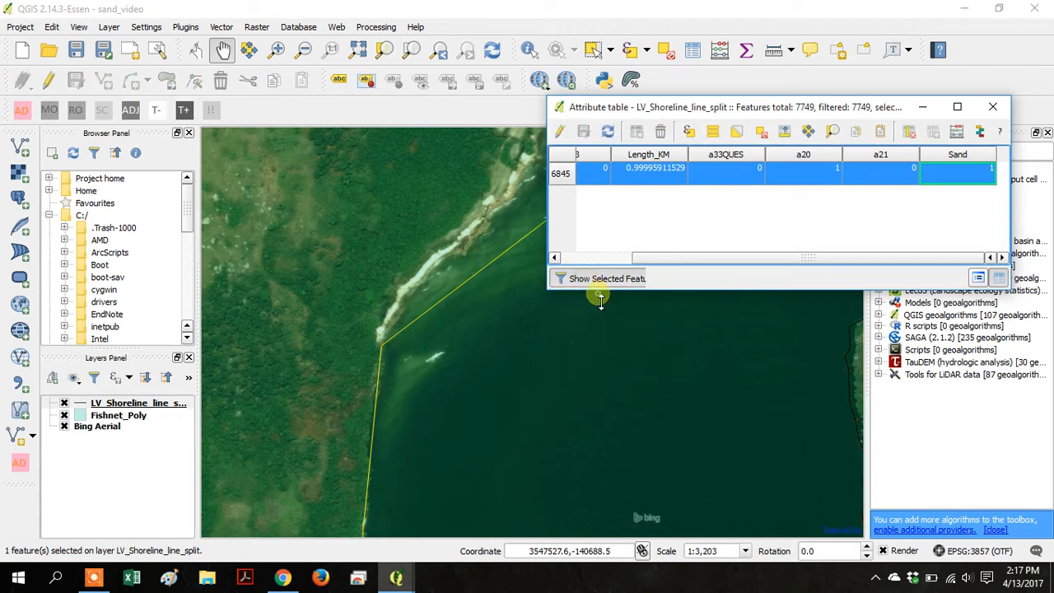
click(993, 106)
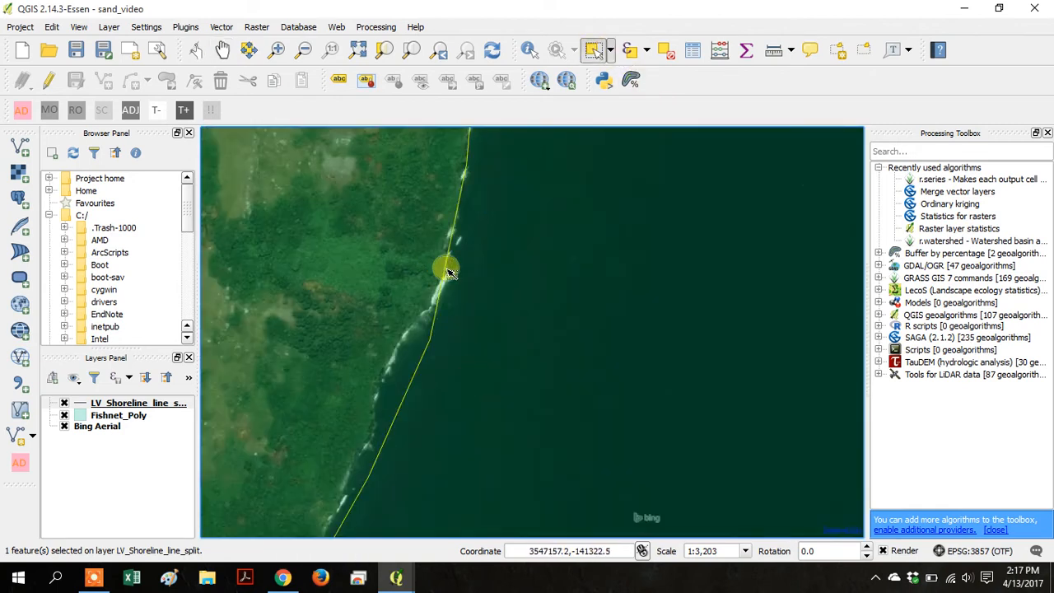
Pan south to the beach, select segment 6843, and hide the attribute table after editing.
drag(449, 272, 375, 280)
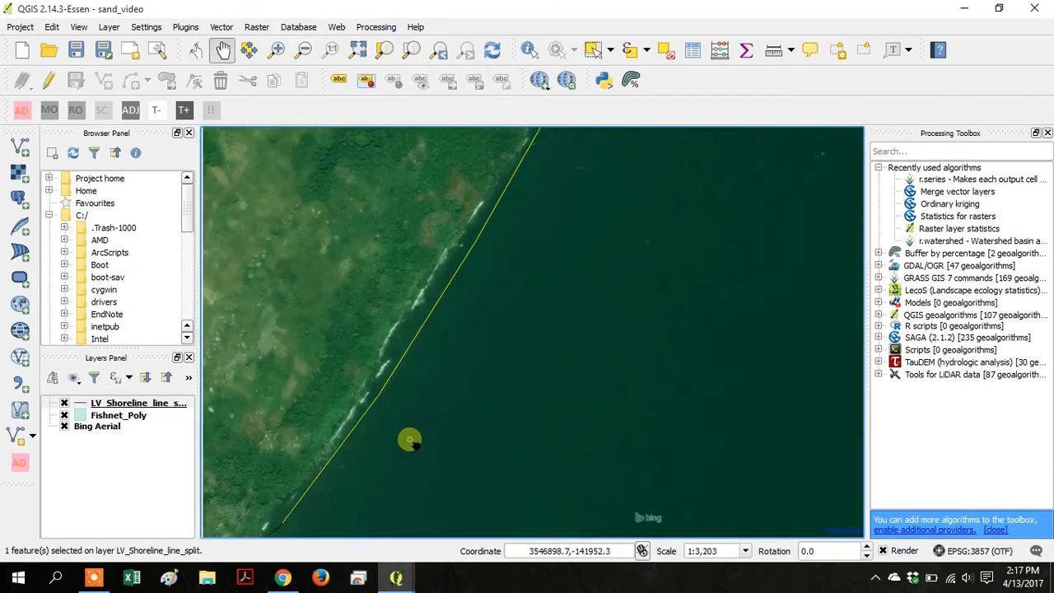
drag(410, 439, 476, 282)
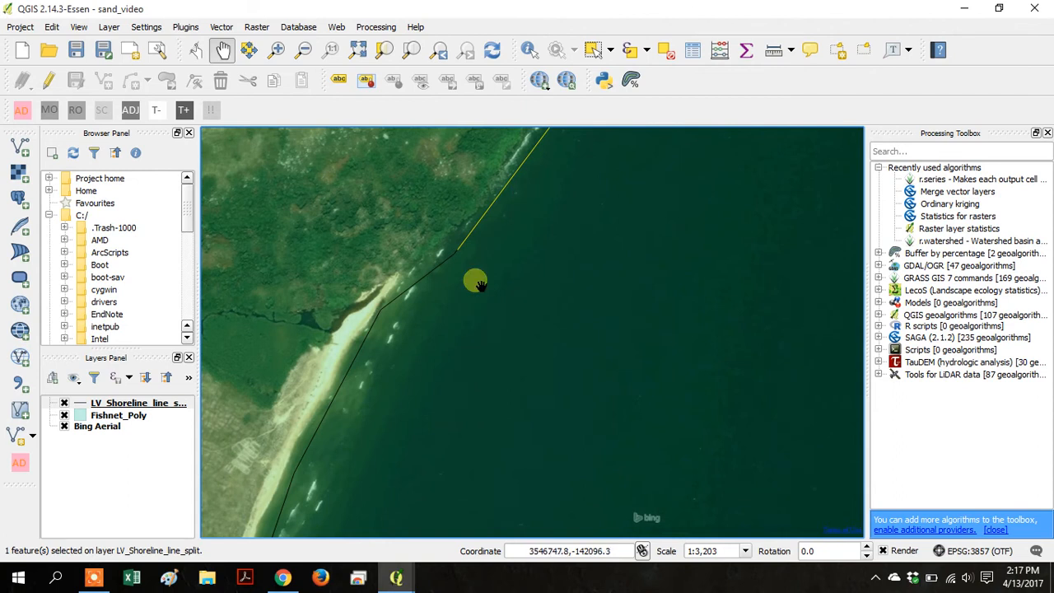
click(591, 49)
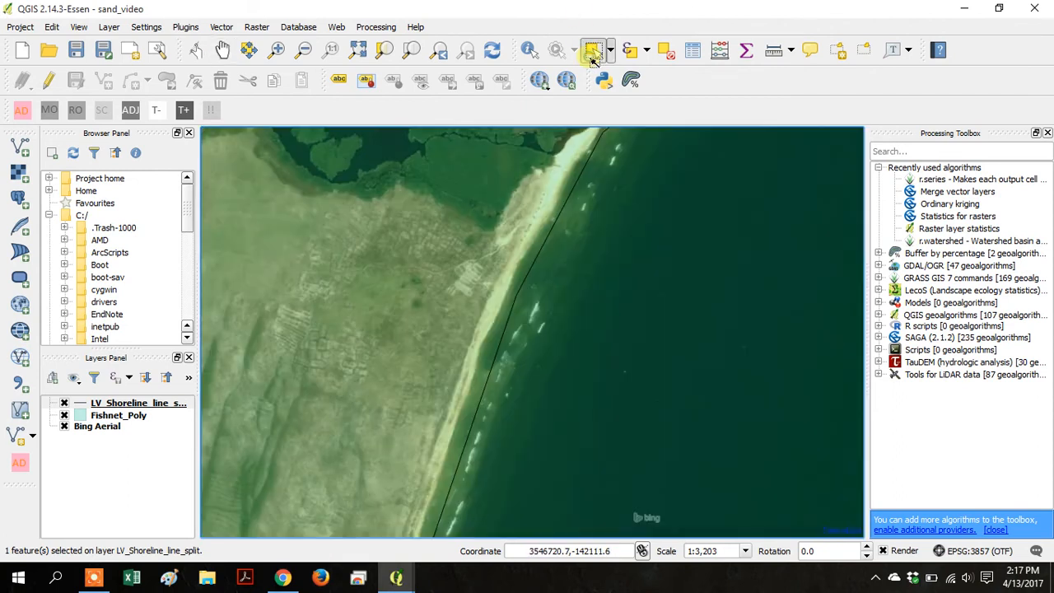
click(550, 248)
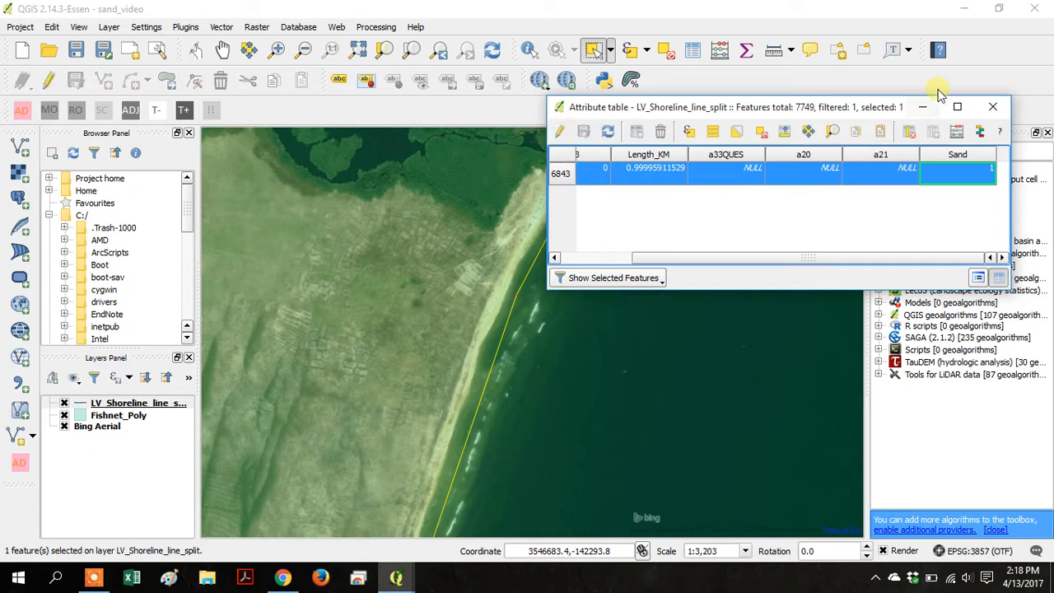
click(993, 106)
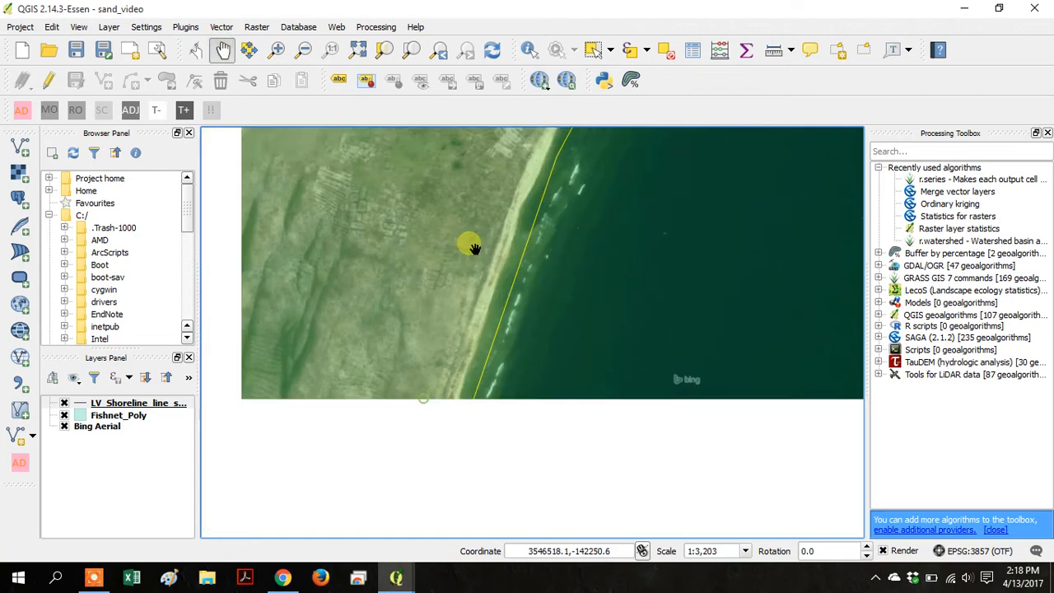
Pan to the next beach, select segment 6838, and restore the attribute table.
drag(474, 247, 528, 383)
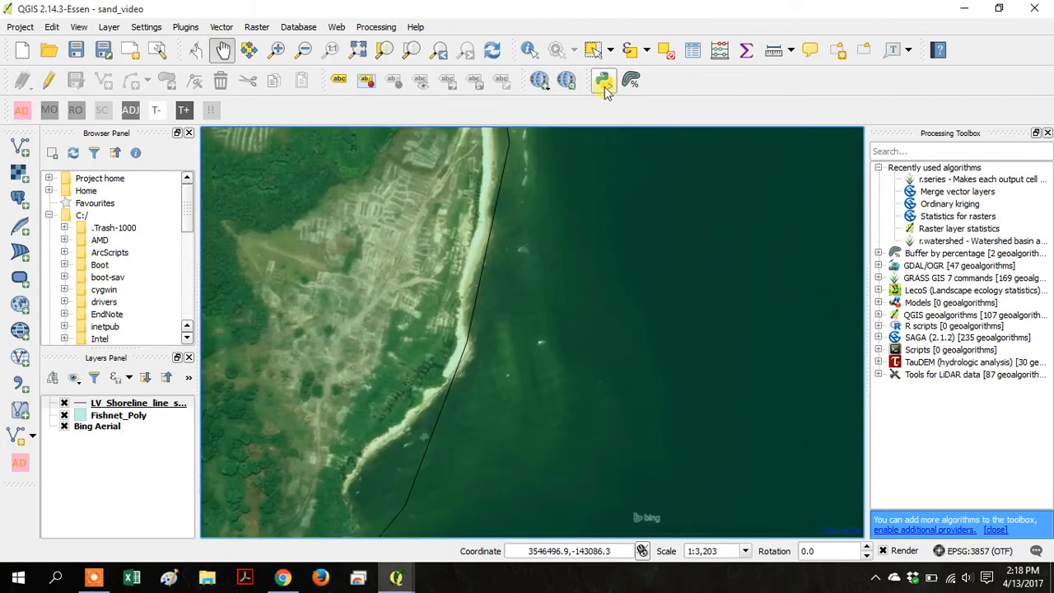
click(490, 245)
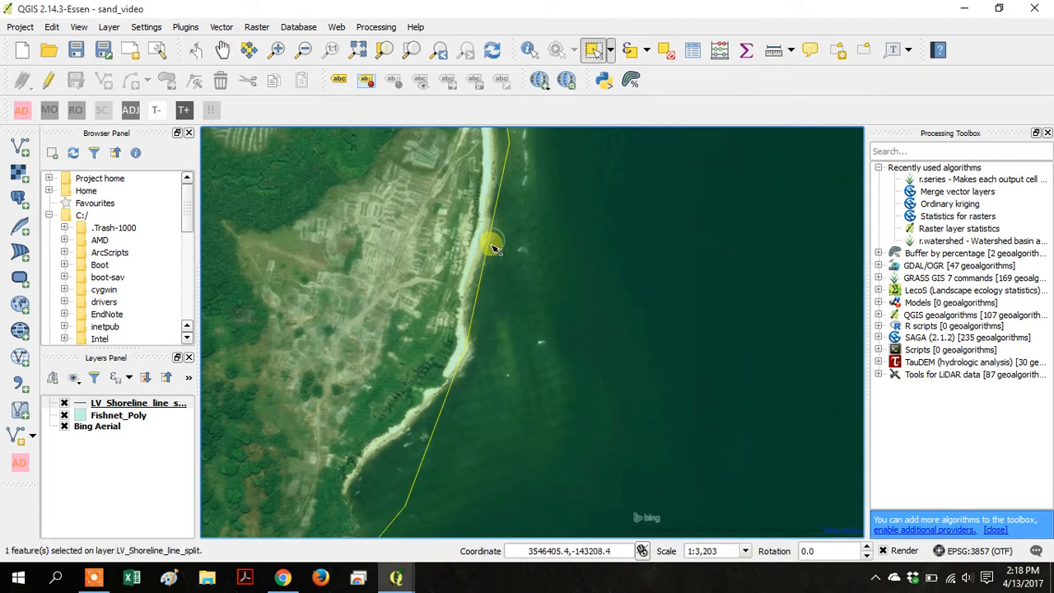
mouse_move(396, 577)
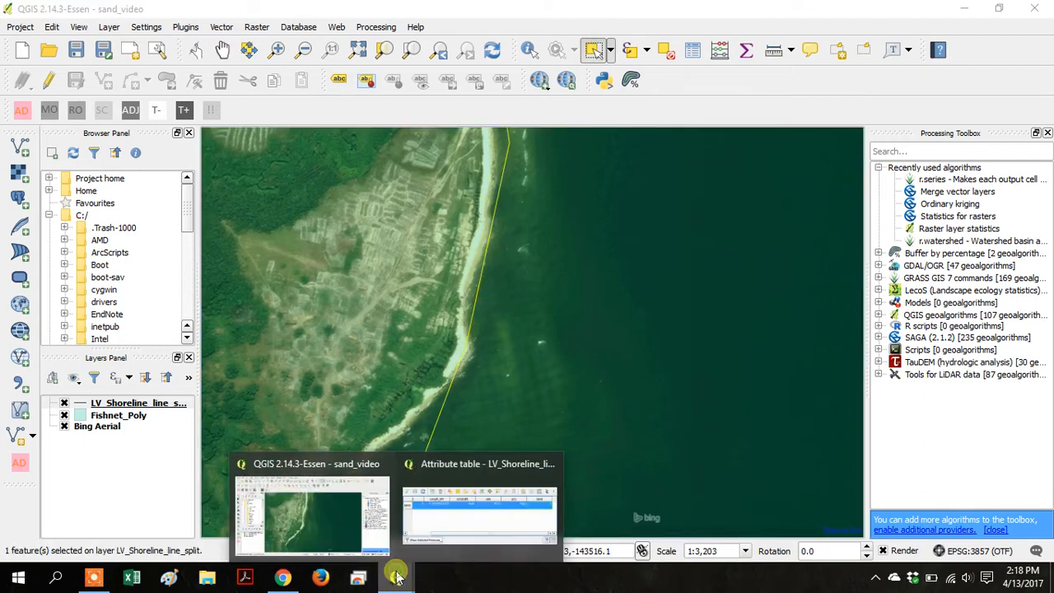
click(478, 514)
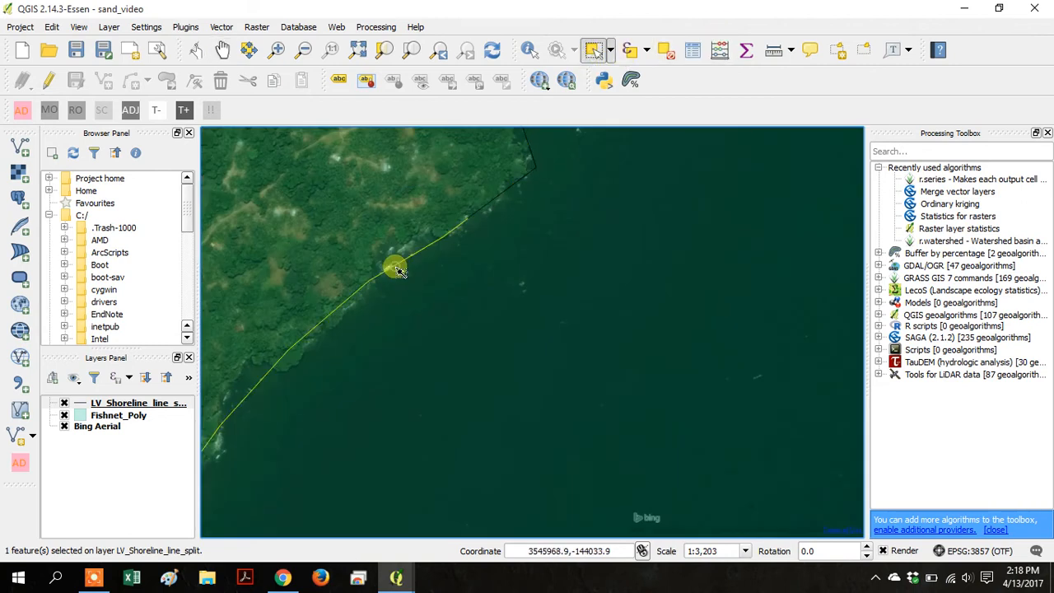
Stop editing to save Sand = 1 for segment 6838 and hide the attribute table.
click(222, 50)
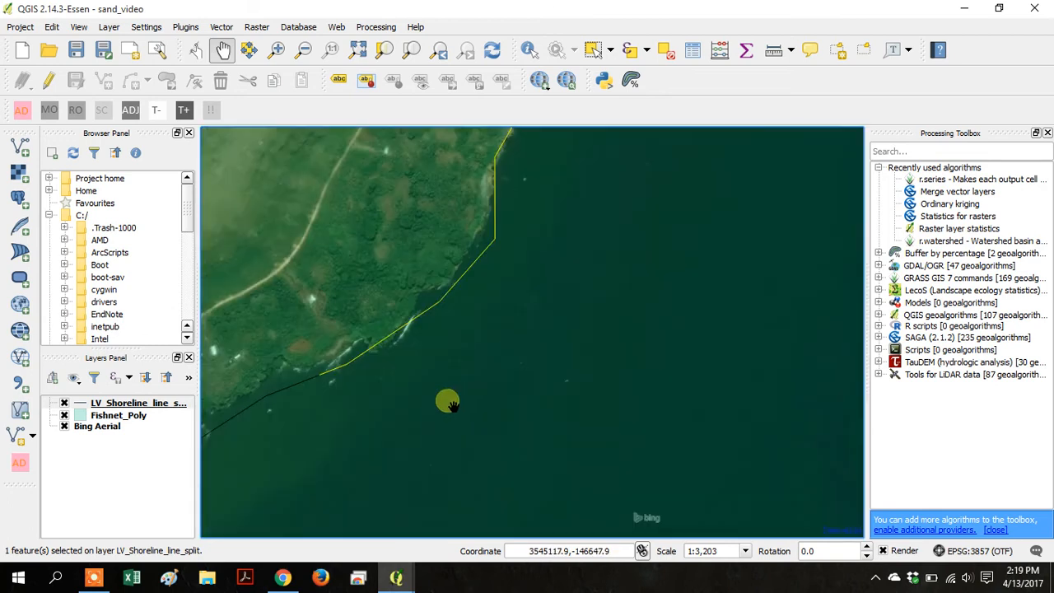
drag(449, 402, 544, 272)
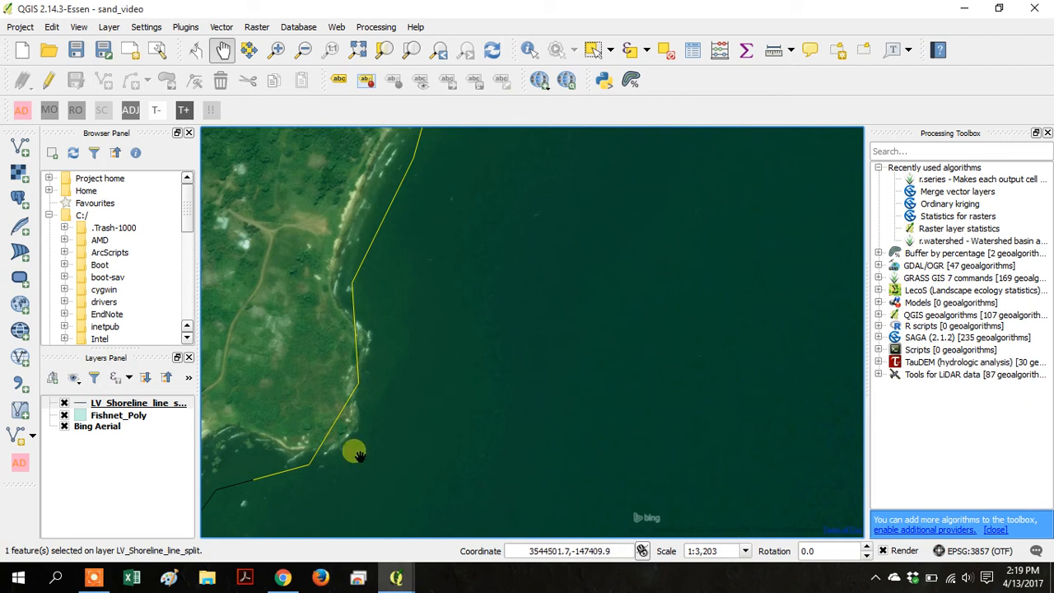
mouse_move(396, 577)
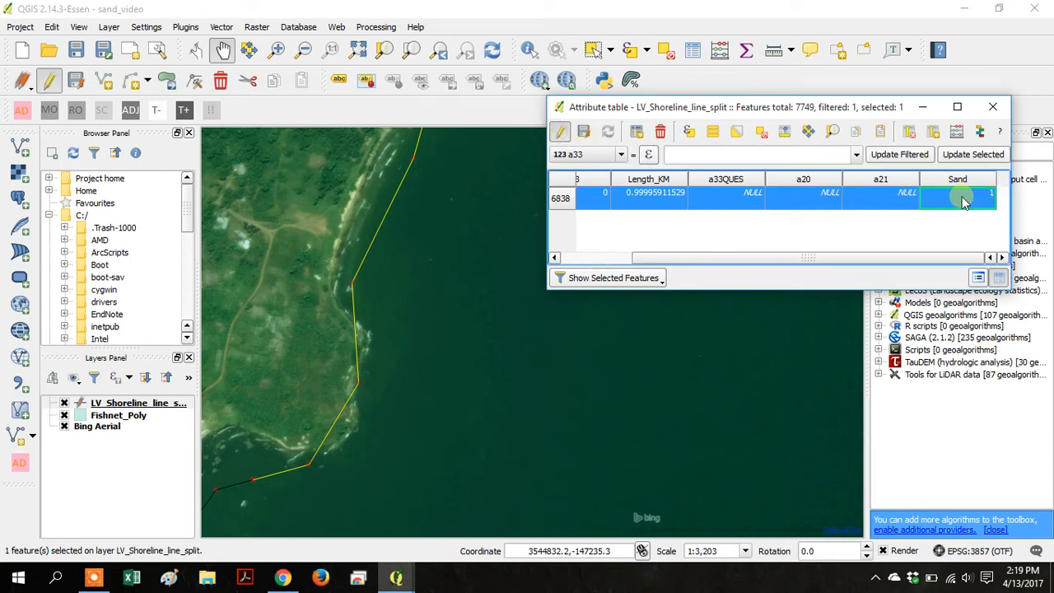
click(561, 131)
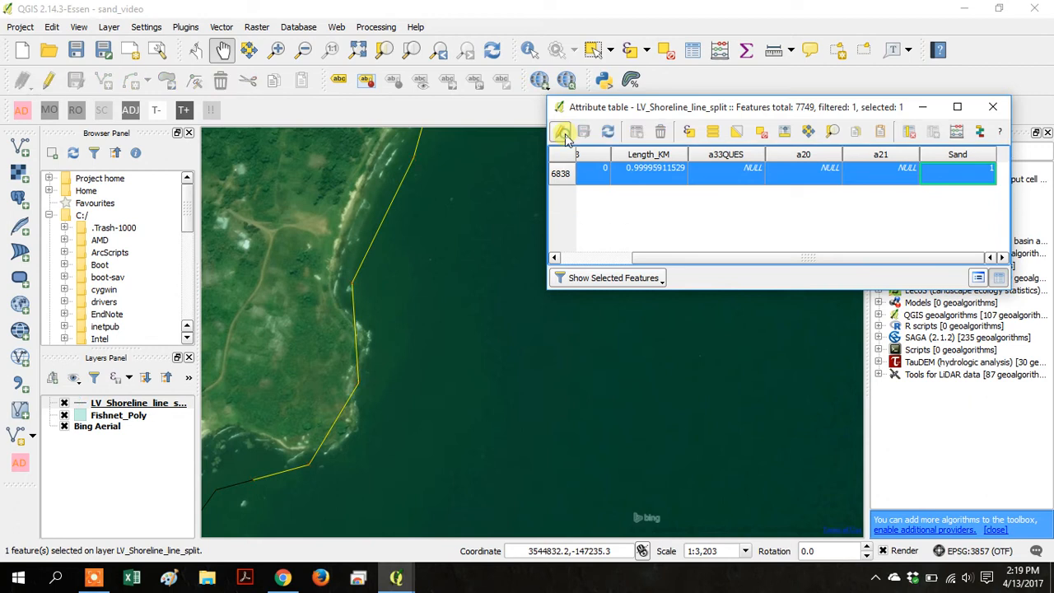
click(992, 106)
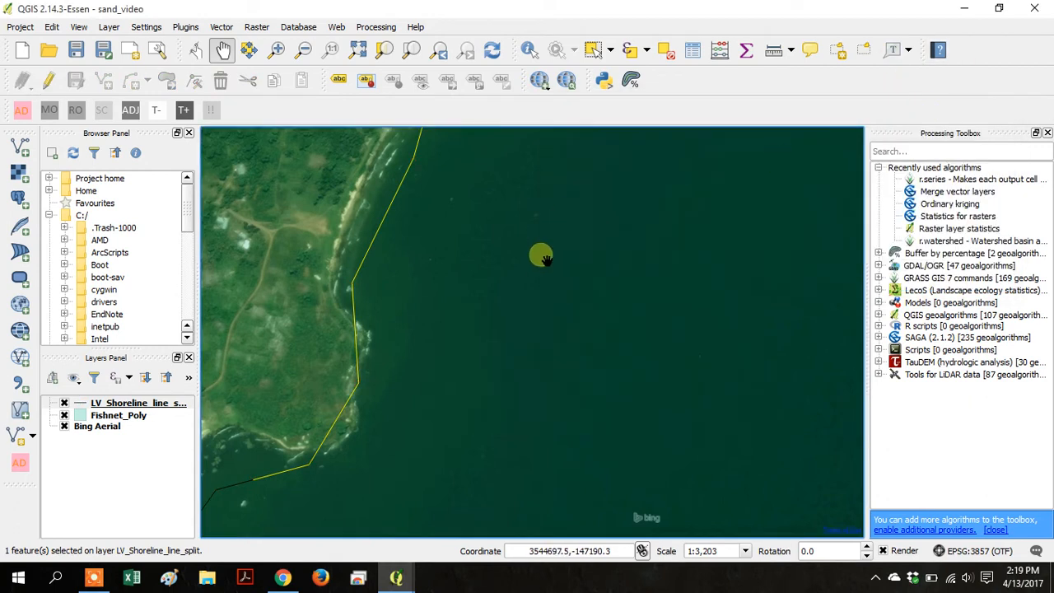
Pan to the curving sandy bay and select the shoreline segment following it.
drag(541, 254, 418, 313)
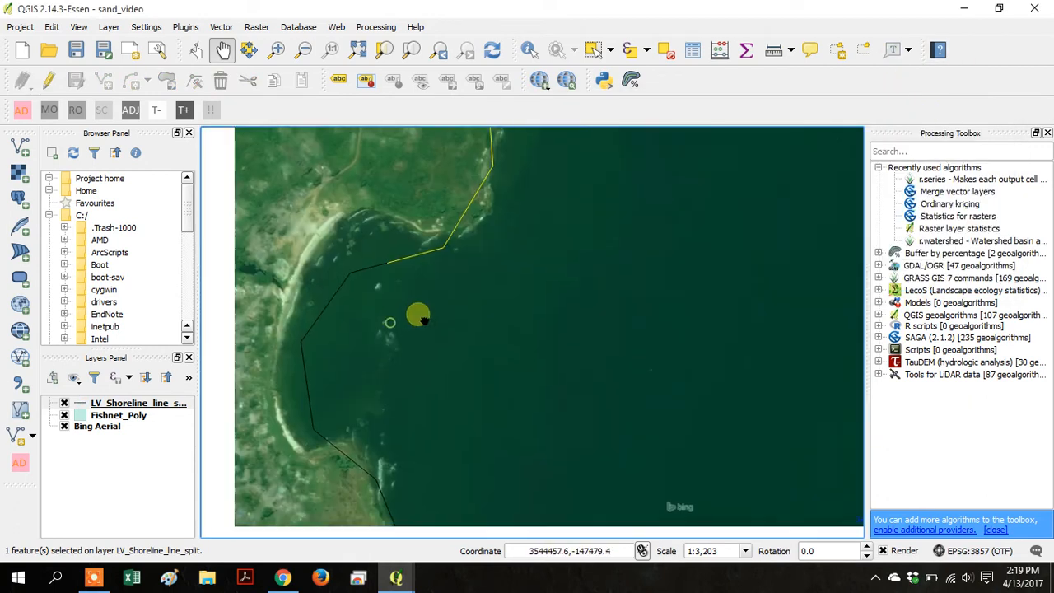
drag(418, 311, 390, 398)
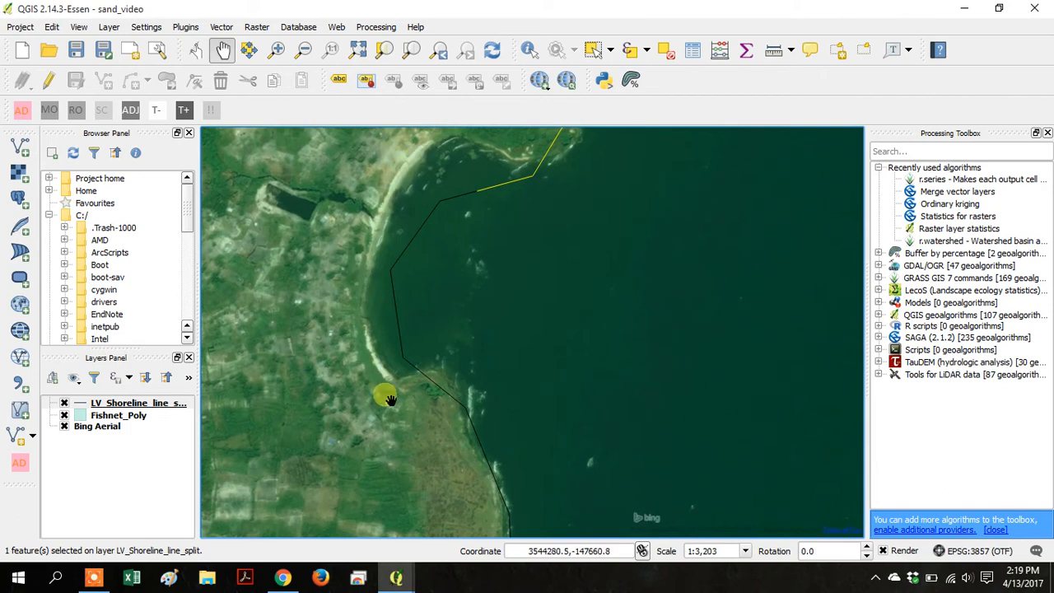
click(593, 49)
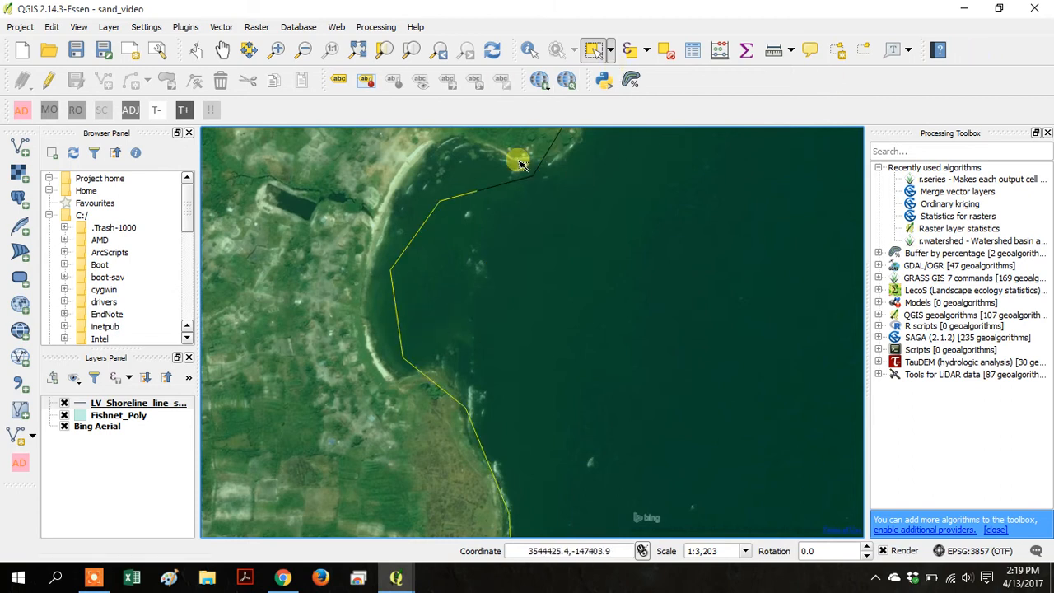
mouse_move(396, 576)
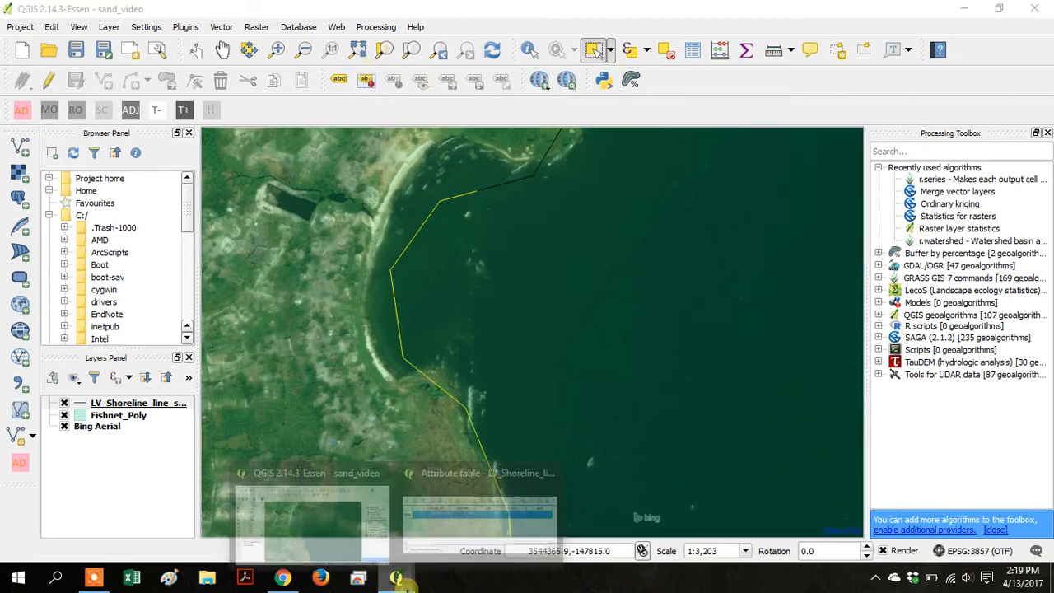
Restore the attribute table, enter Sand = 1 for segment 6837, and save edits.
click(479, 515)
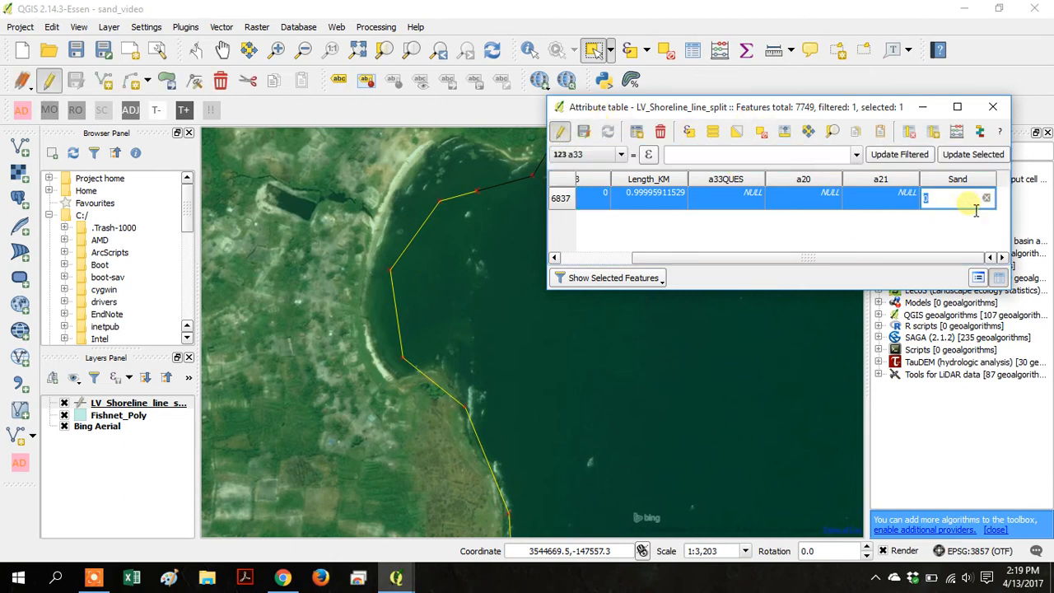
click(585, 132)
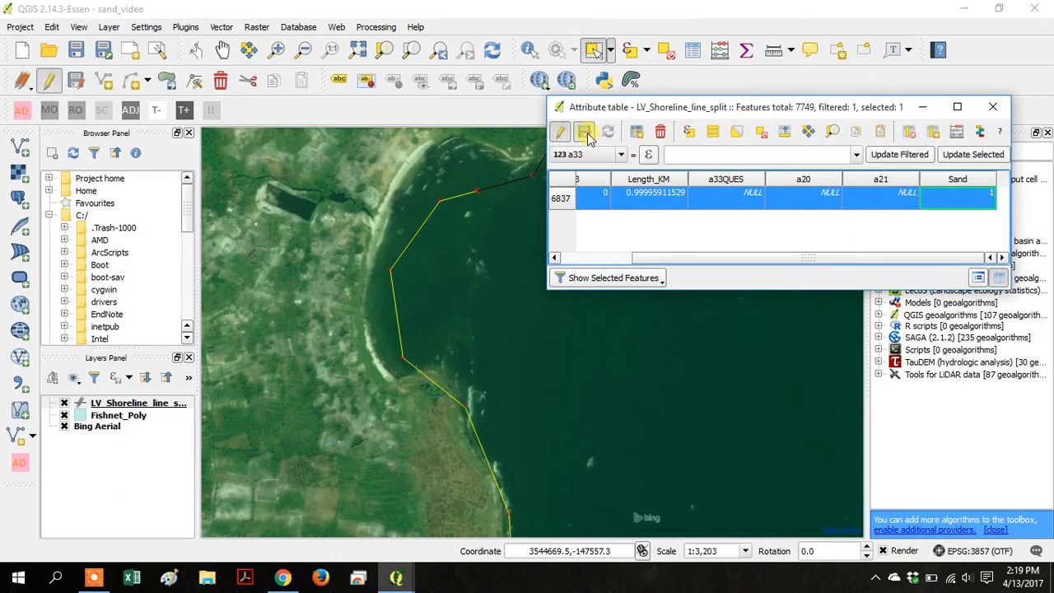
click(585, 132)
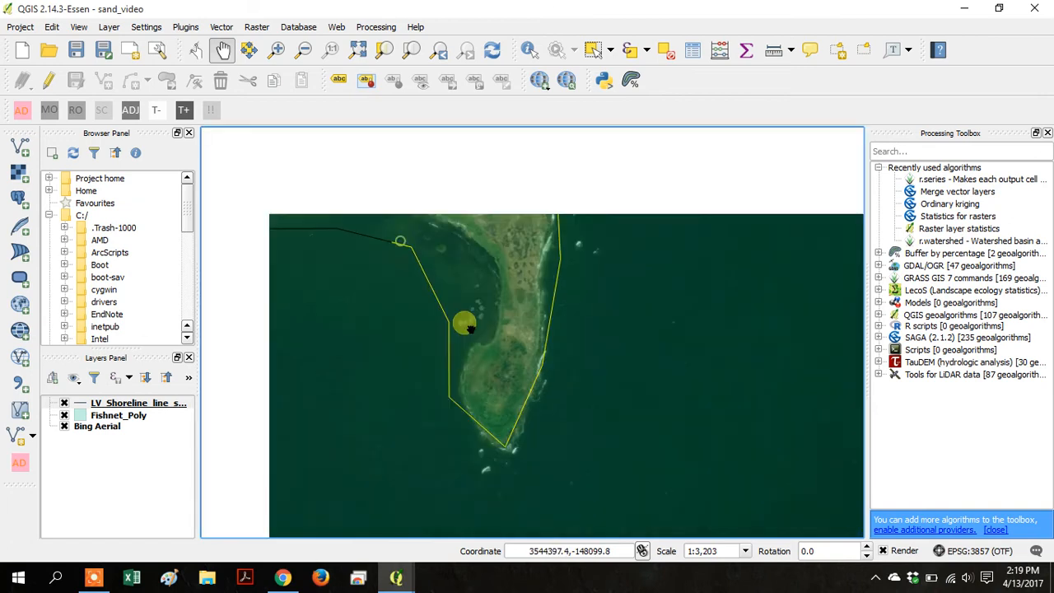
Zoom out to a regional view of the entire coastline.
scroll(down, 3)
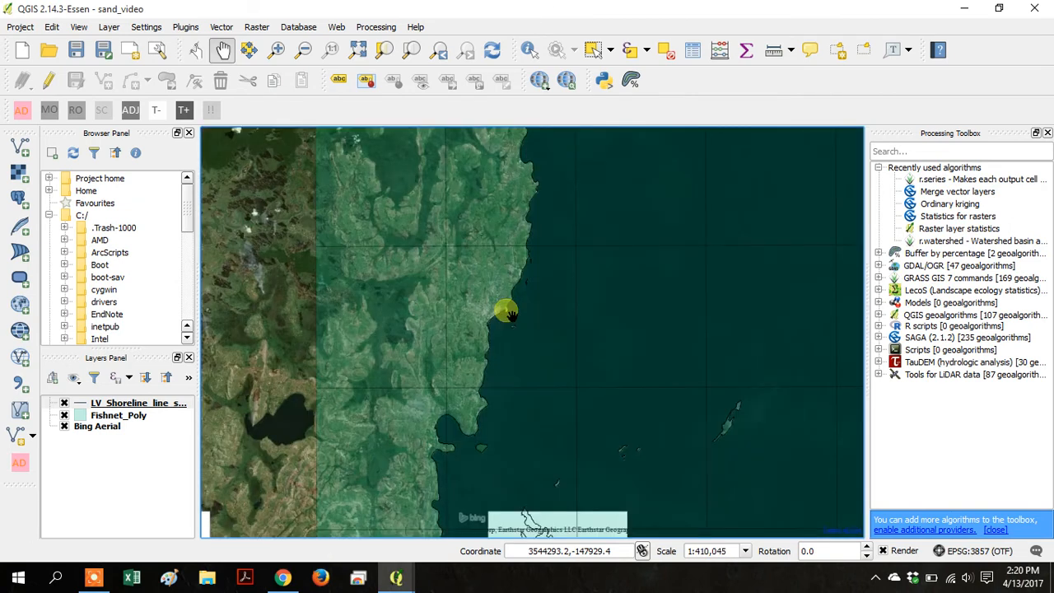
mouse_move(507, 352)
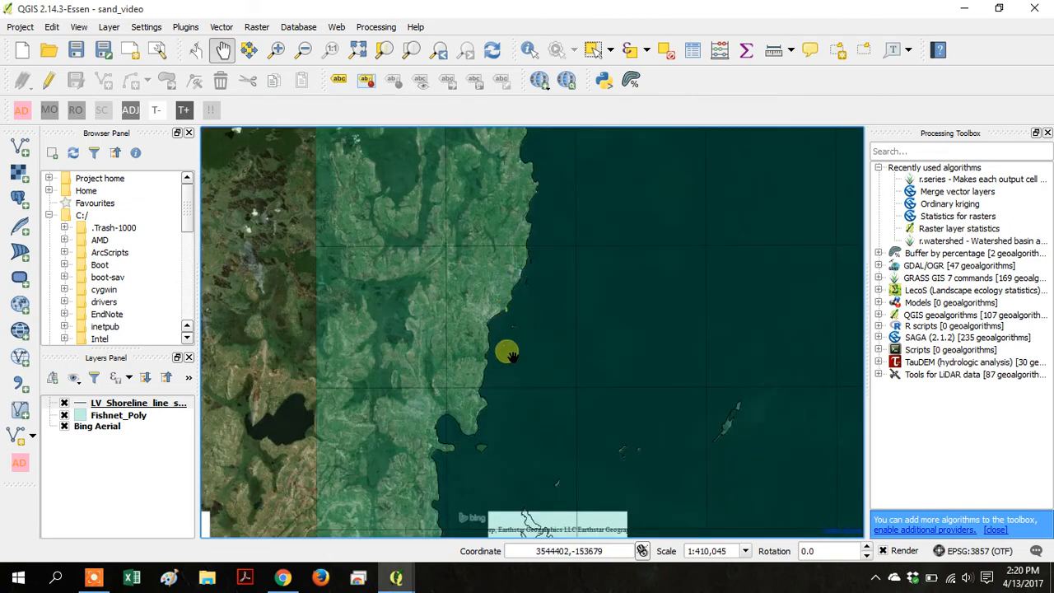